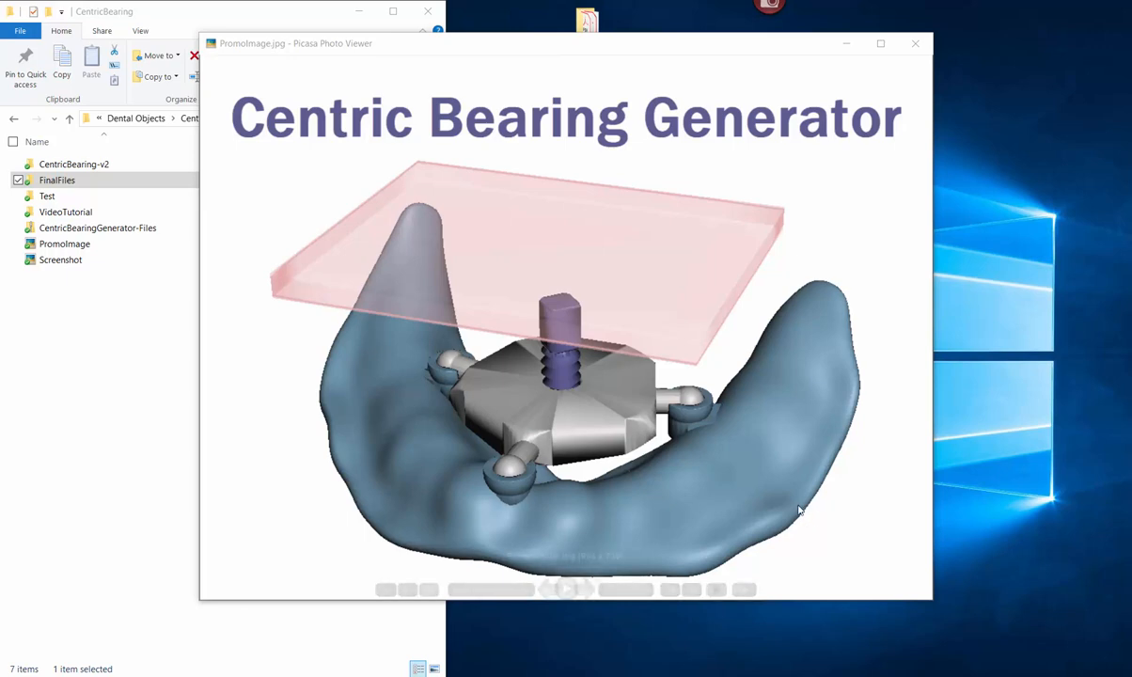
mouse_move(553, 418)
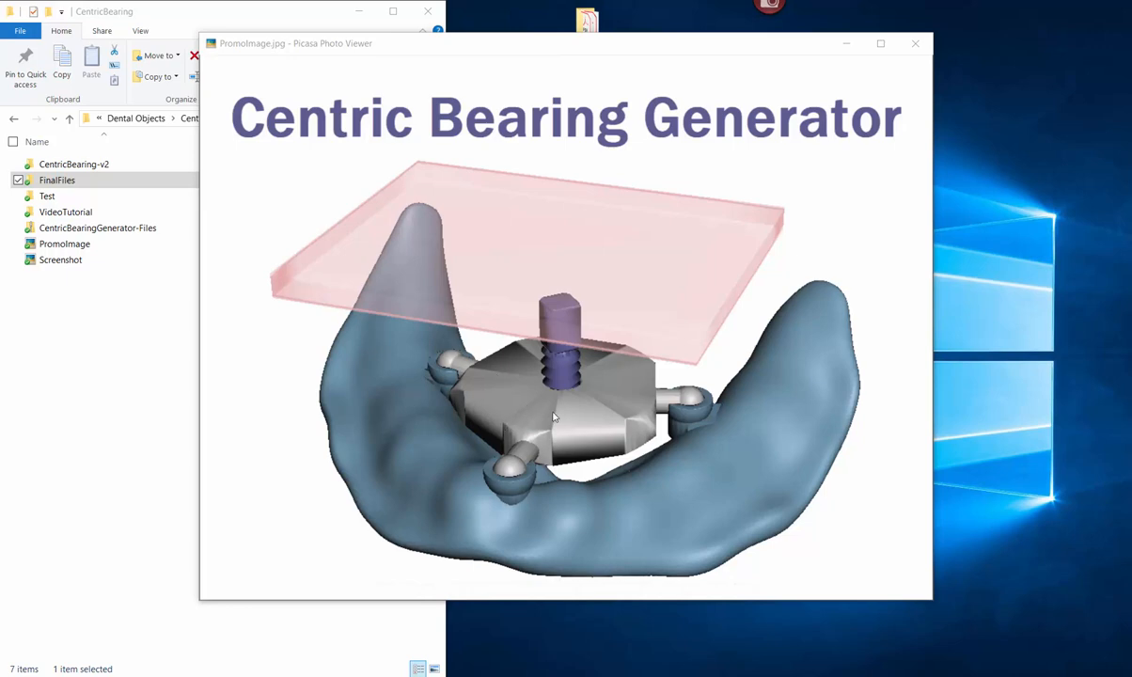
mouse_move(630, 406)
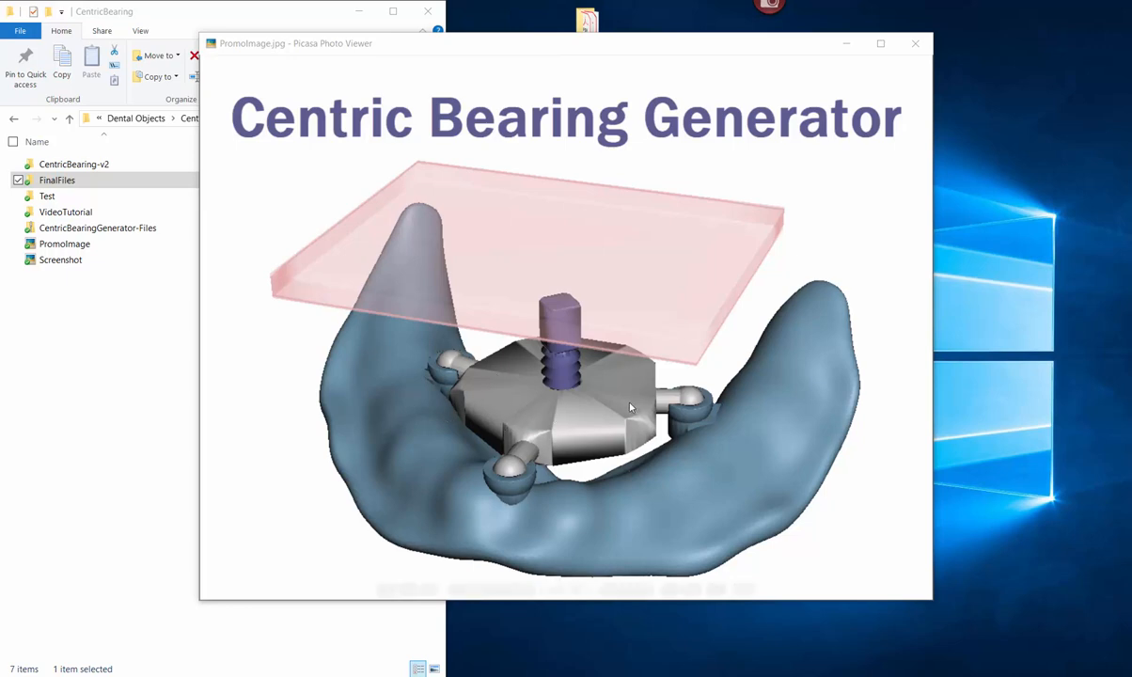
mouse_move(568, 389)
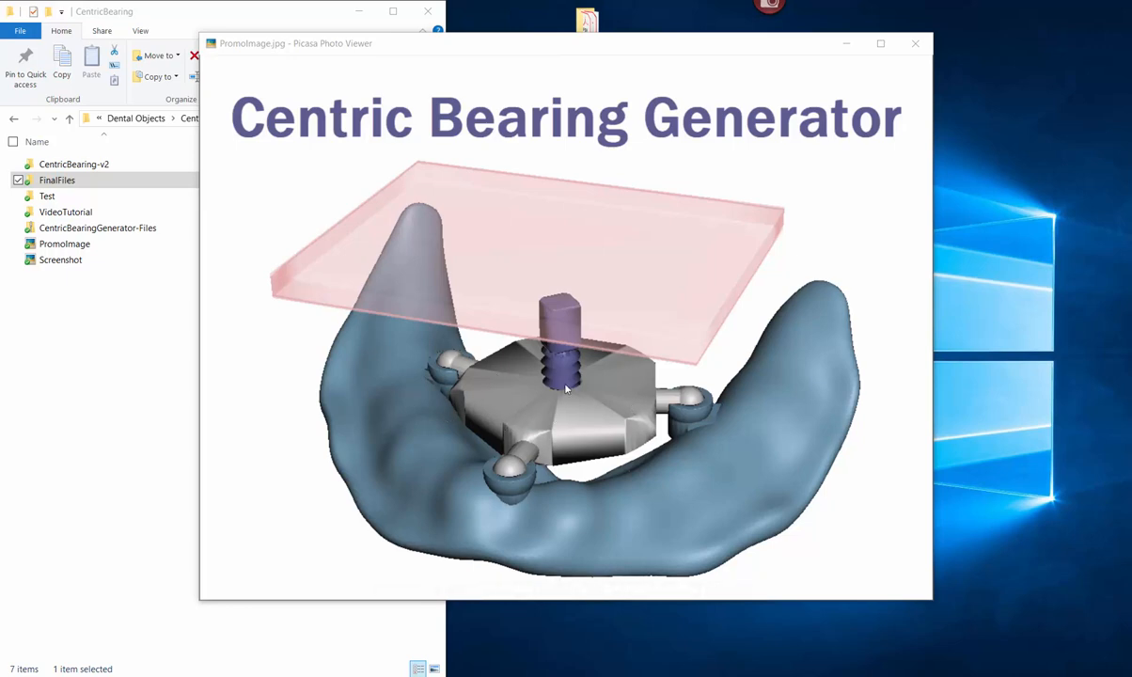
mouse_move(558, 395)
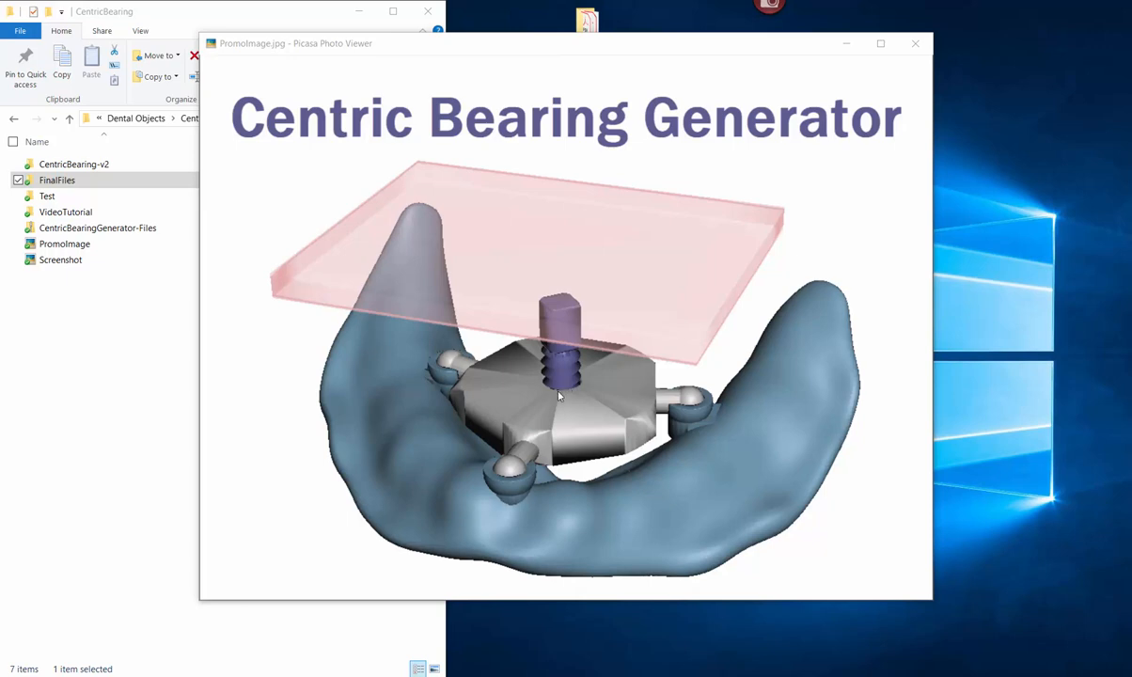
mouse_move(567, 369)
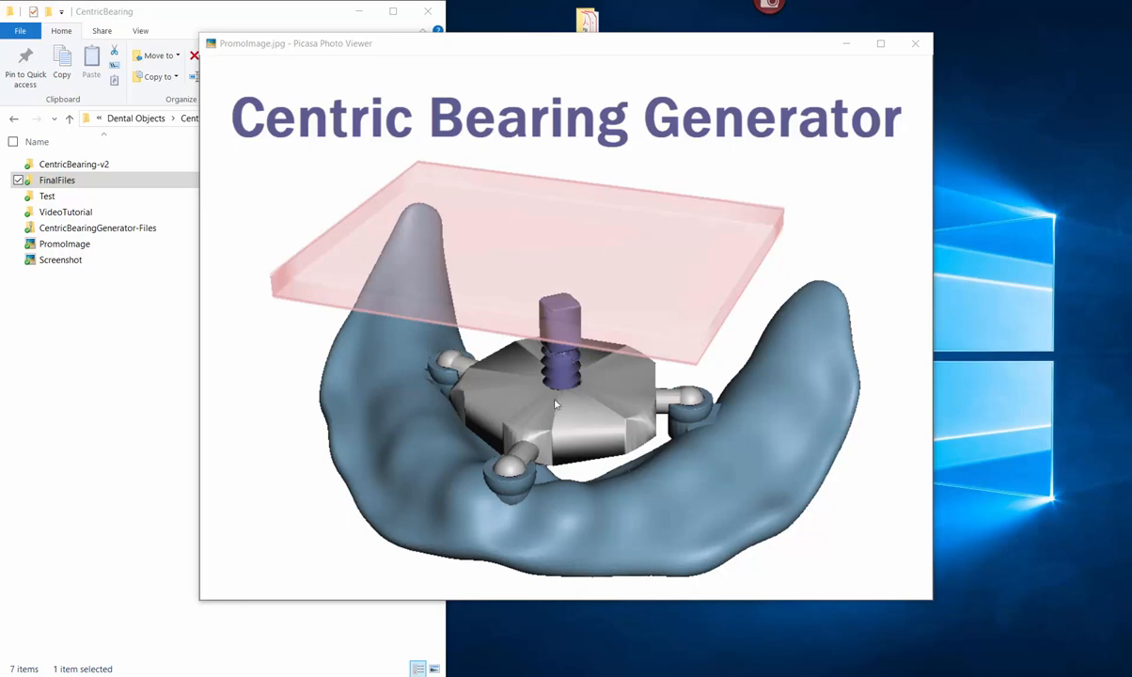
mouse_move(661, 478)
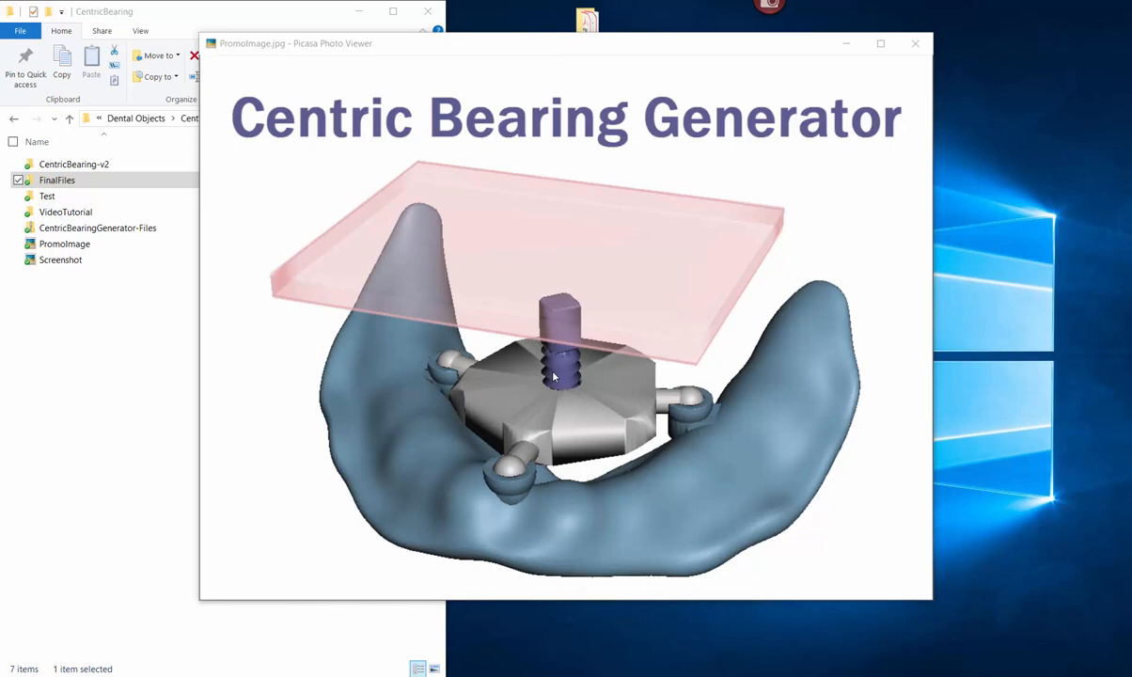
mouse_move(576, 342)
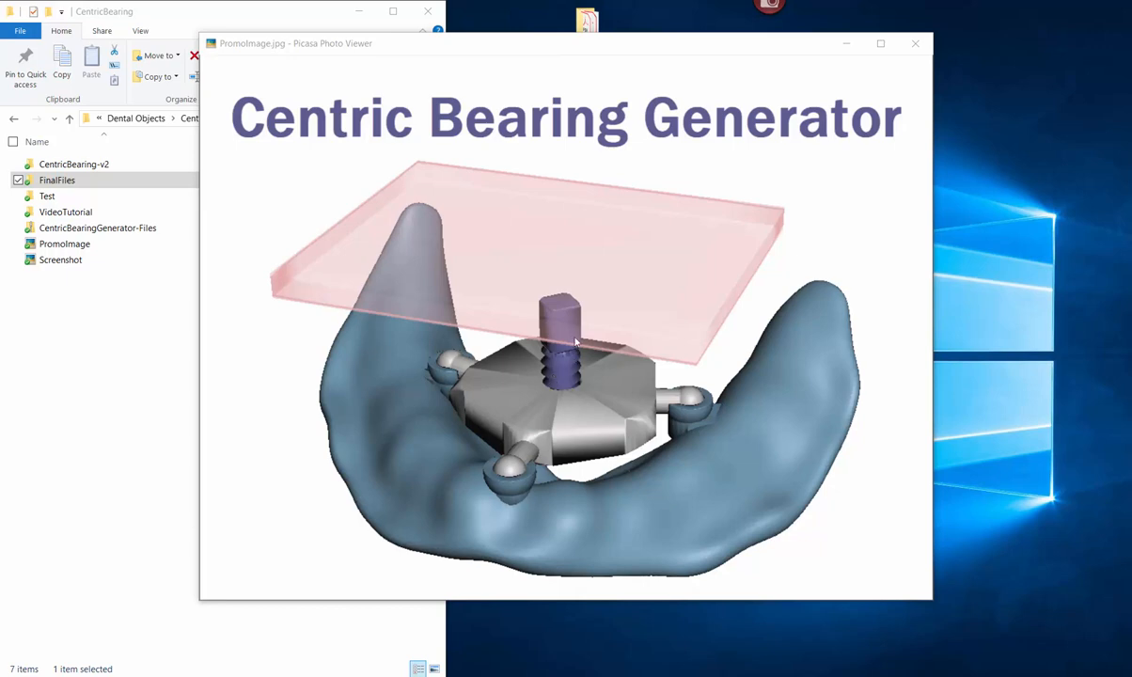
mouse_move(549, 365)
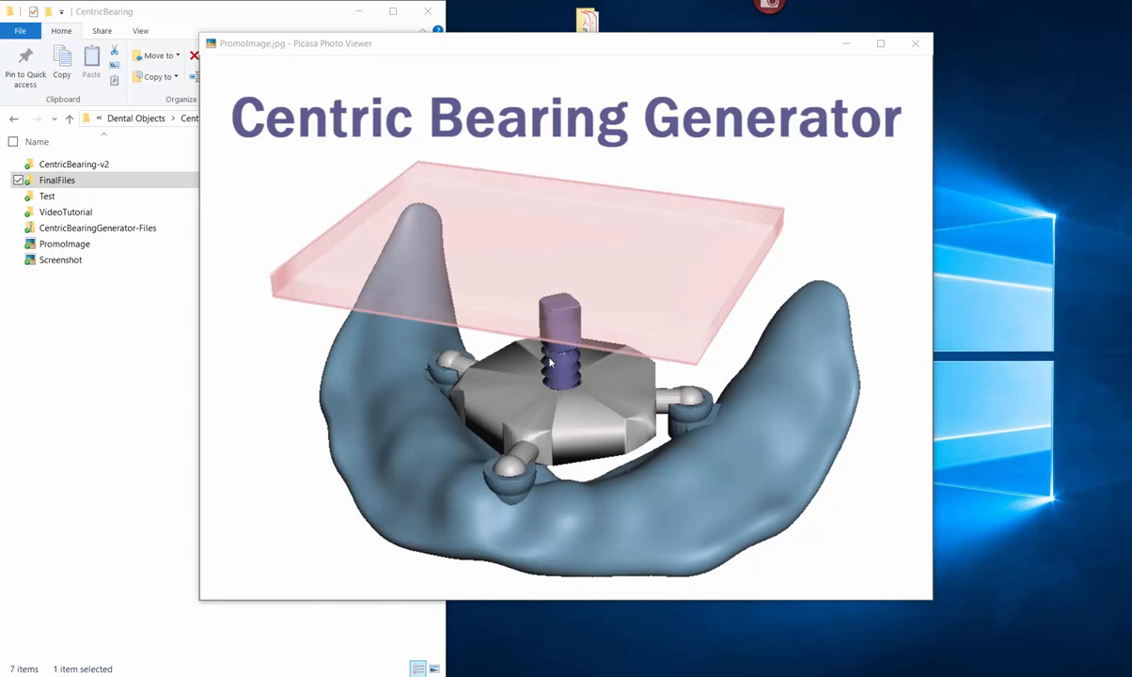
mouse_move(542, 323)
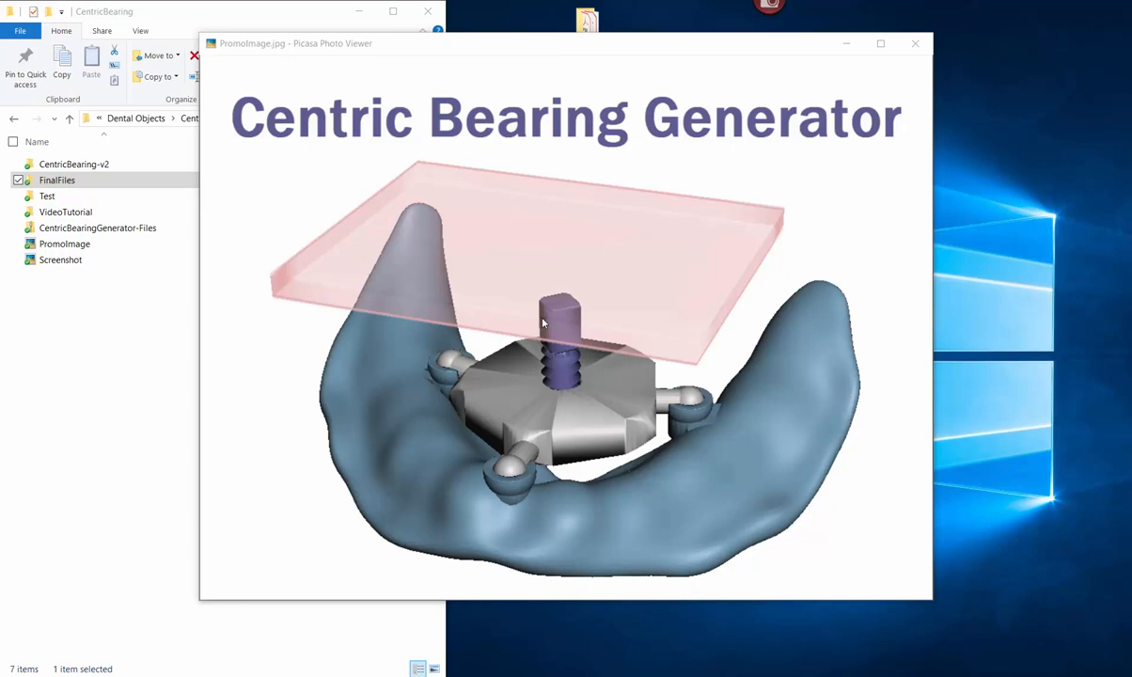
mouse_move(523, 314)
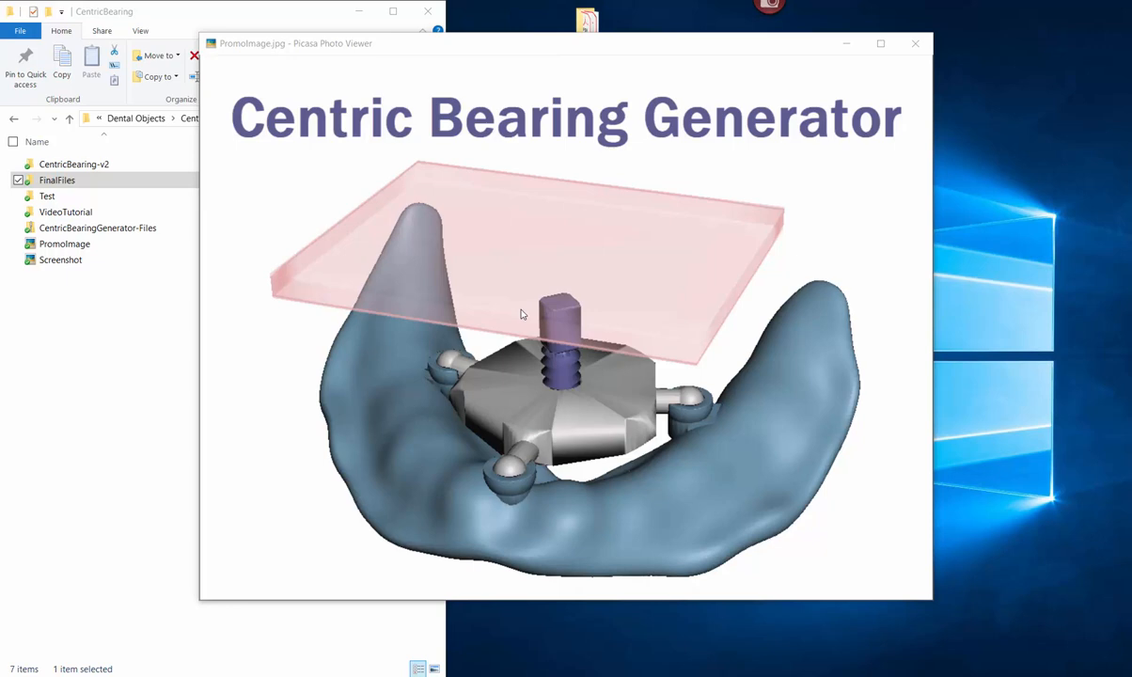
mouse_move(218, 169)
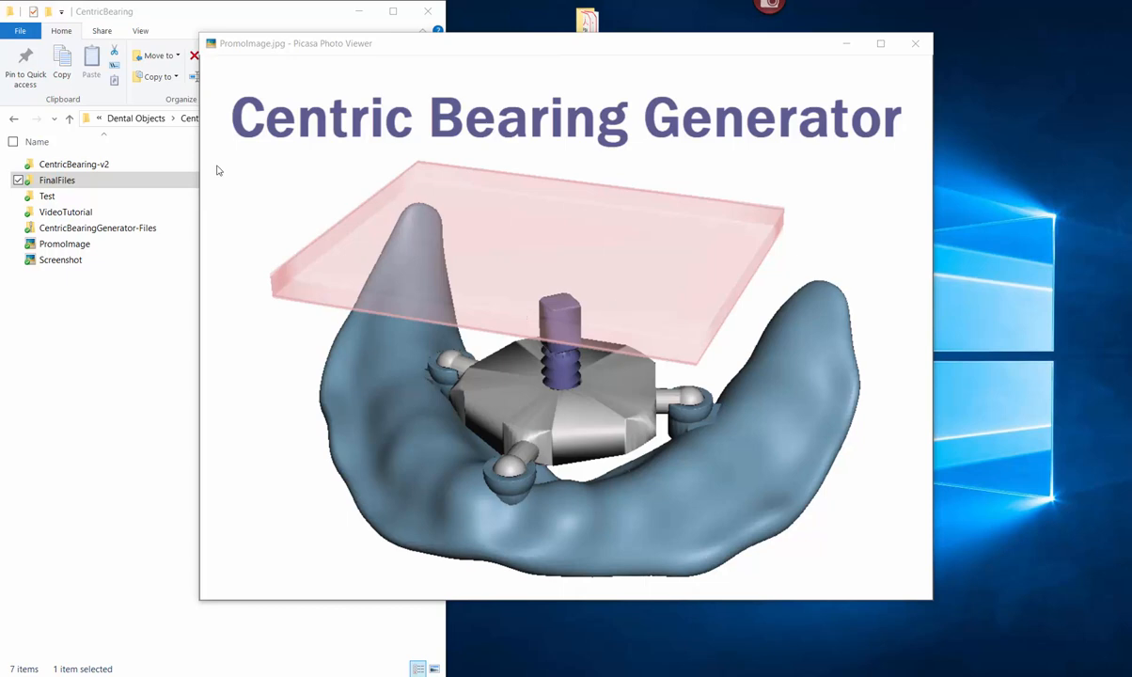
- Bring File Explorer forward over the extracted archive and enter the FinalFiles folder
left_click(98, 228)
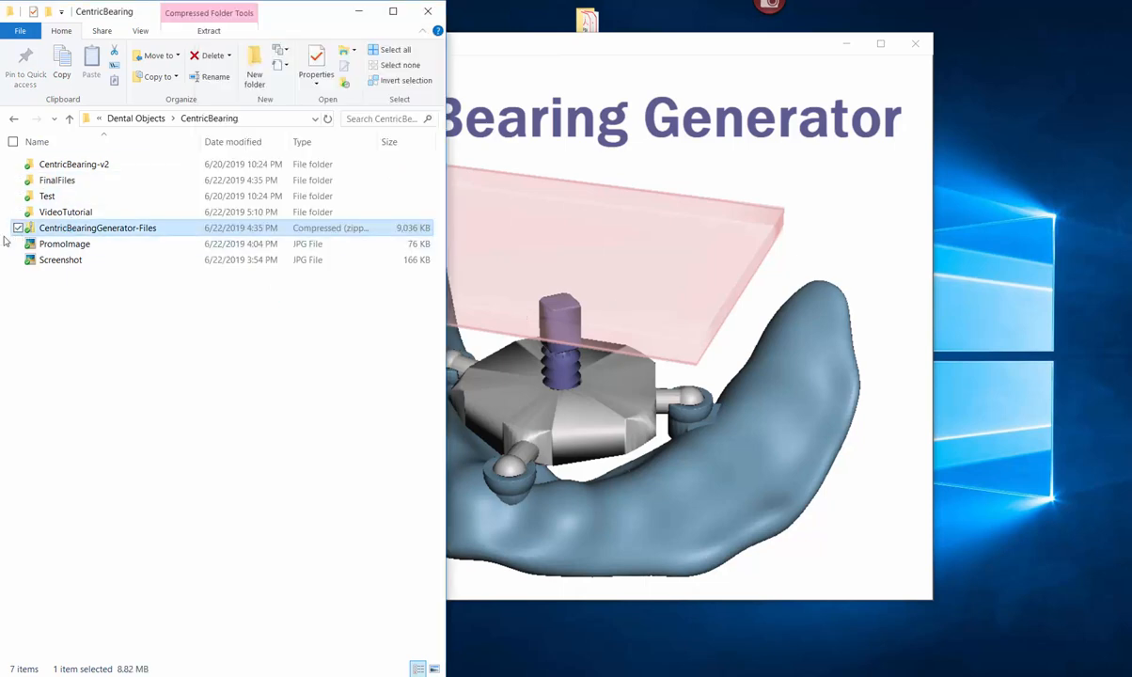
mouse_move(150, 233)
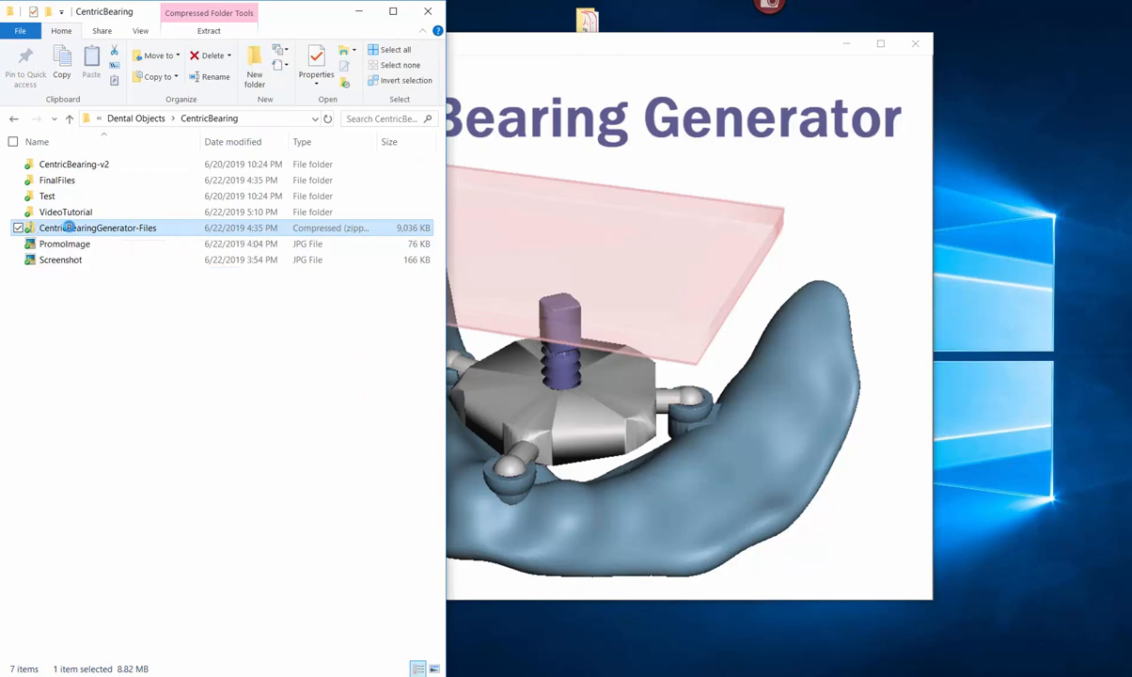
double_click(98, 228)
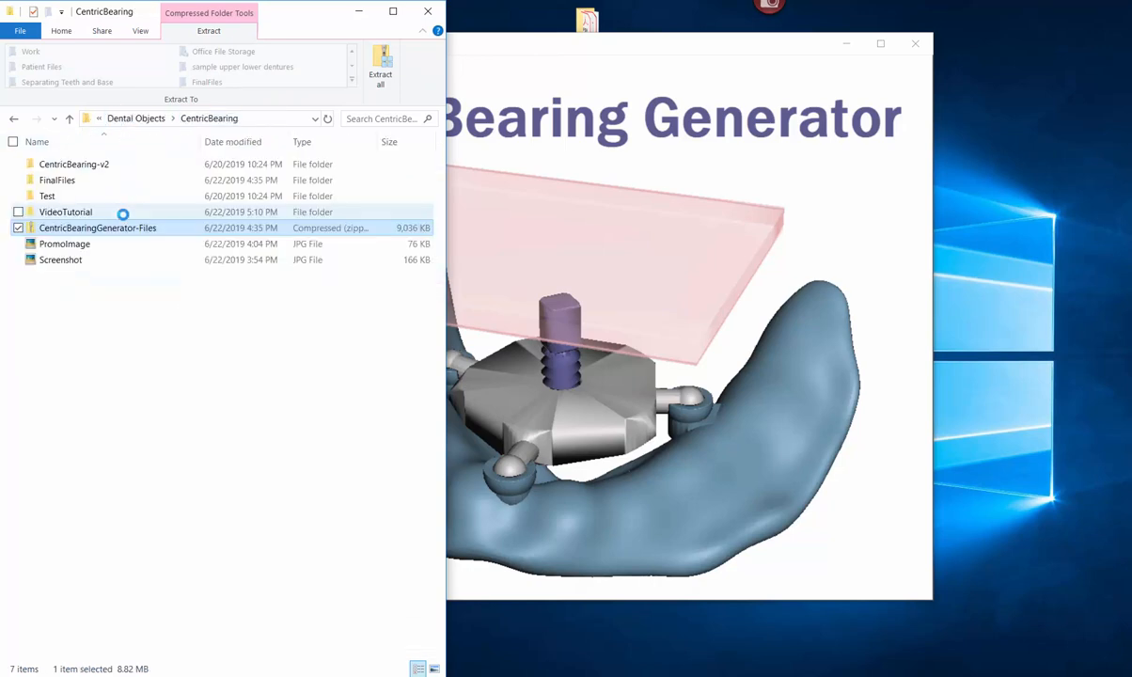
right_click(98, 227)
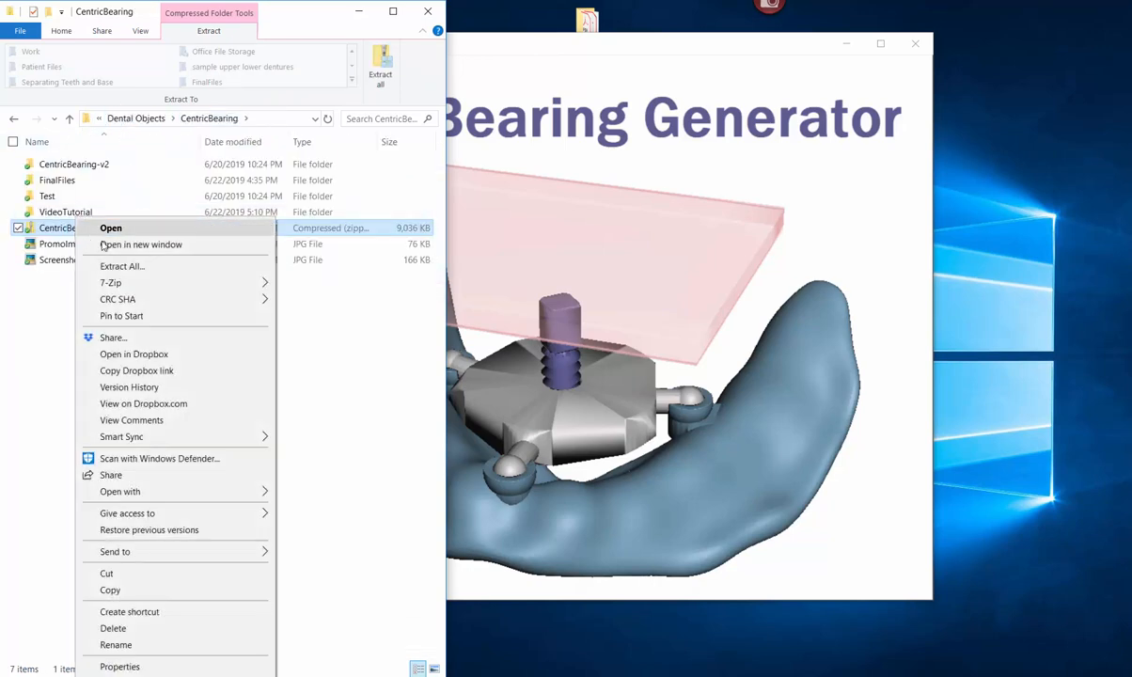
mouse_move(120, 267)
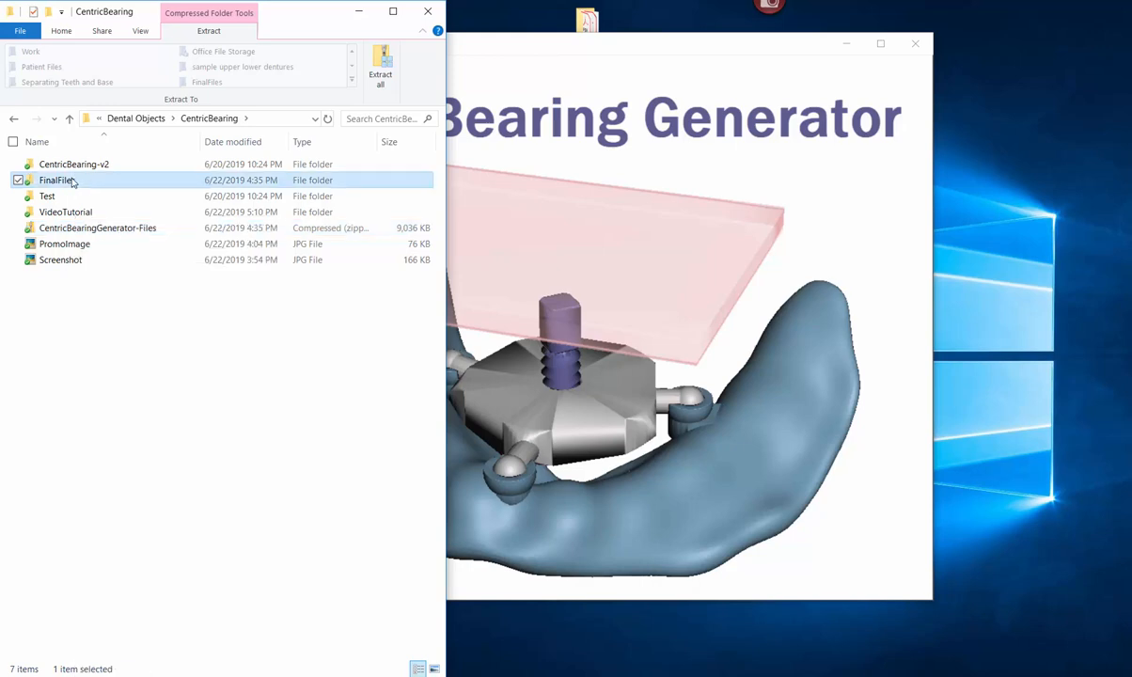
double_click(57, 181)
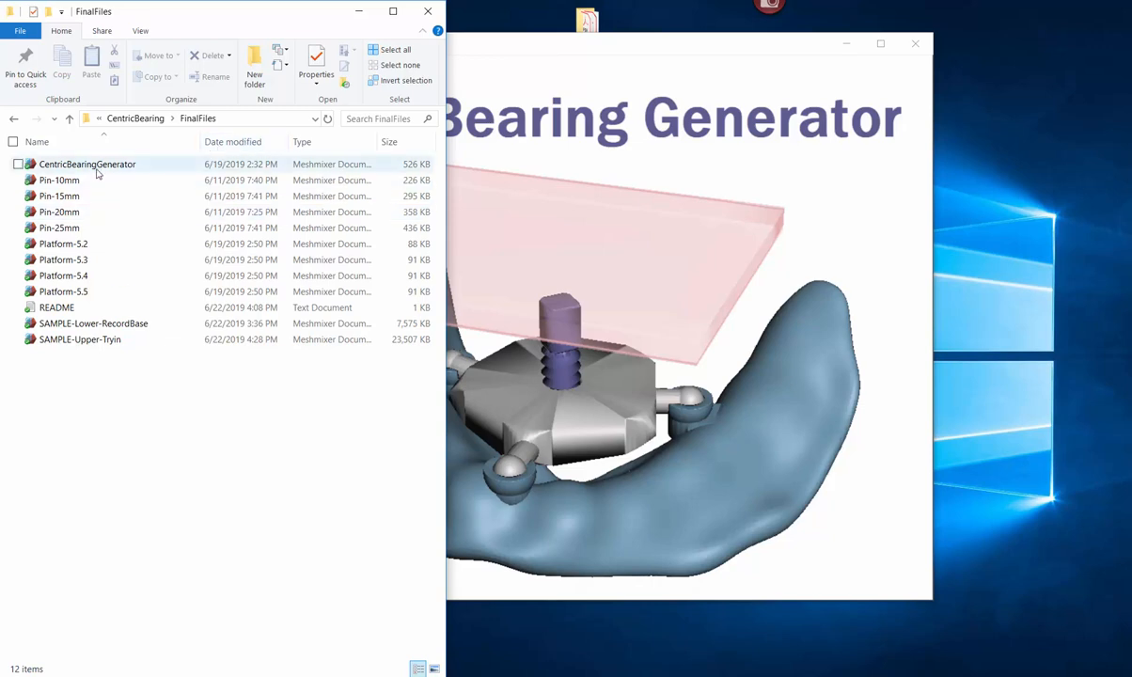
mouse_move(105, 164)
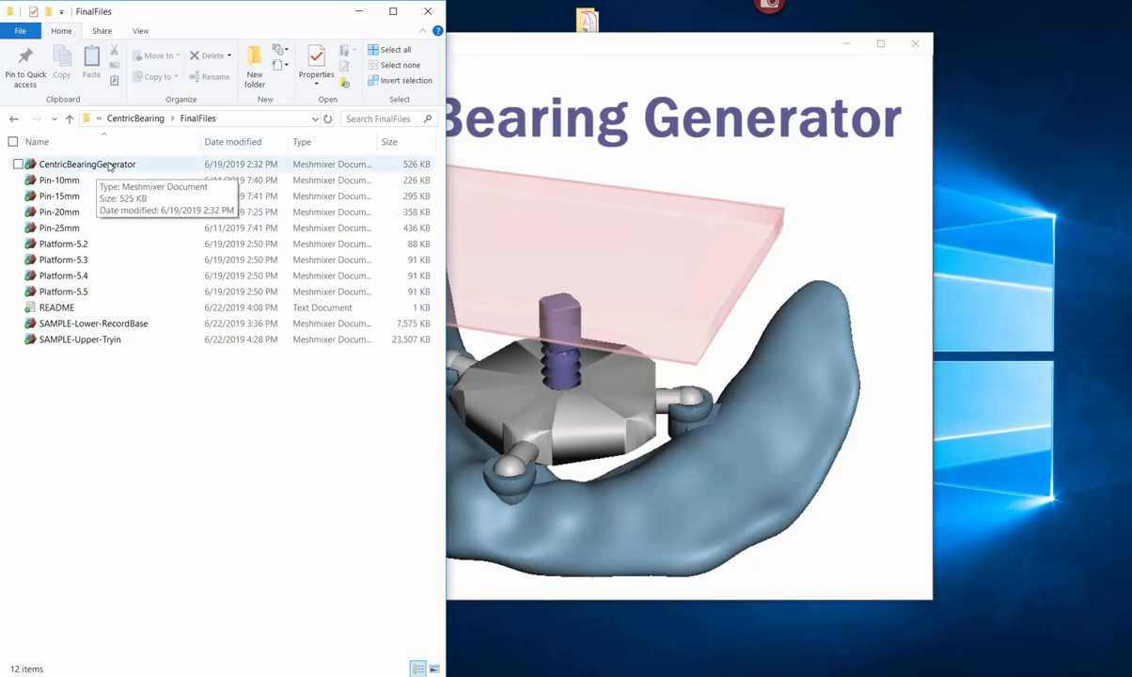
mouse_move(90, 170)
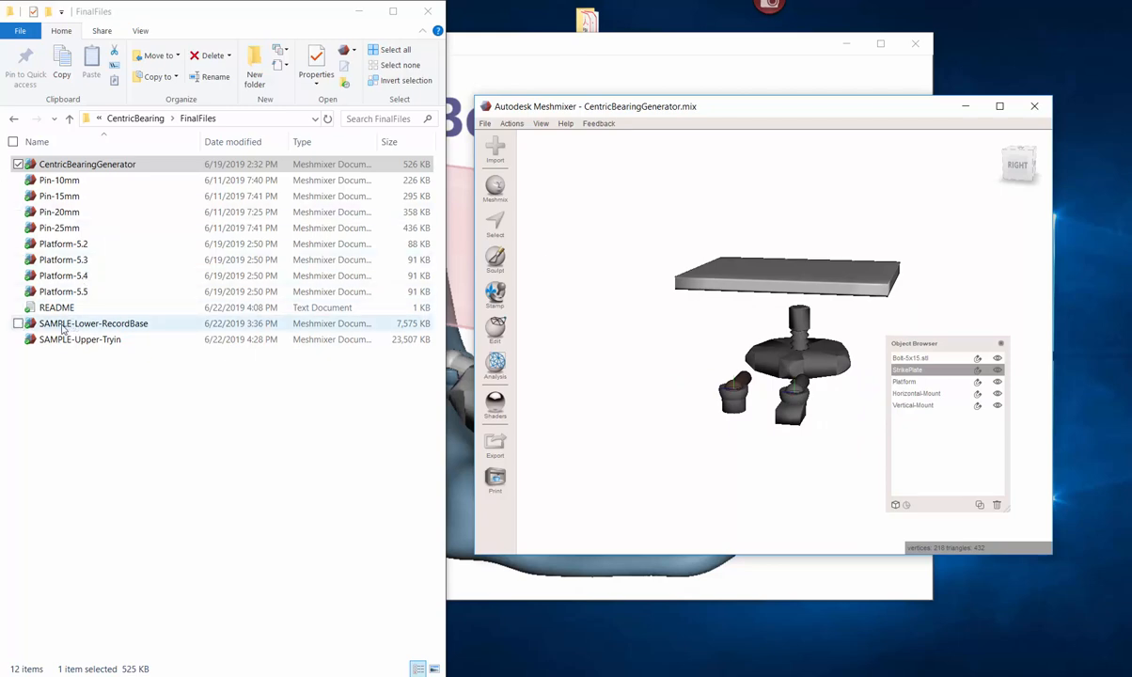
mouse_move(64, 376)
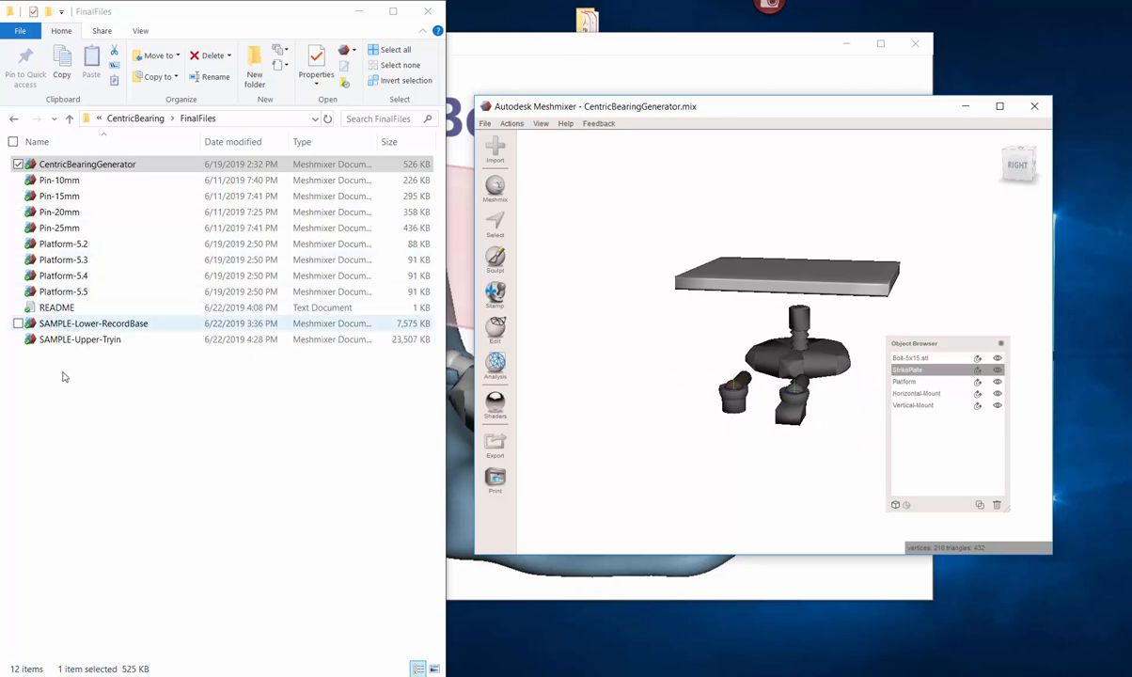
- Select both SAMPLE denture files for import and maximize the Meshmixer window
left_click(79, 339)
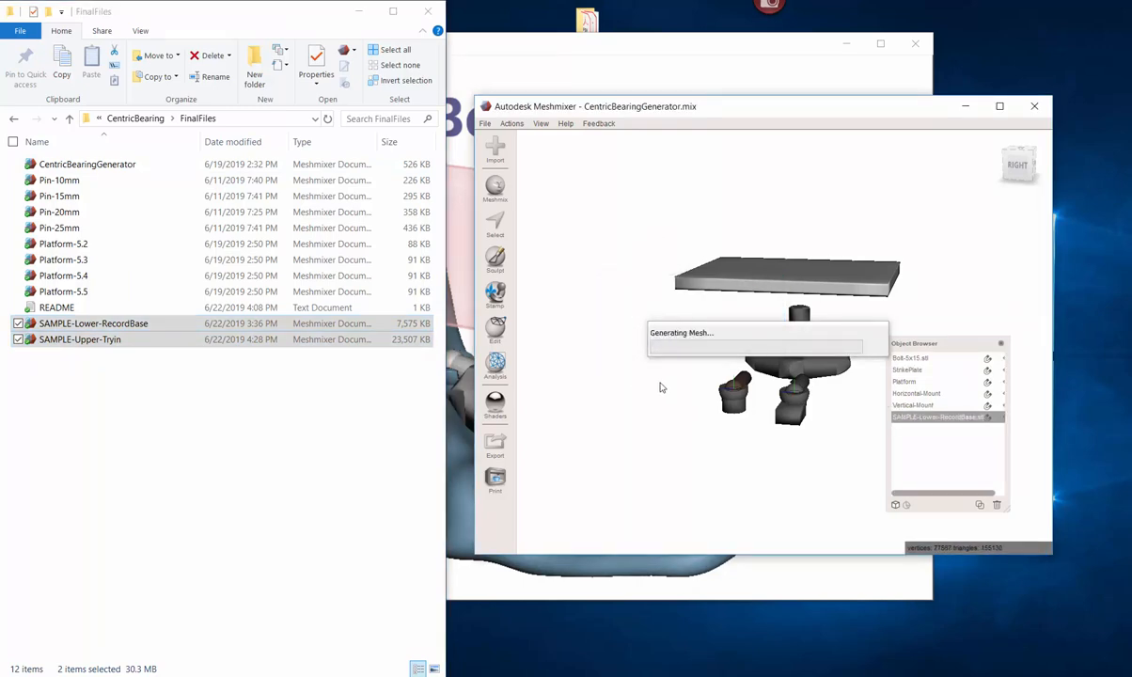
mouse_move(630, 358)
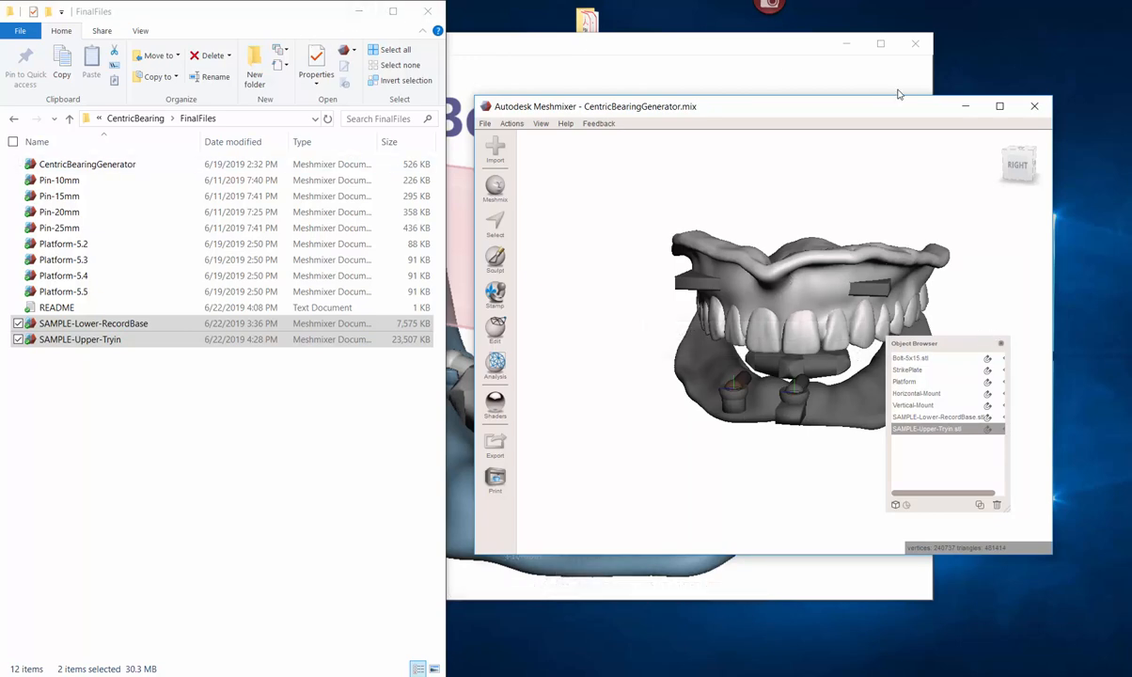
left_click(1000, 105)
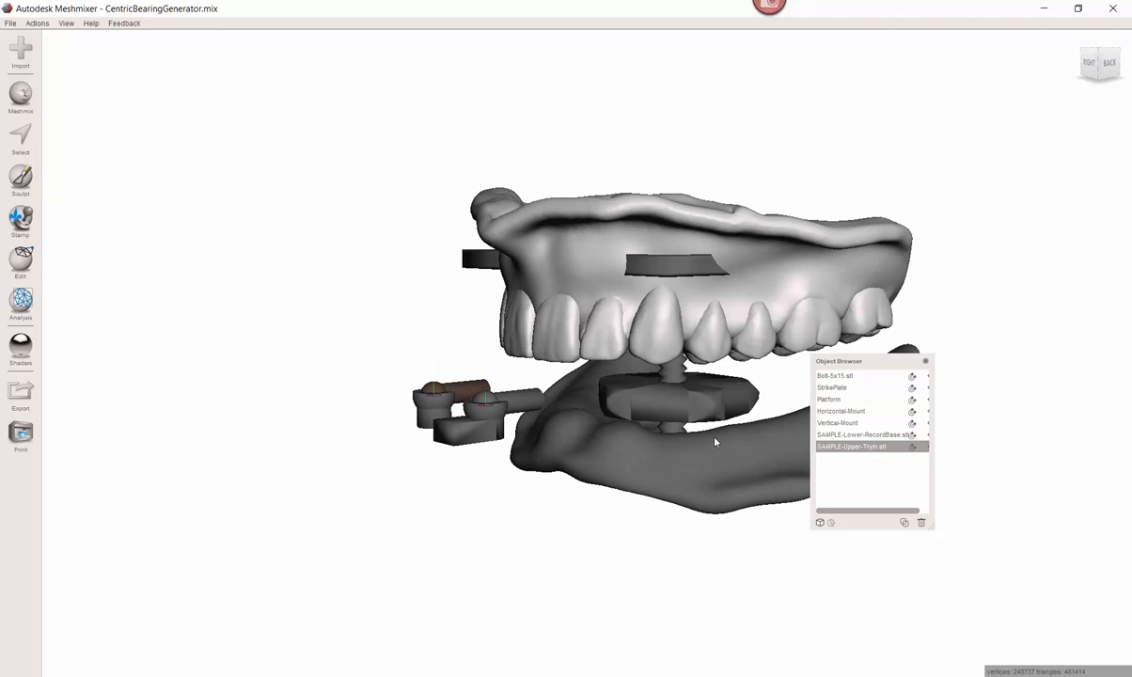
left_click_drag(714, 442, 750, 405)
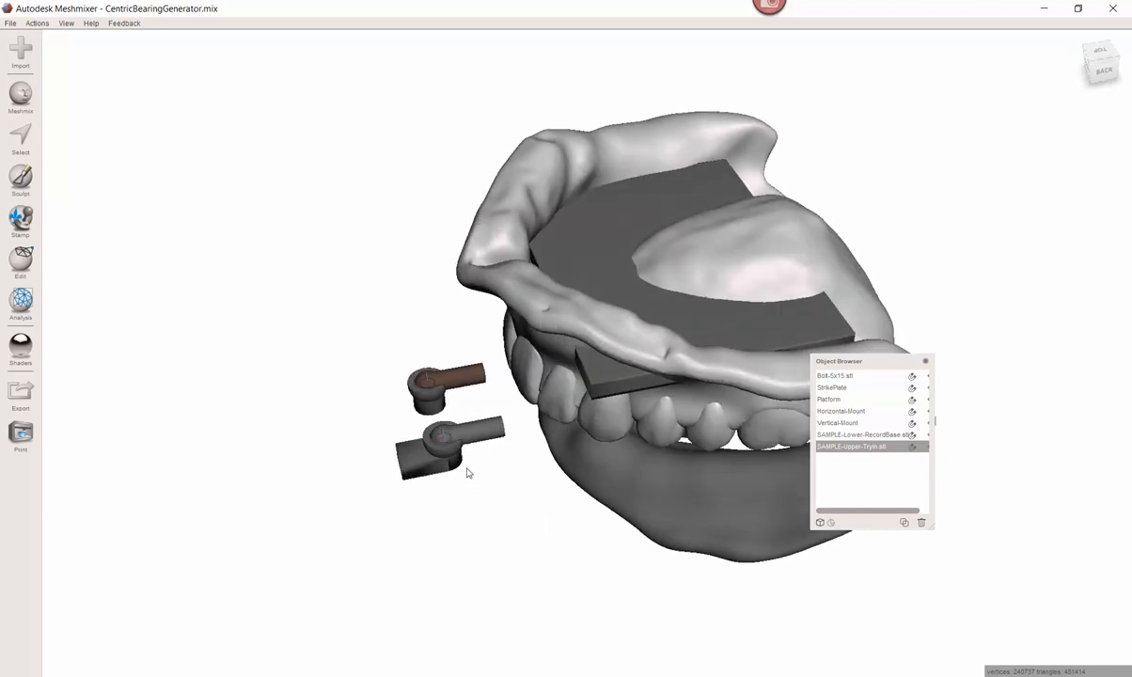
left_click_drag(470, 470, 884, 376)
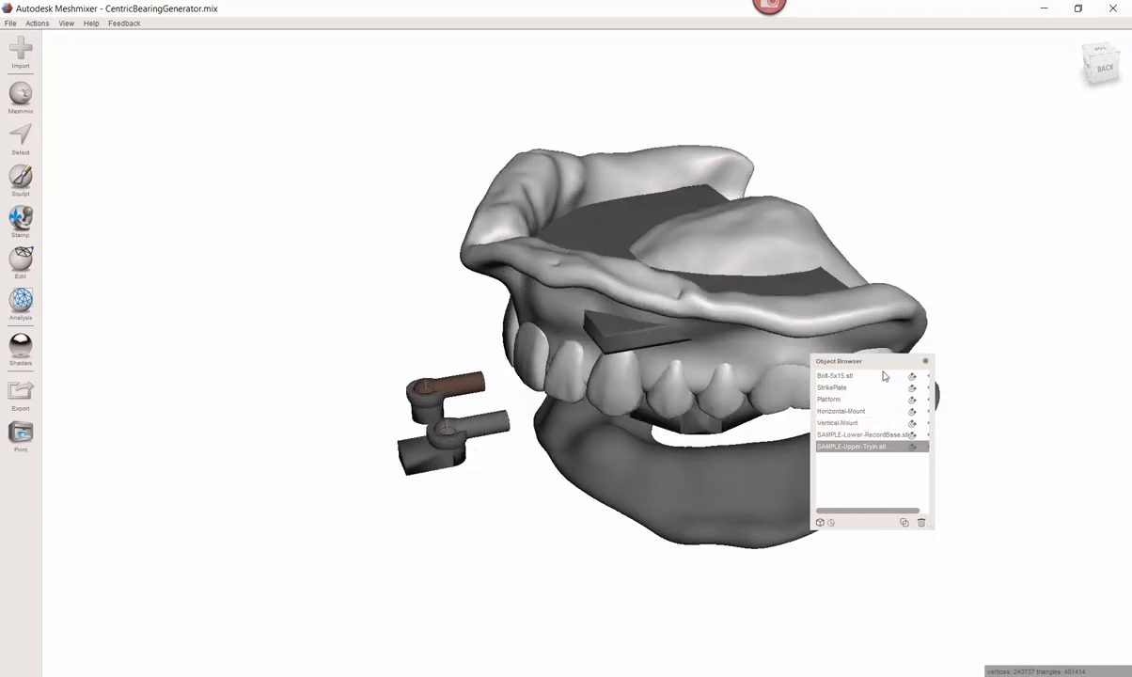
left_click_drag(839, 361, 974, 398)
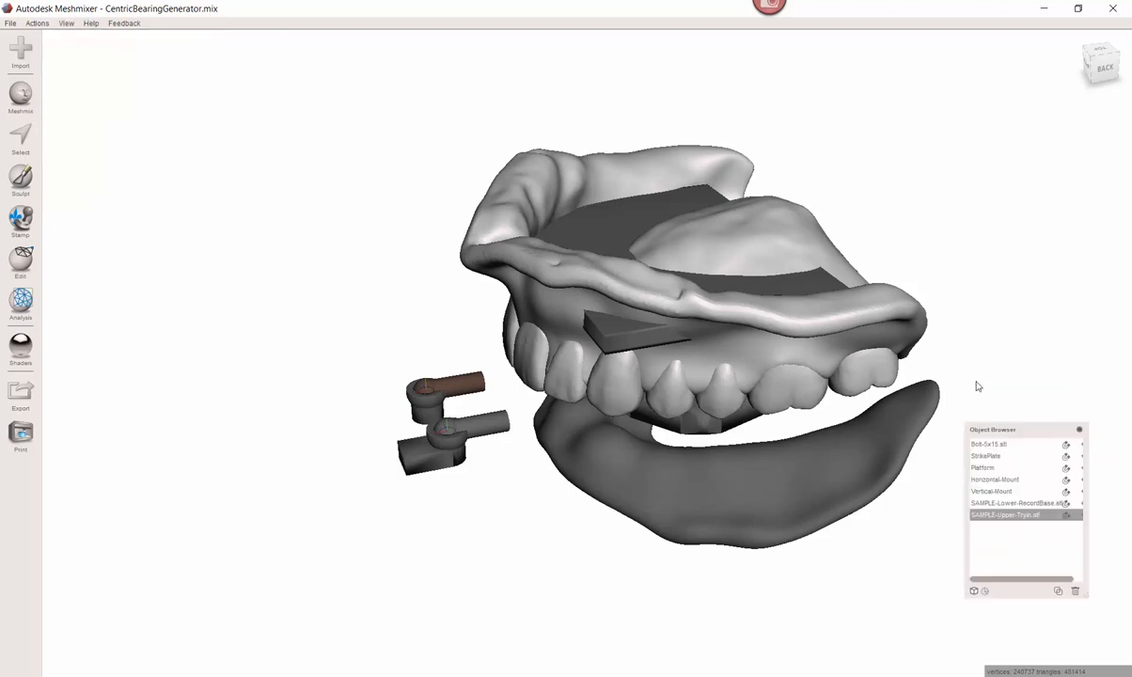
mouse_move(1087, 601)
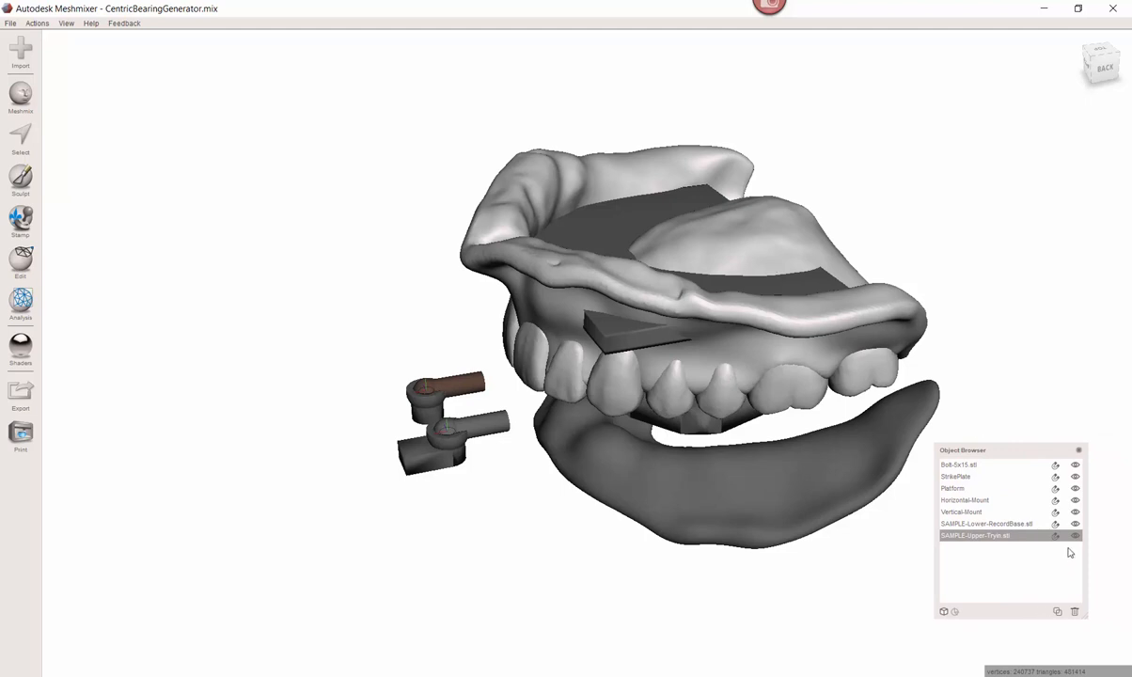
- Hide the bearing parts in the Object Browser and frame a front view of both dentures
left_click(958, 465)
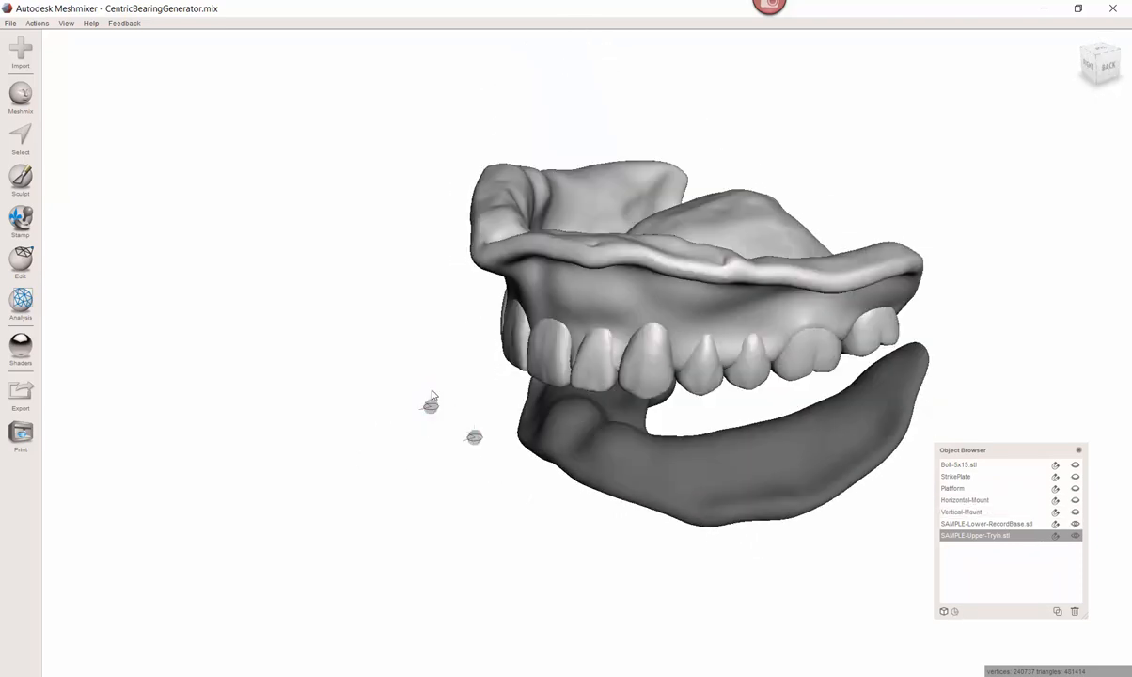
left_click_drag(430, 399, 379, 460)
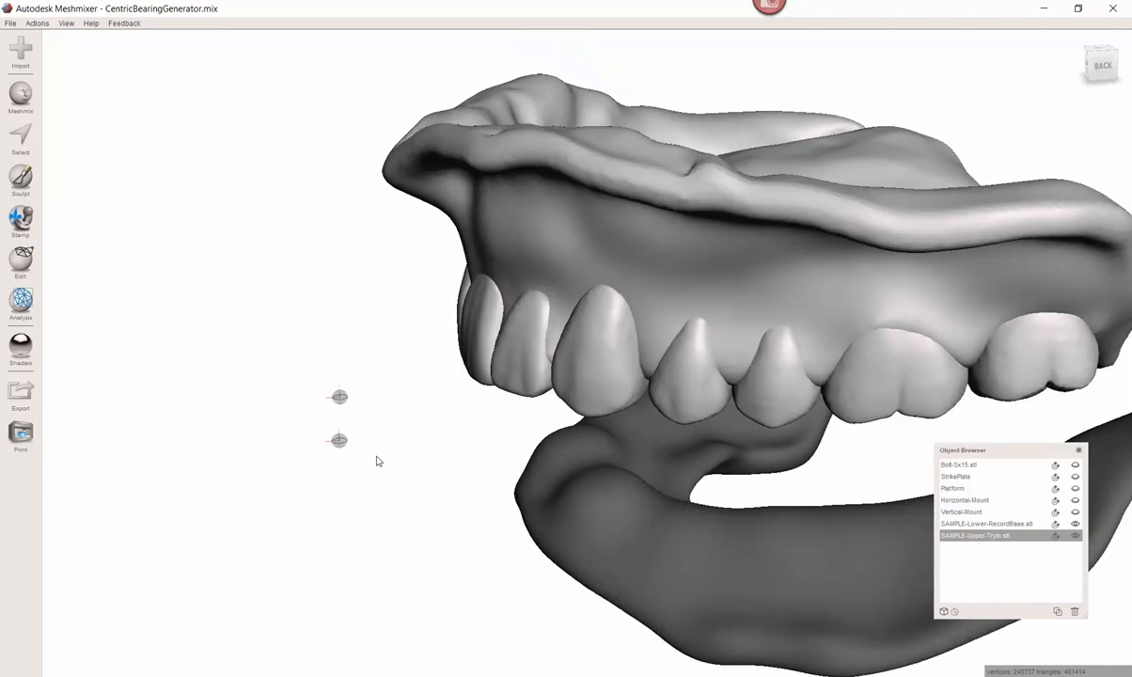
left_click_drag(376, 460, 391, 398)
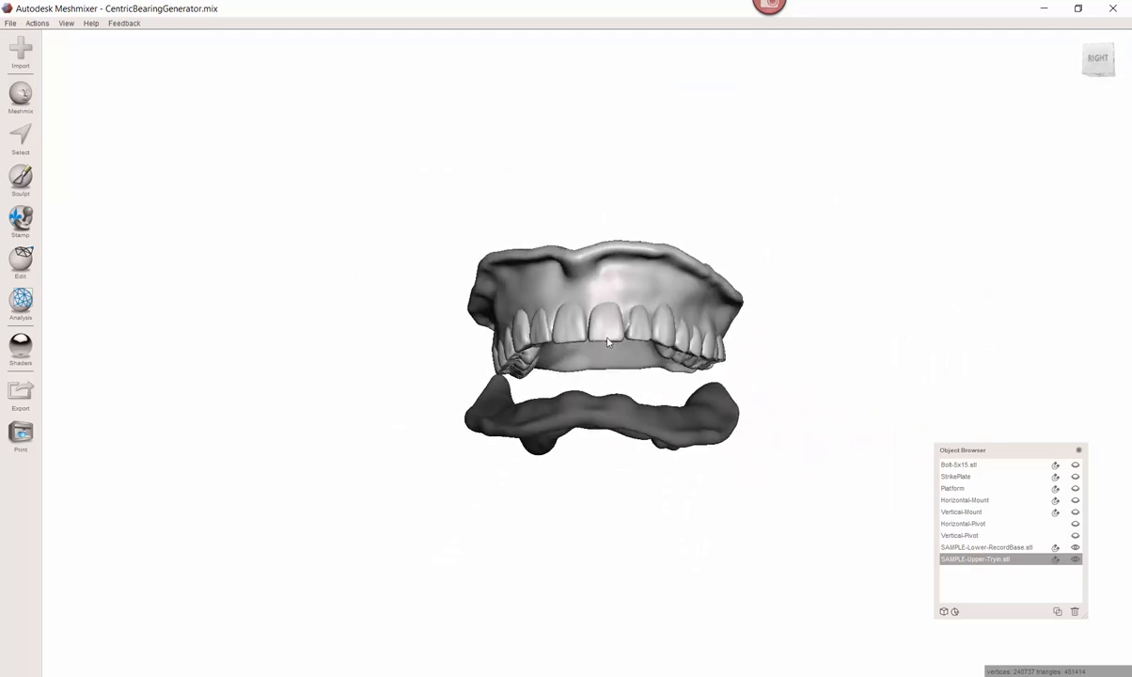
left_click_drag(605, 343, 564, 421)
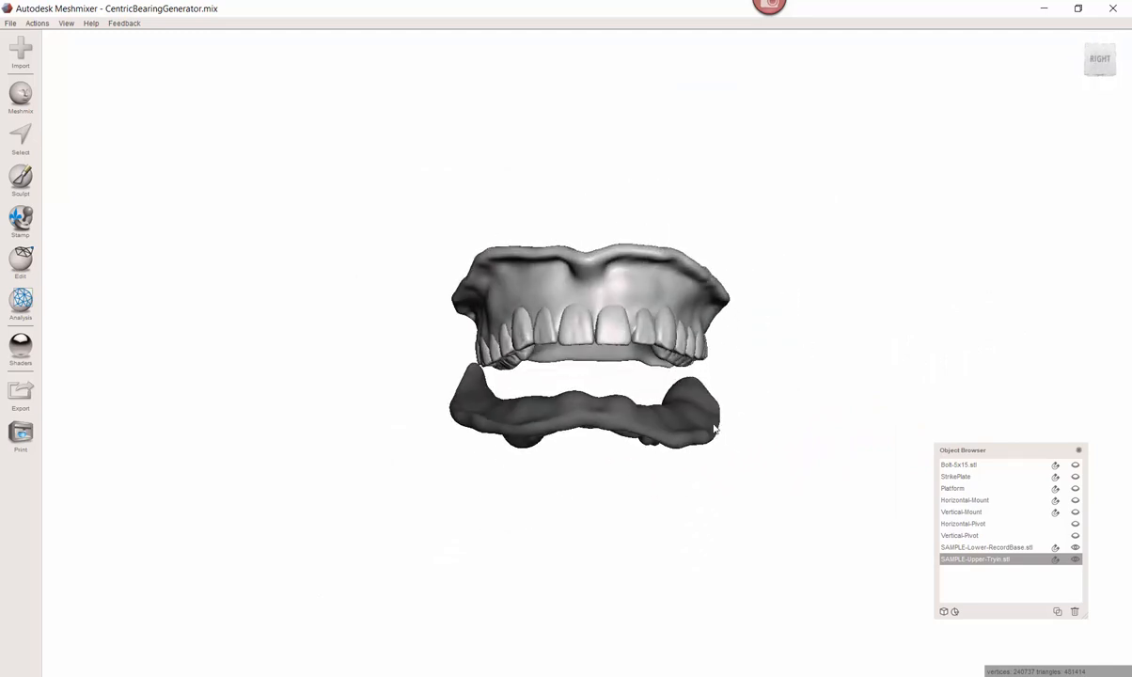
left_click_drag(714, 428, 541, 395)
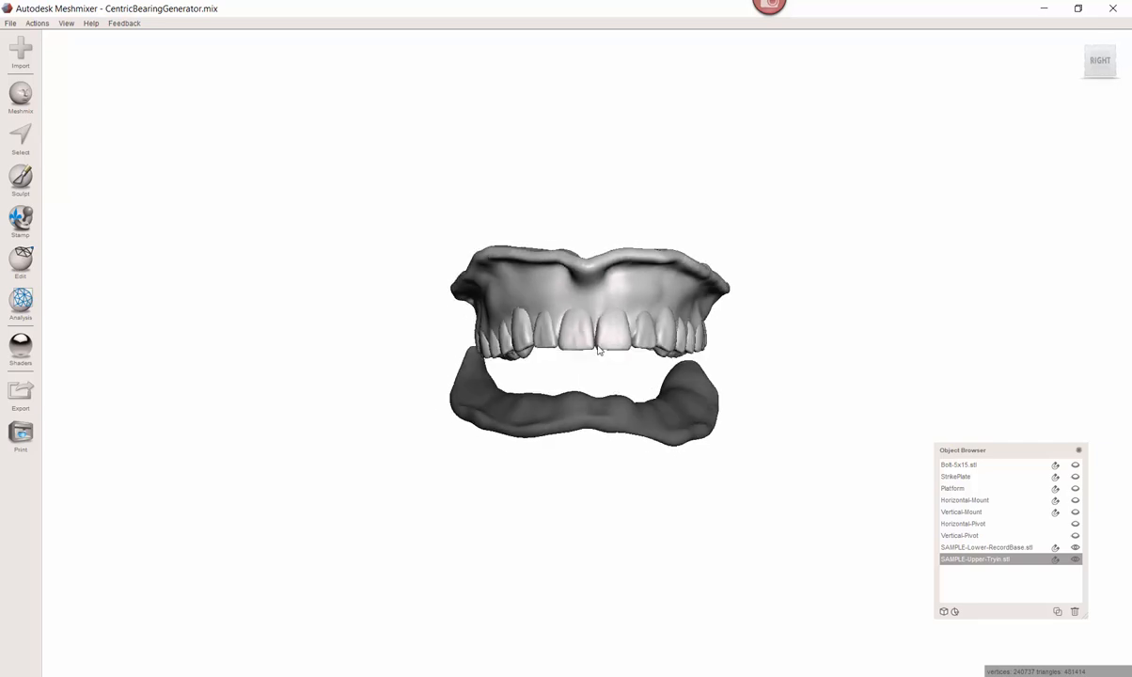
mouse_move(594, 299)
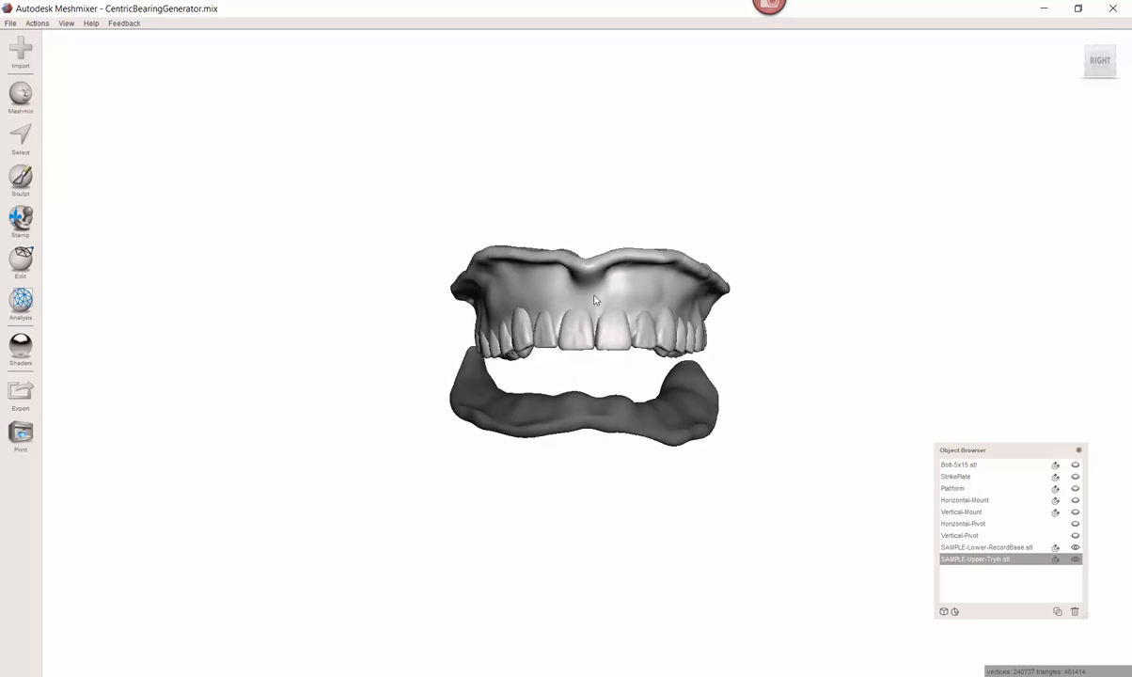
left_click_drag(592, 301, 527, 338)
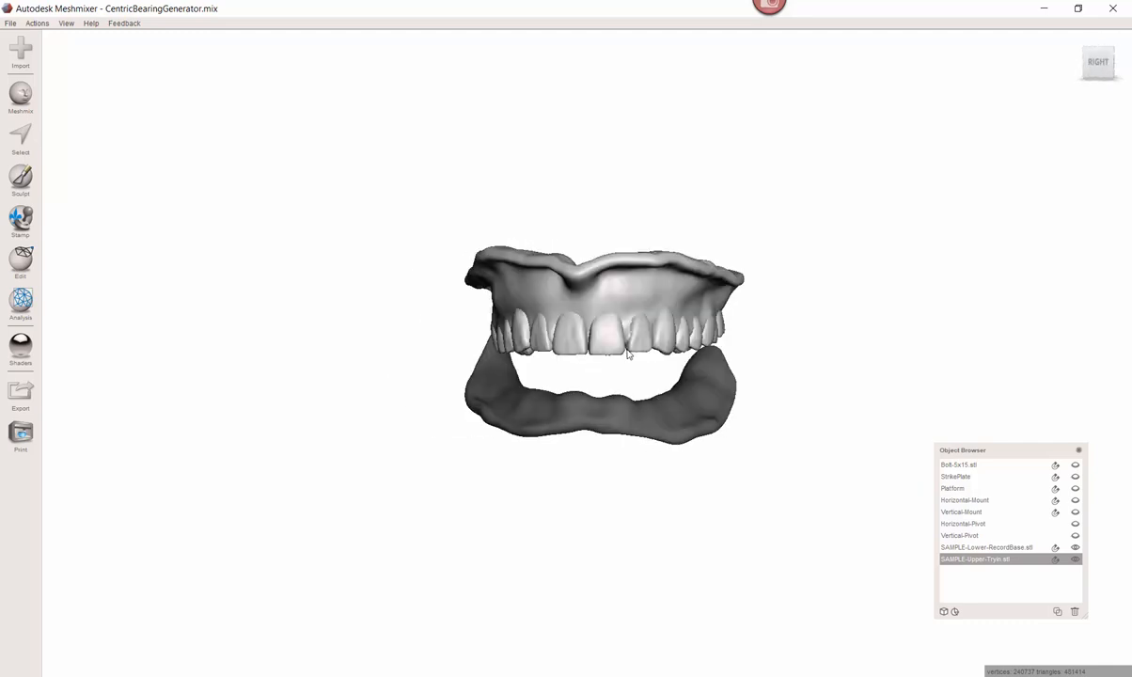
left_click_drag(628, 355, 573, 368)
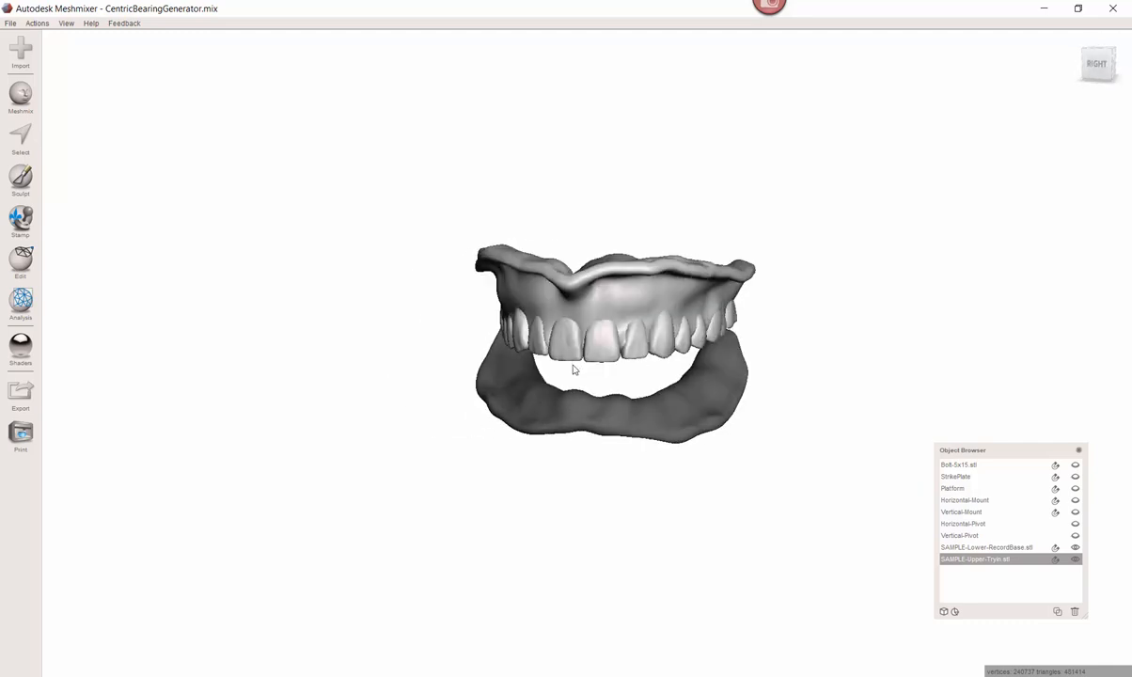
left_click_drag(573, 368, 680, 485)
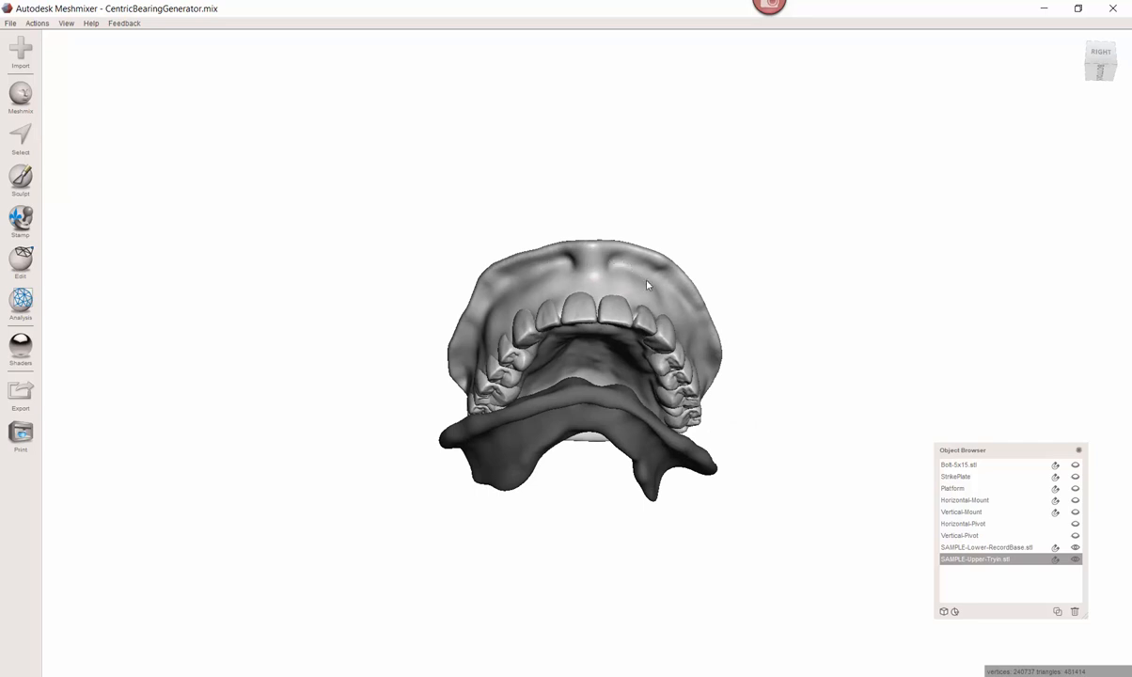
left_click_drag(646, 285, 568, 405)
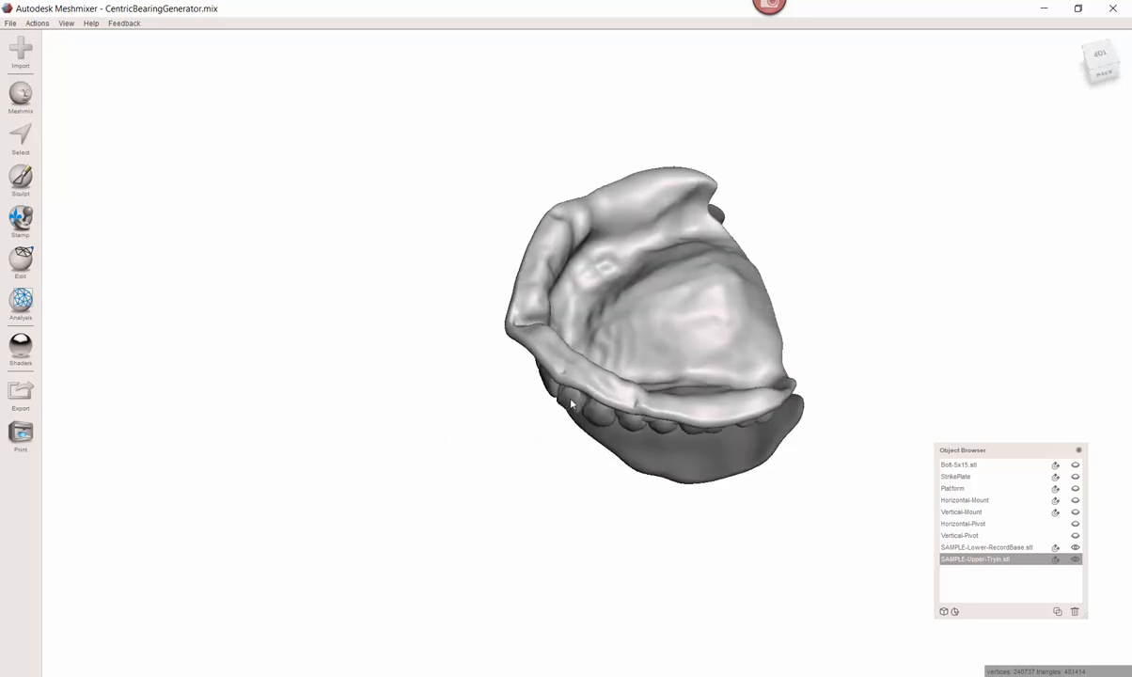
left_click_drag(567, 404, 601, 320)
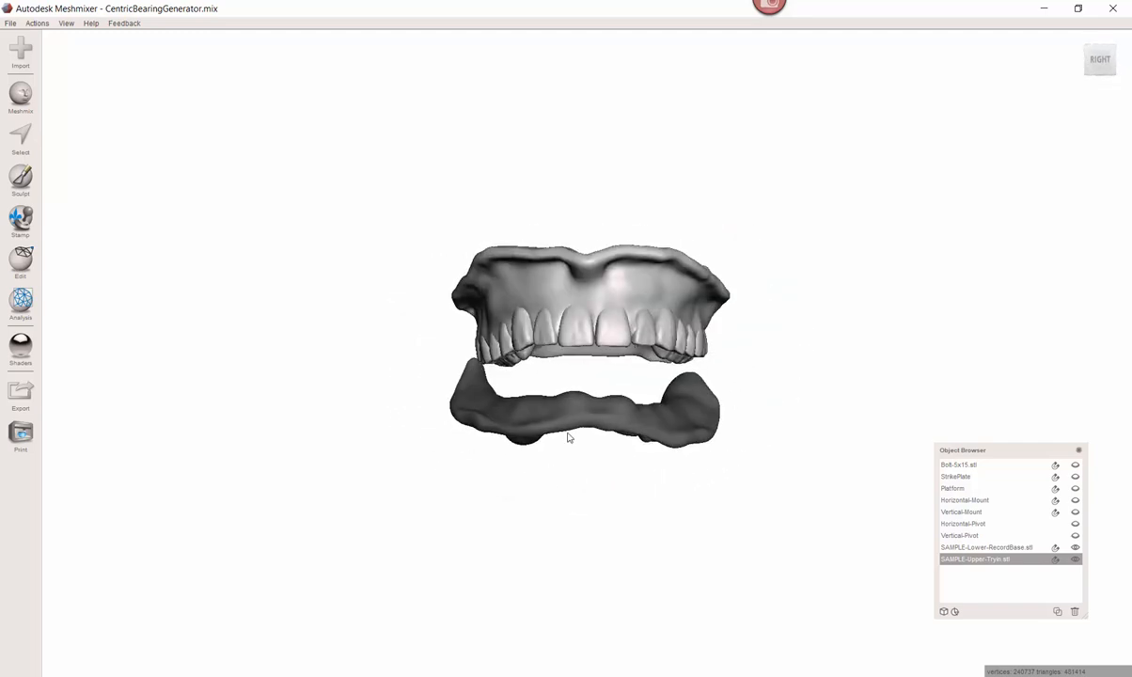
left_click_drag(568, 436, 654, 402)
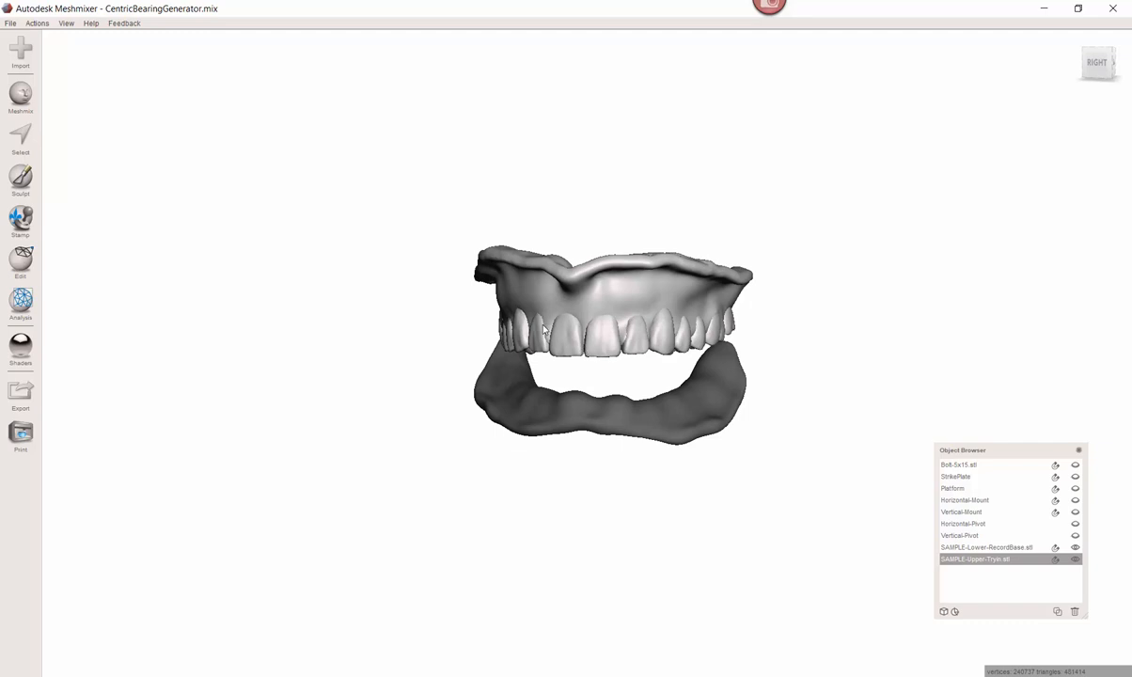
mouse_move(567, 342)
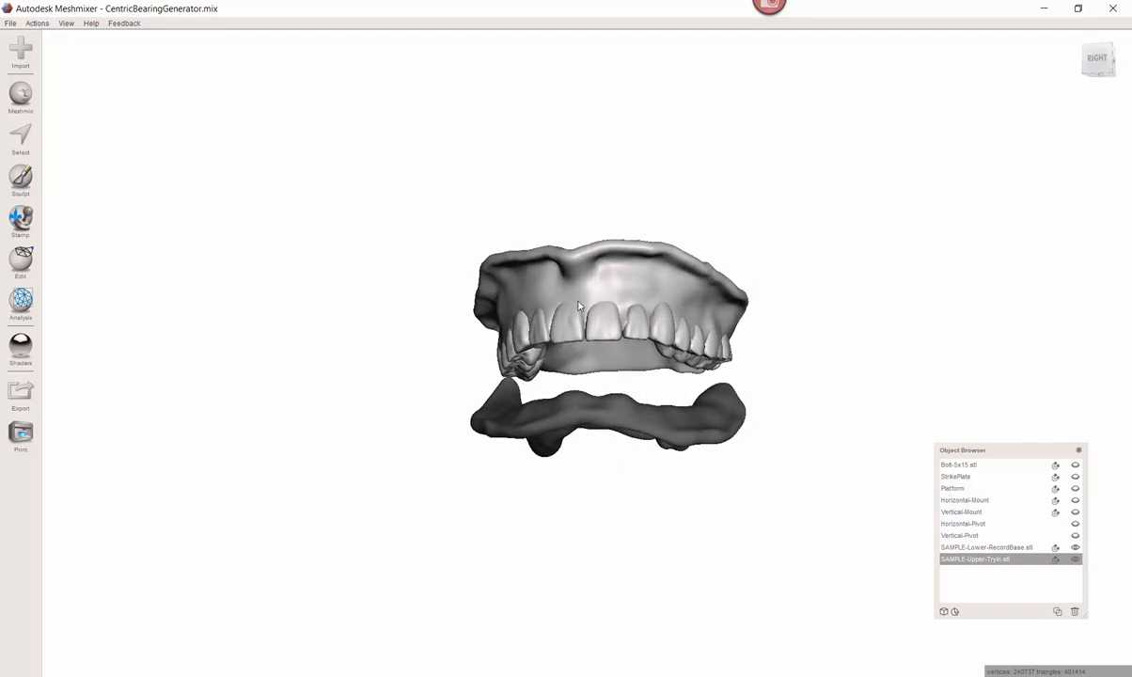
left_click_drag(579, 305, 620, 374)
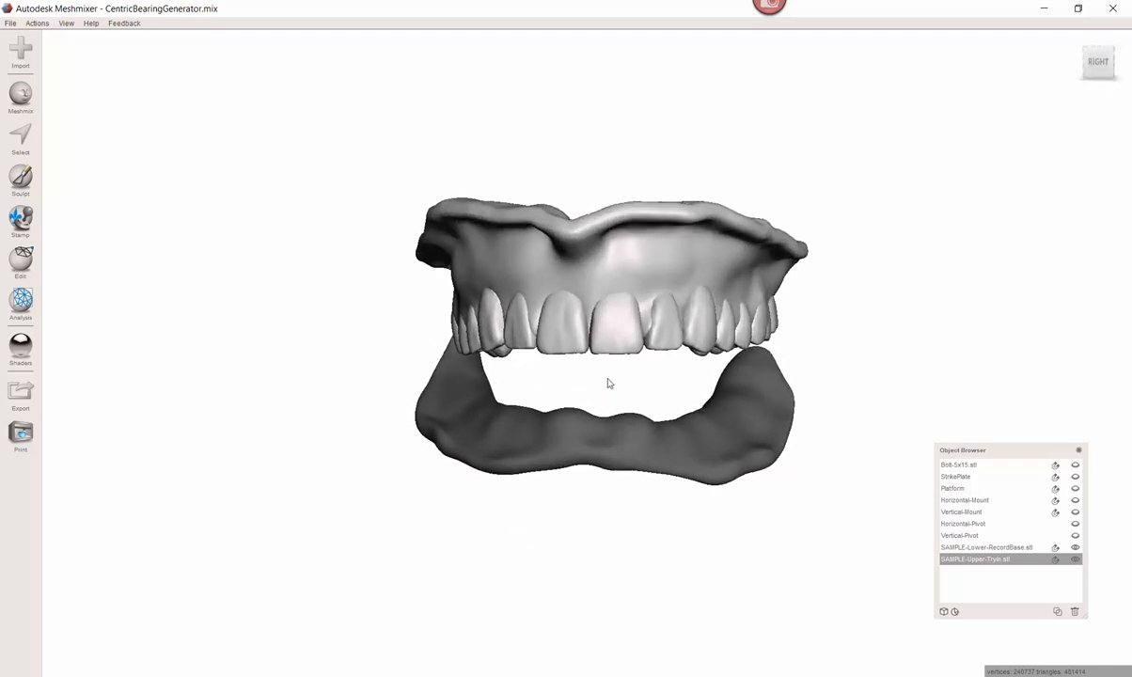
left_click_drag(605, 384, 607, 429)
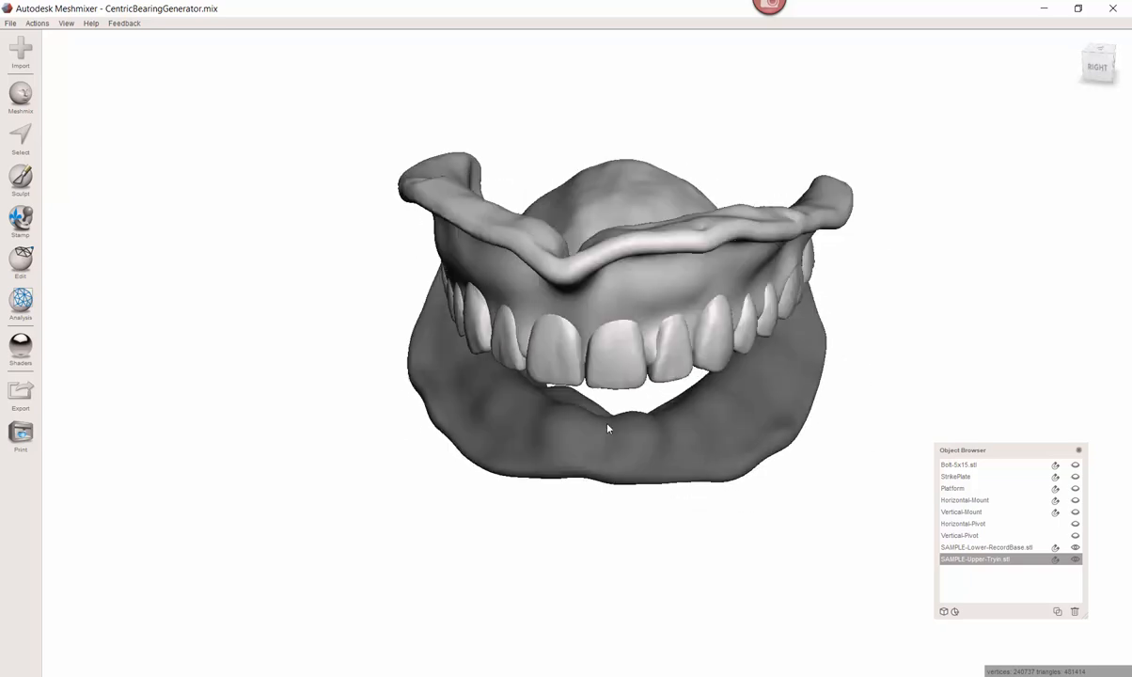
left_click_drag(605, 429, 616, 342)
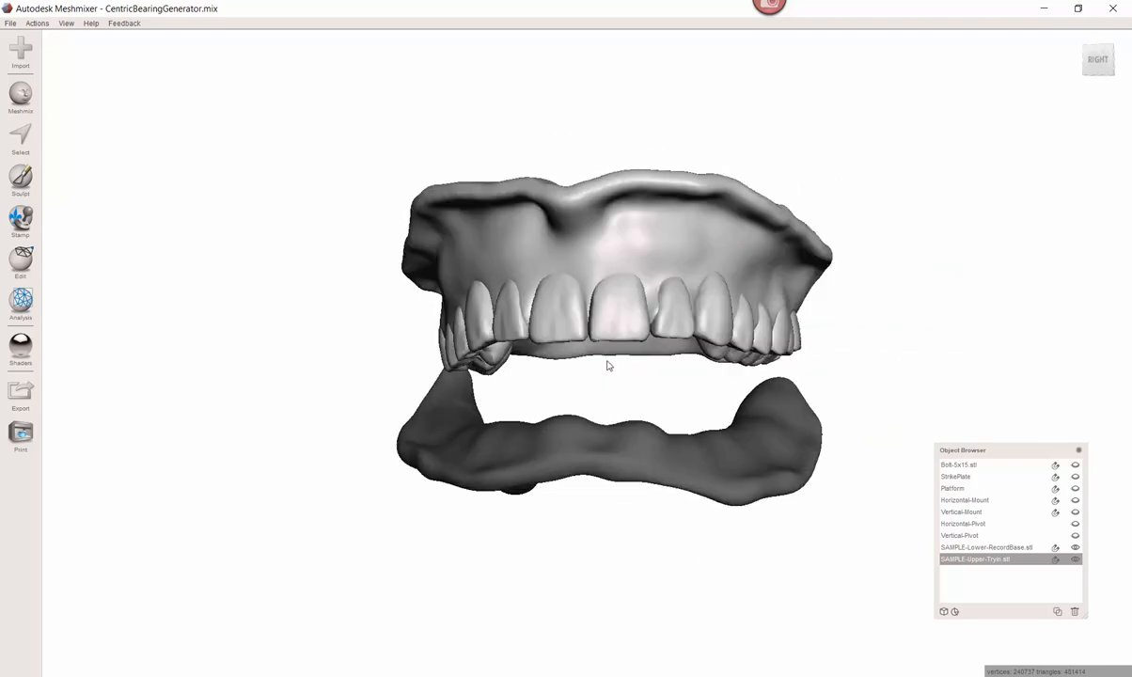
- Accept the Transform for the upper try-in, then for the lower record base, spreading them apart
scroll("down", 3)
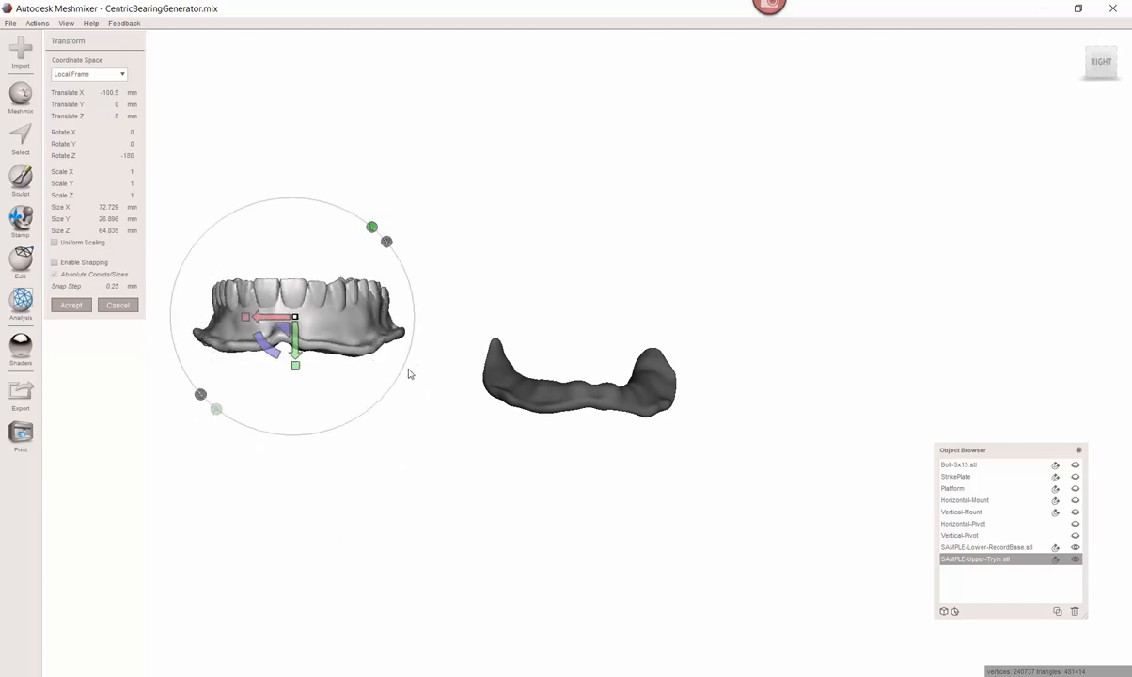
mouse_move(497, 373)
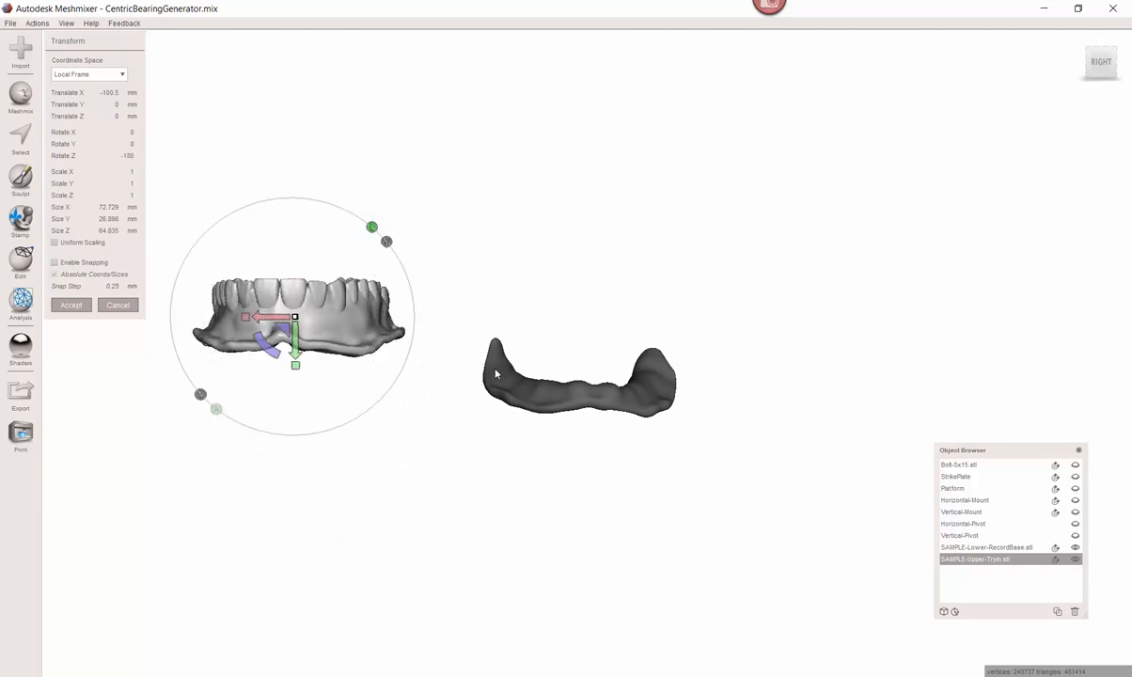
left_click(72, 304)
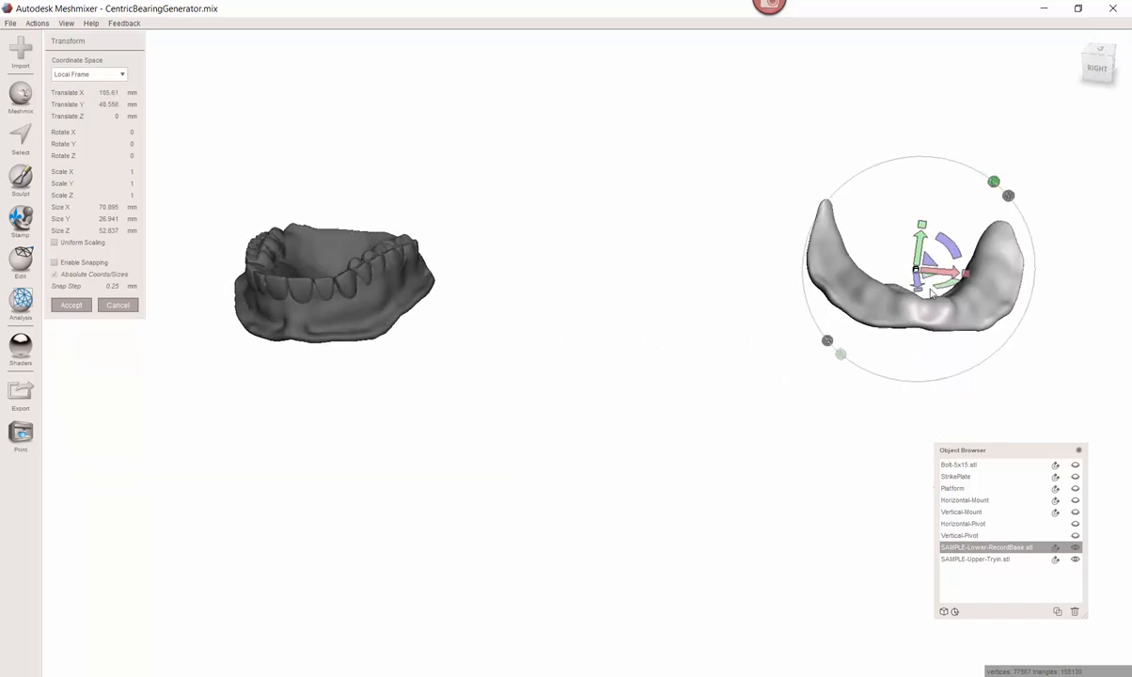
left_click(71, 305)
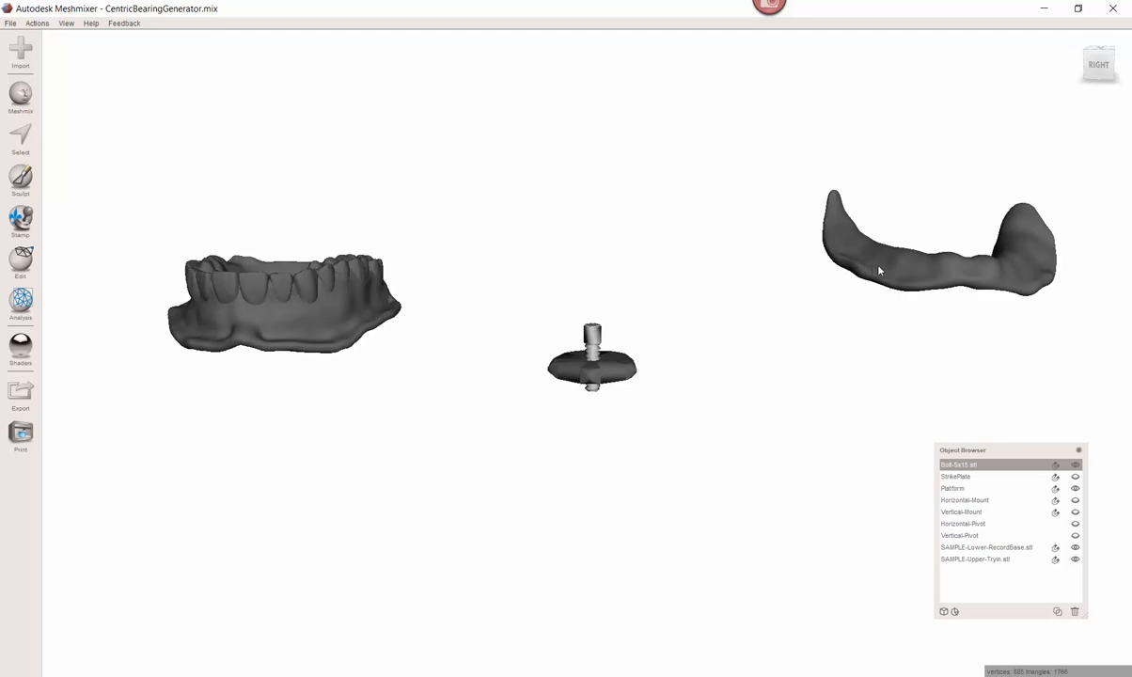
- Select SAMPLE-Lower-RecordBase in the Object Browser and bring up its Edit operations
left_click(985, 547)
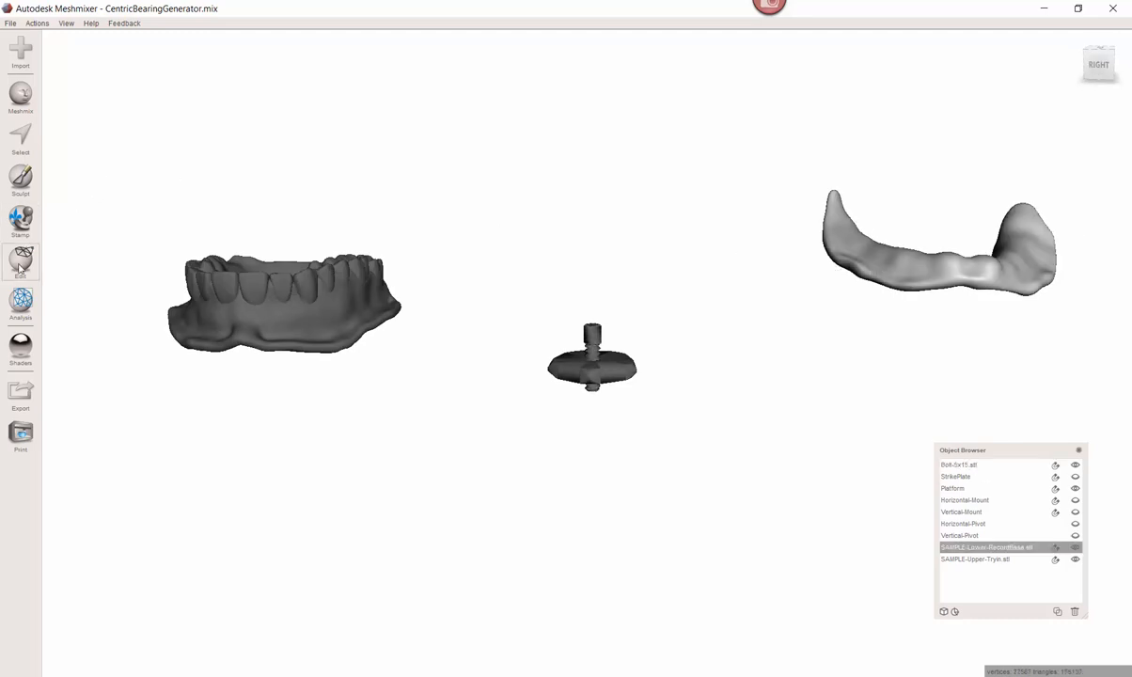
left_click(19, 263)
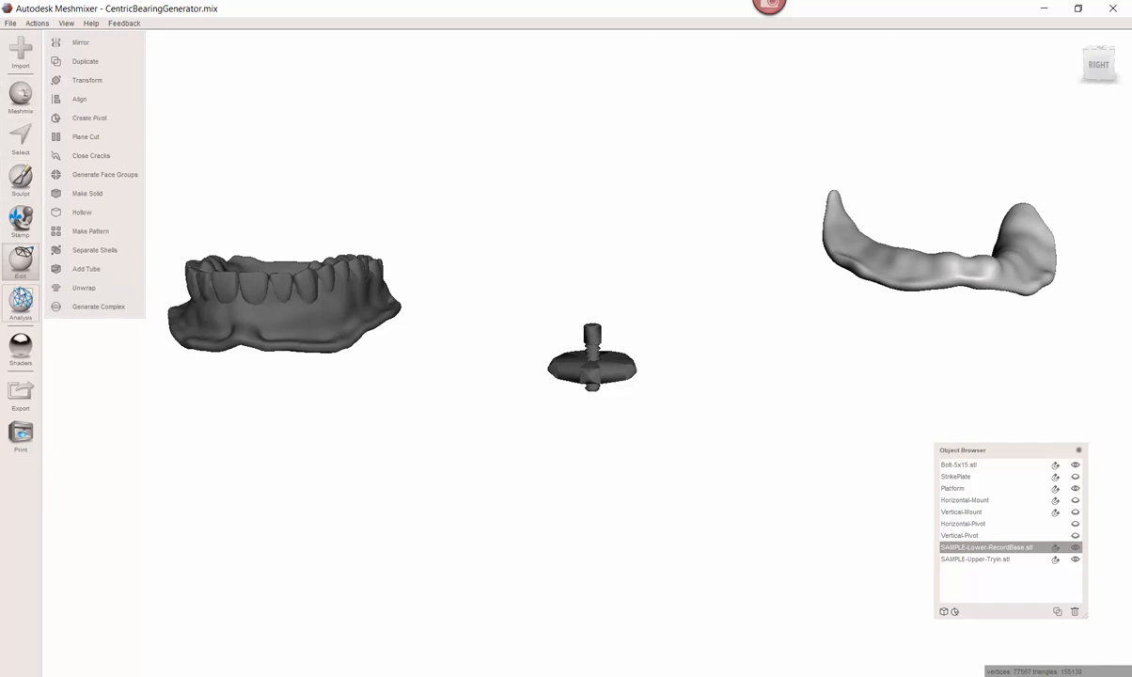
mouse_move(91, 229)
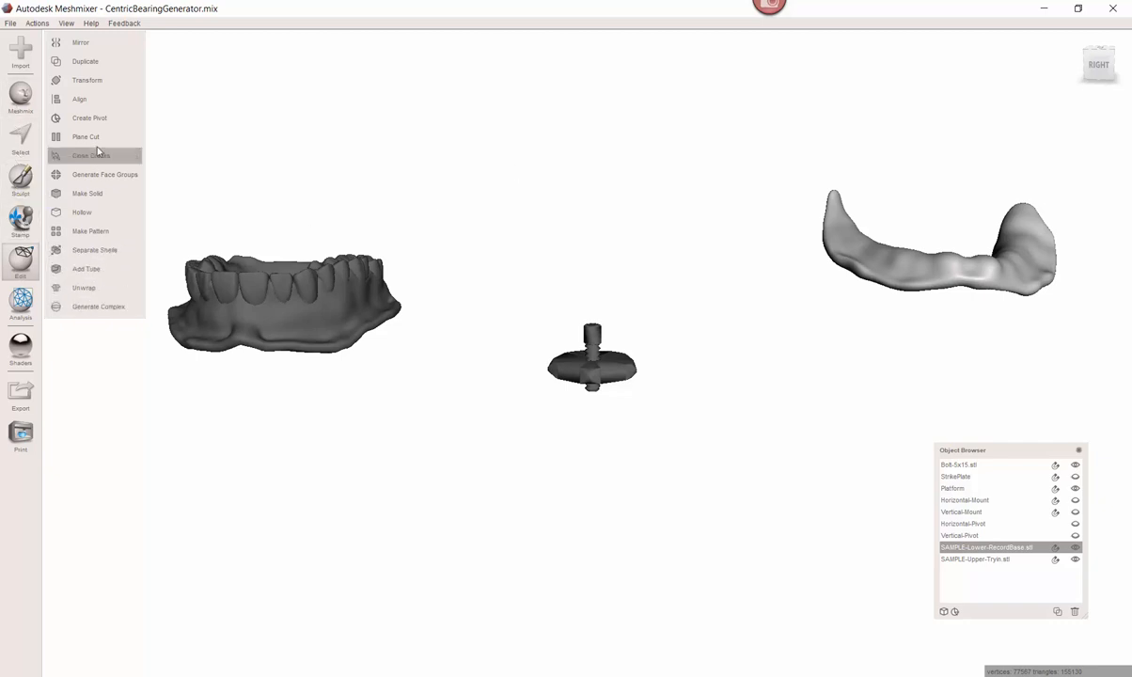
mouse_move(87, 79)
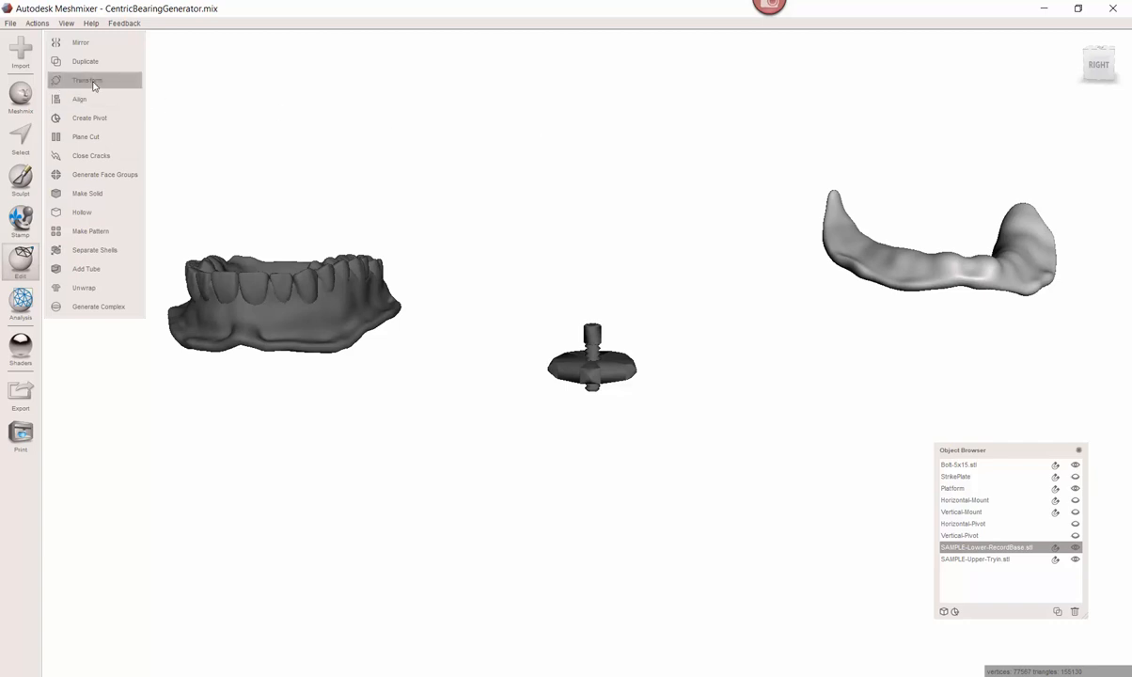
- Transform the lower record base so it sits over the central bolt platform
left_click(87, 79)
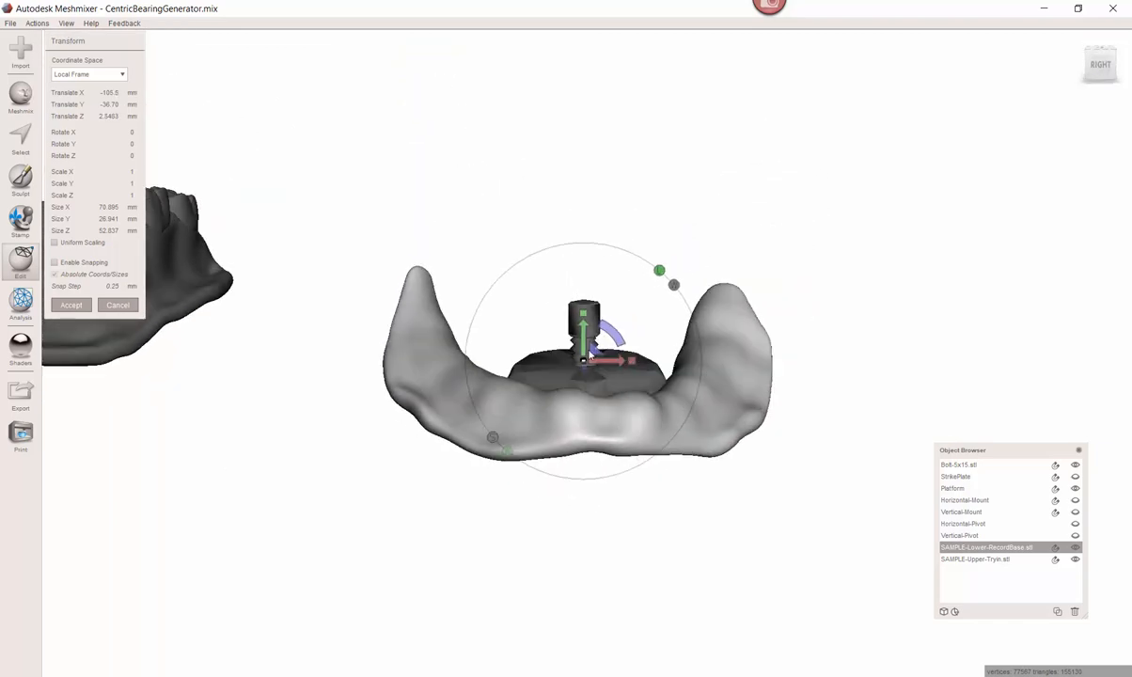
left_click_drag(583, 329, 583, 361)
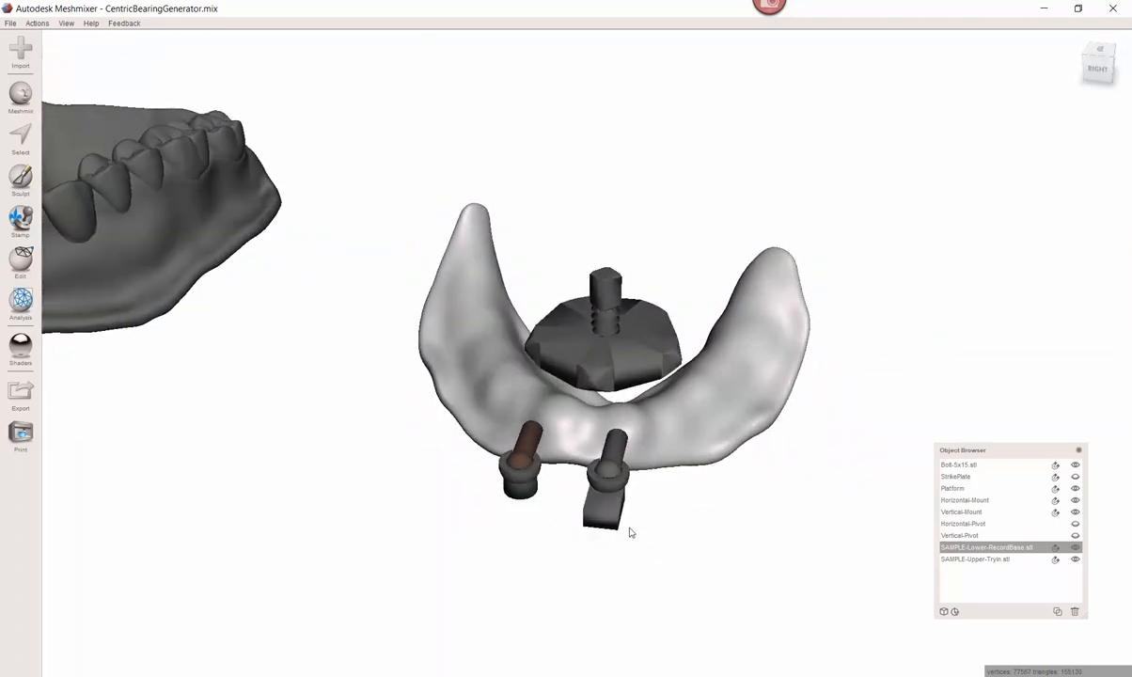
- Select HorizontalMount in the Object Browser and view the two pins from above
left_click(963, 501)
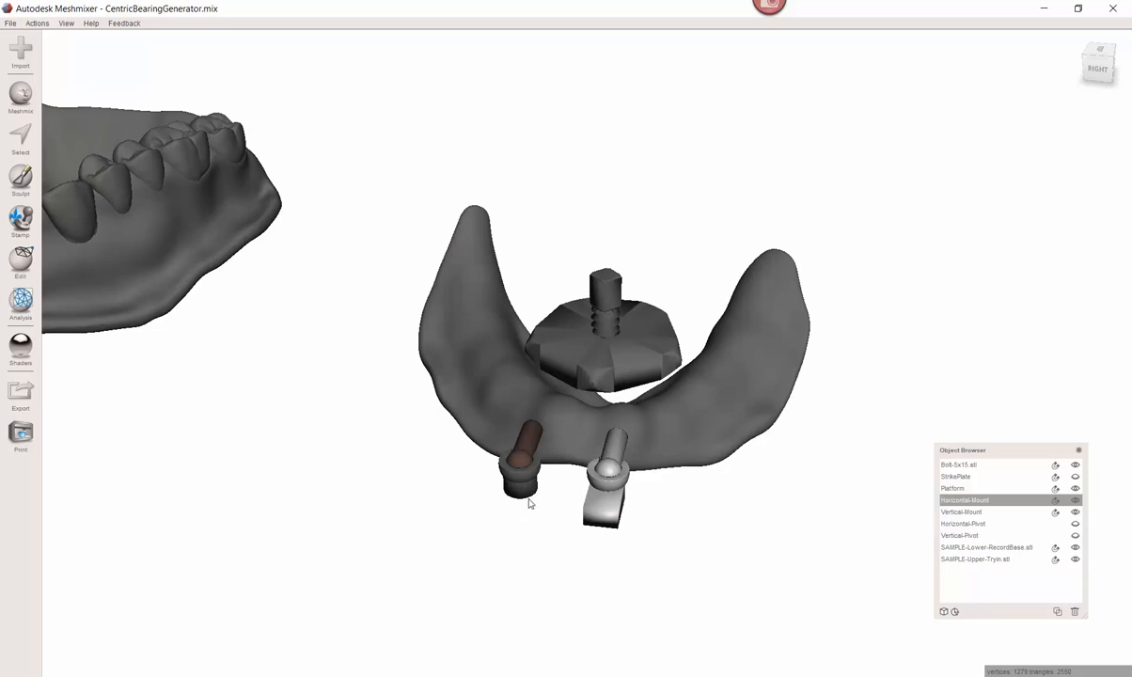
left_click(961, 511)
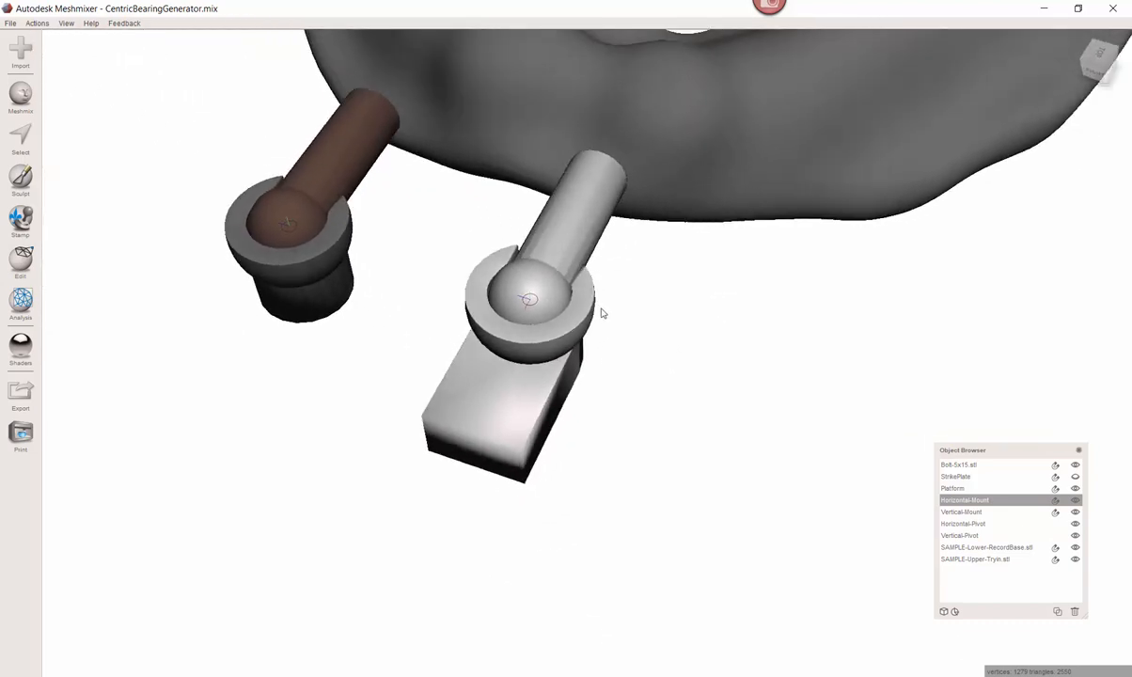
left_click_drag(602, 314, 581, 265)
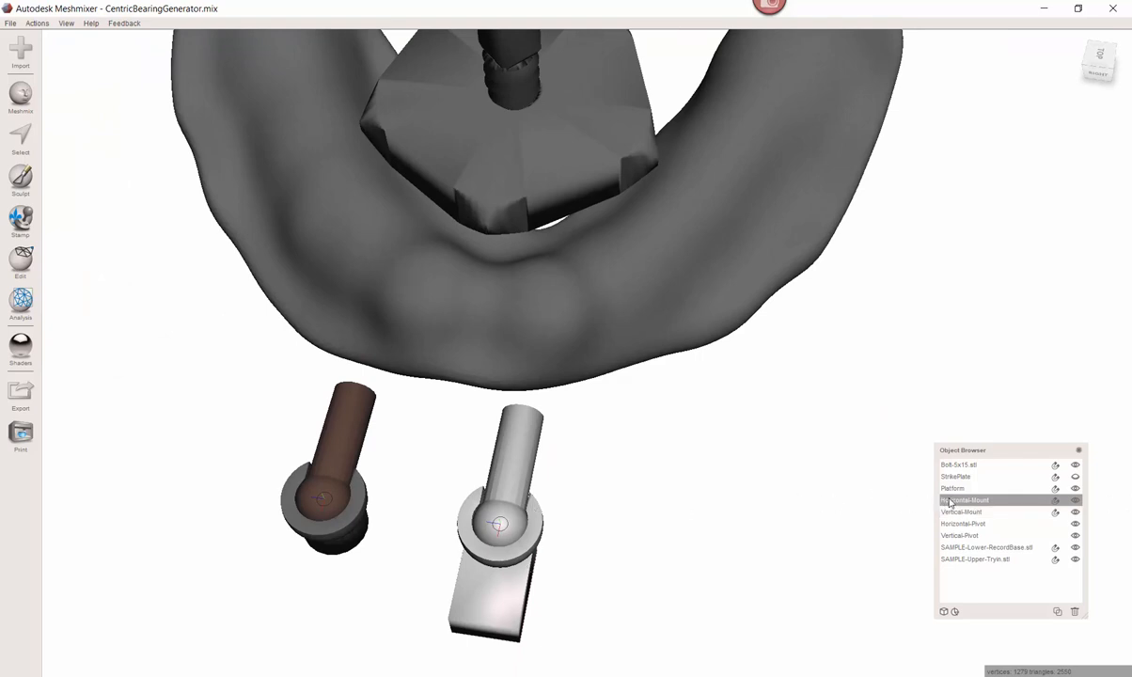
- Duplicate HorizontalMount with HorizontalPivot and drag the copies beside the bolt platform
left_click(977, 523)
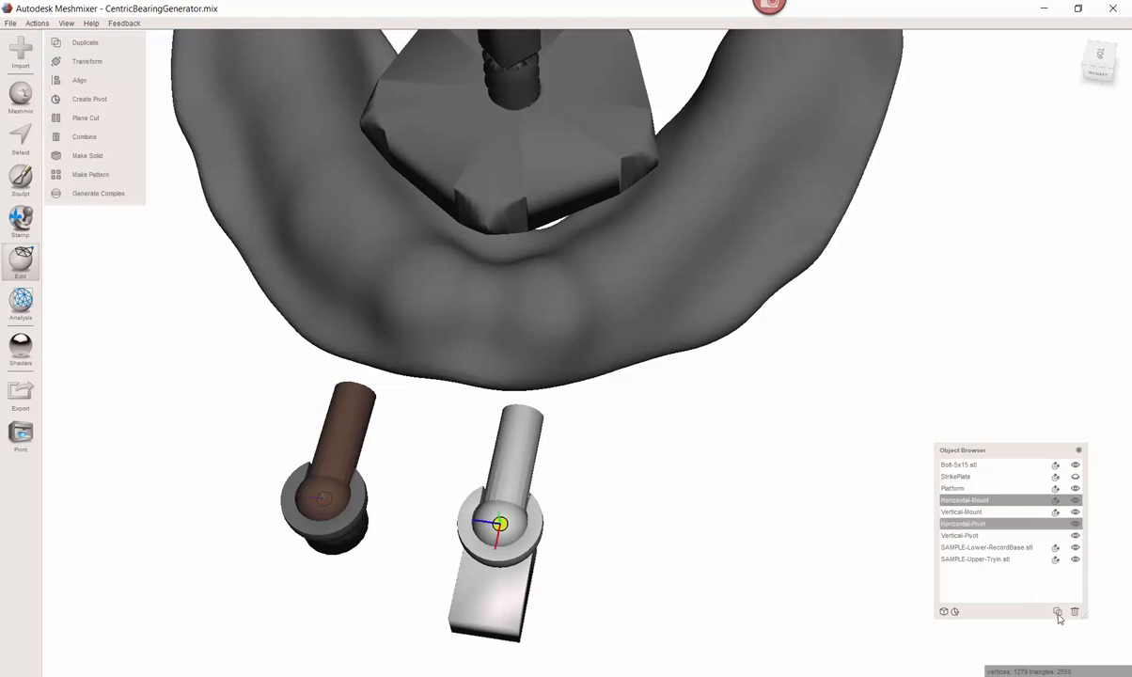
left_click(1057, 611)
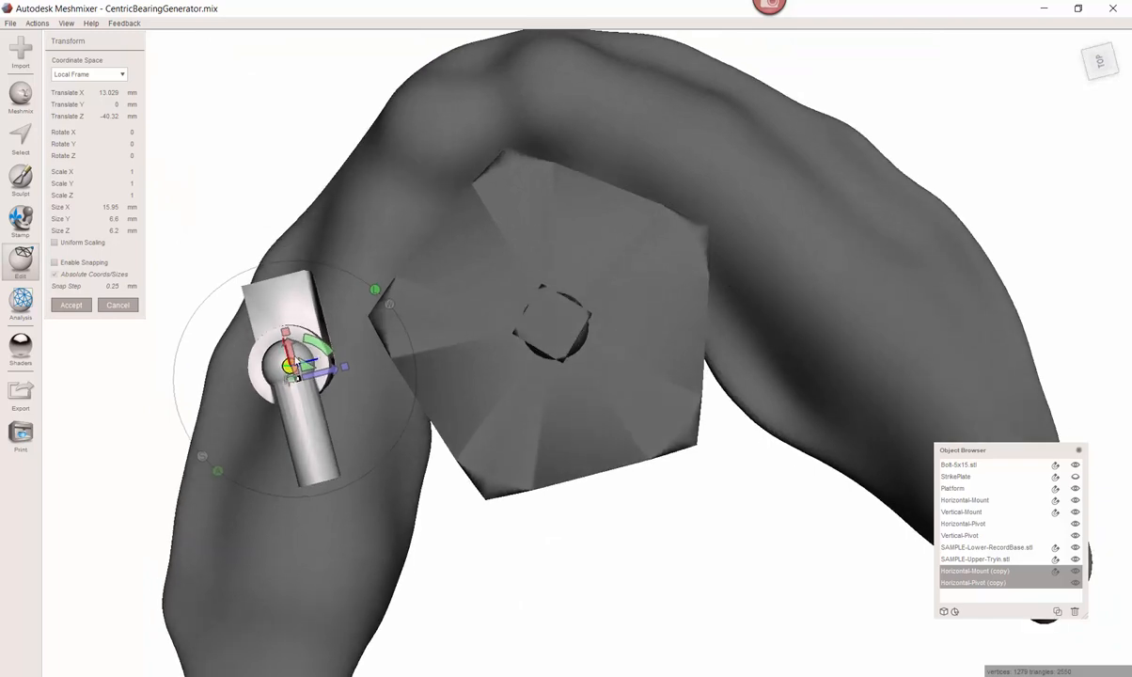
left_click_drag(301, 367, 367, 432)
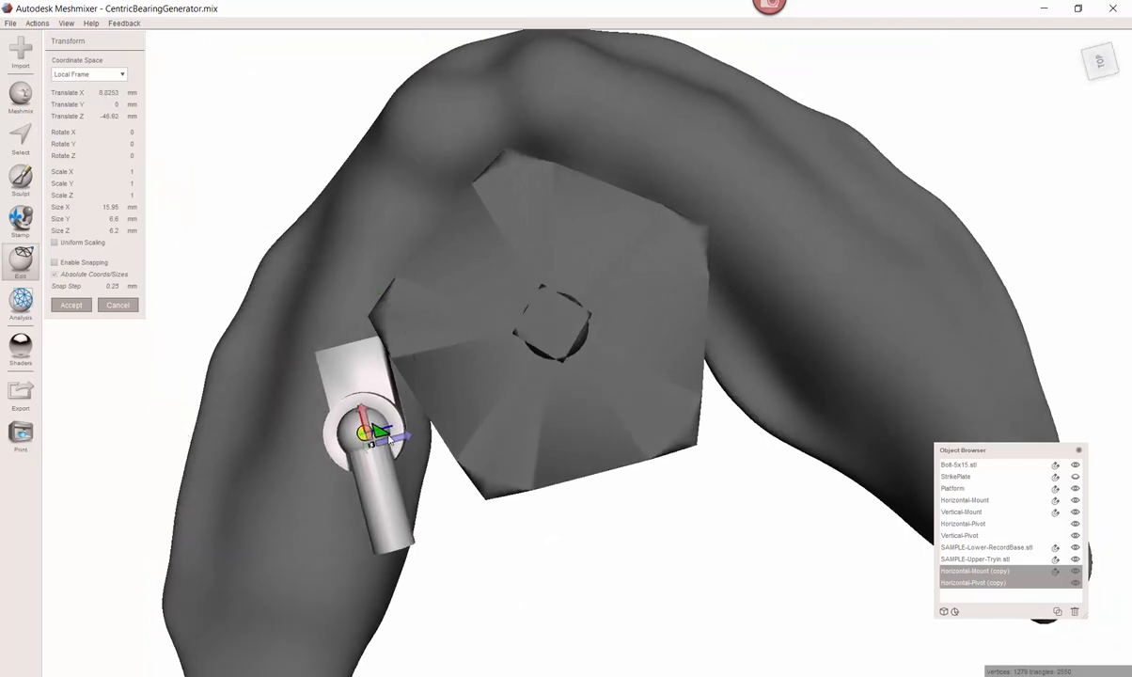
left_click_drag(365, 433, 385, 451)
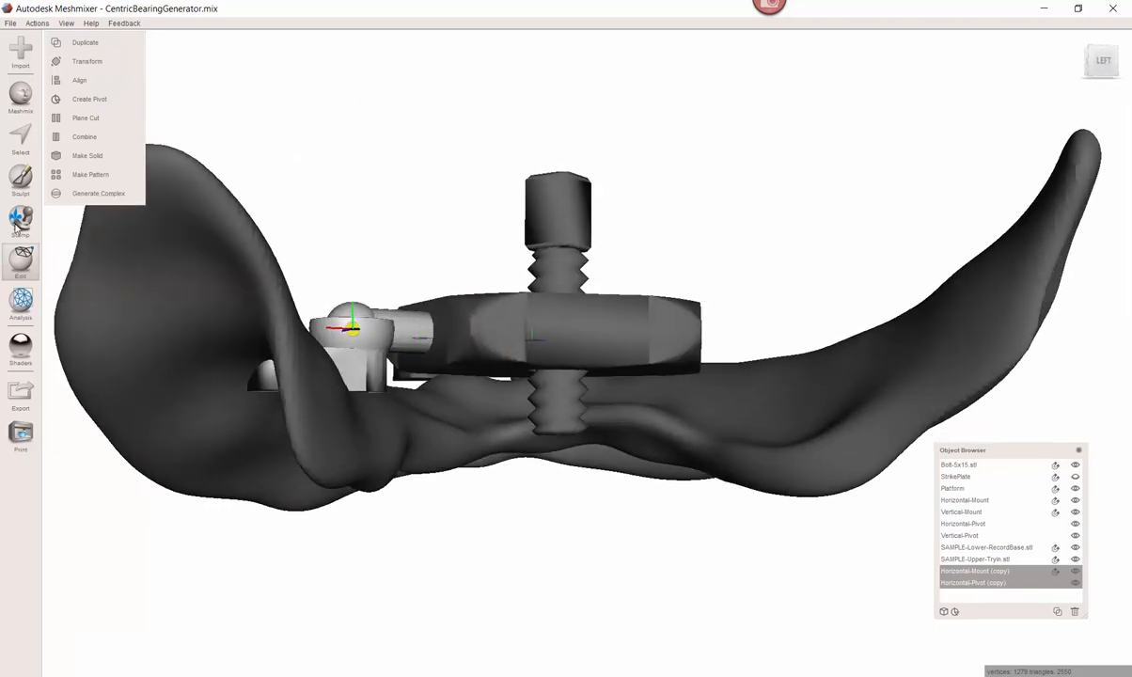
mouse_move(86, 117)
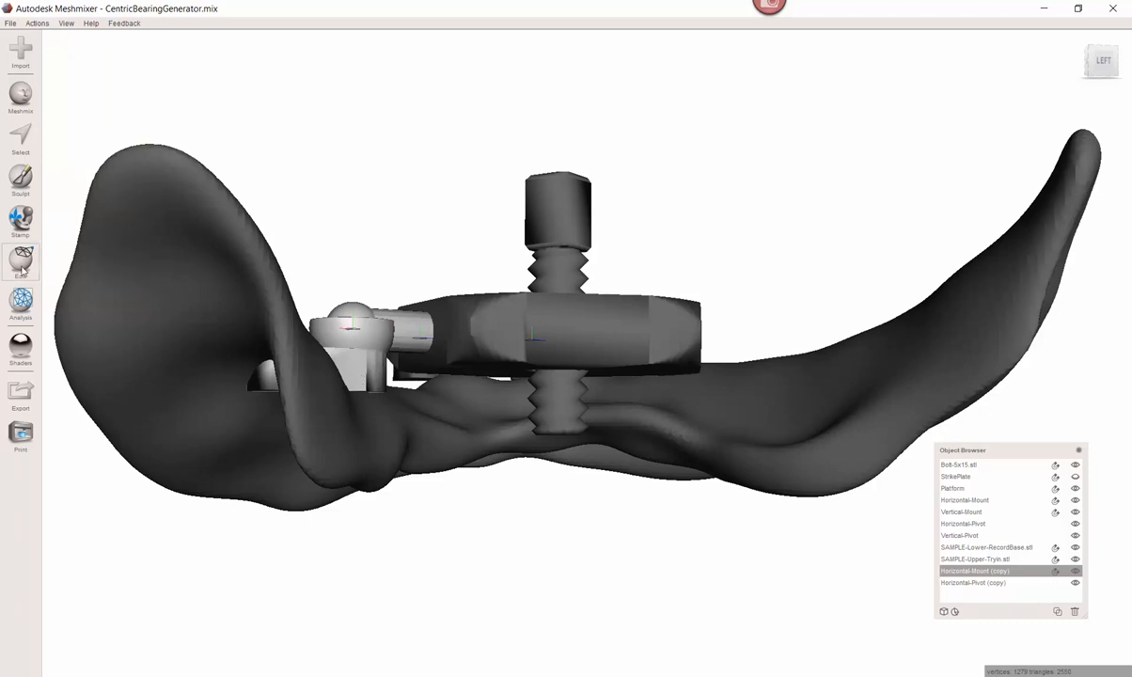
- Start a Plane Cut on the copied mount and orbit to view the jaw from below
left_click(21, 261)
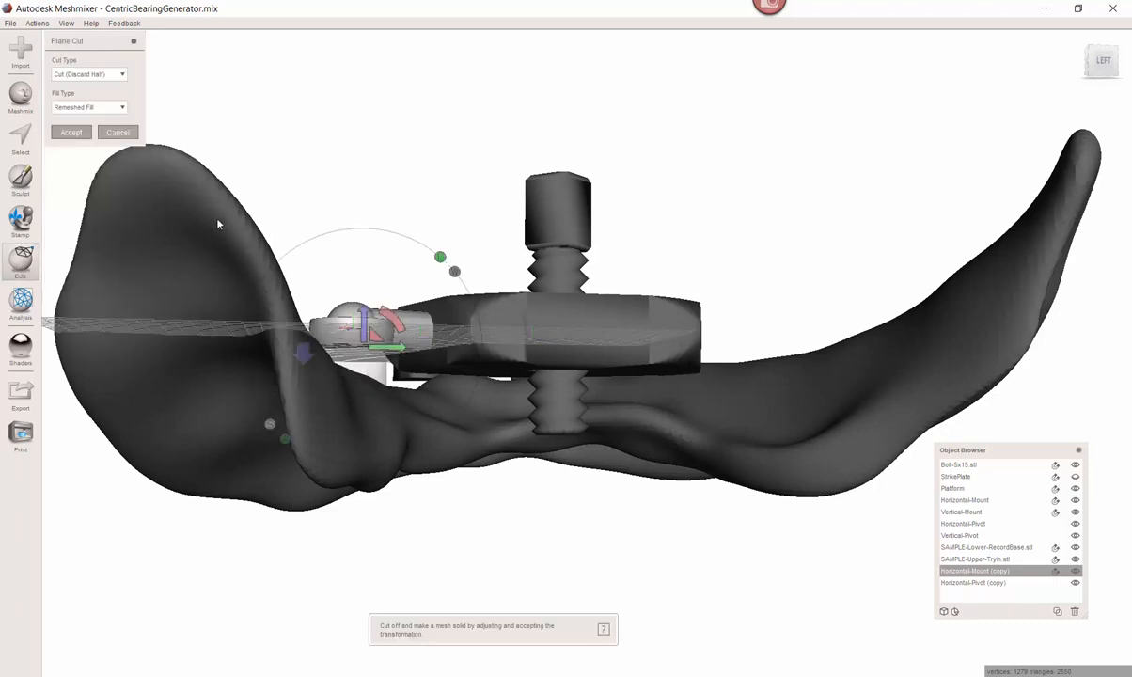
left_click_drag(222, 222, 406, 549)
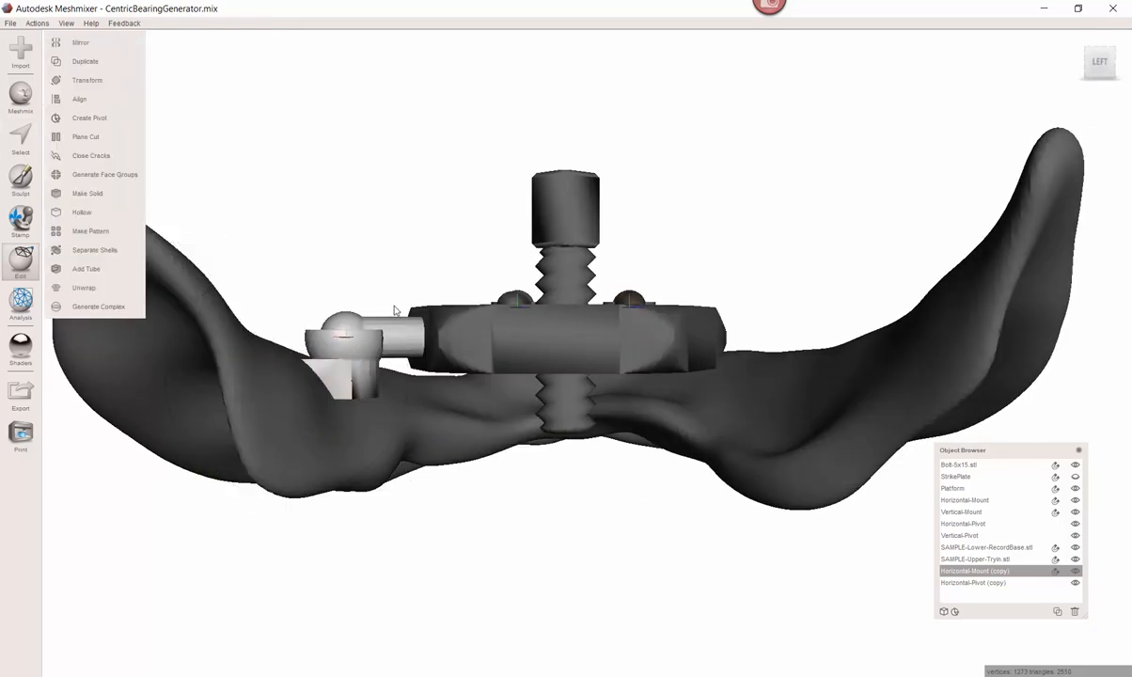
left_click_drag(395, 310, 500, 410)
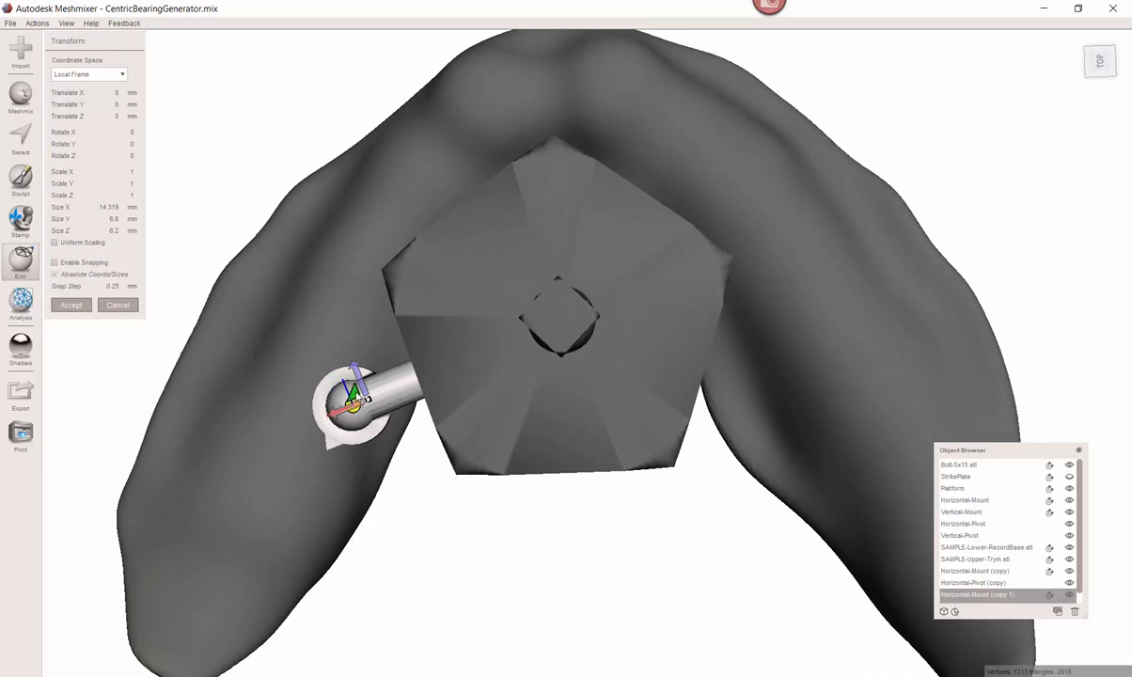
- Swing the copied horizontal mount around to the opposite side of the platform
left_click_drag(354, 394, 761, 376)
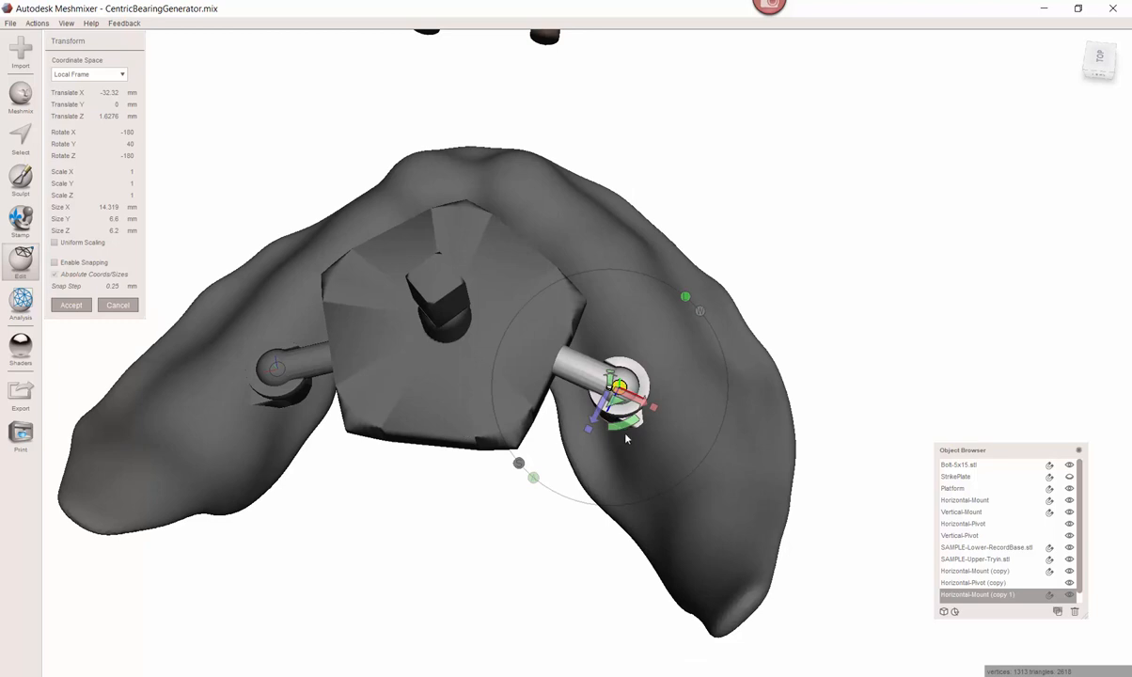
mouse_move(658, 453)
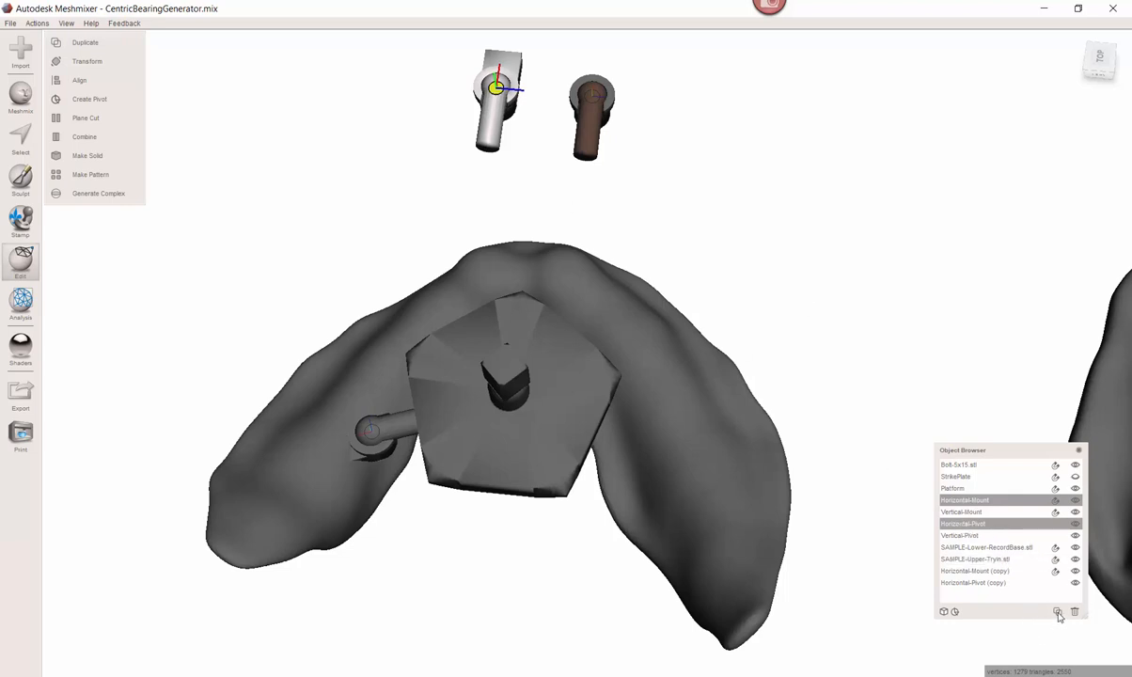
- Rotate the mount copy 180° and fit it against the platform's right side
left_click(1056, 613)
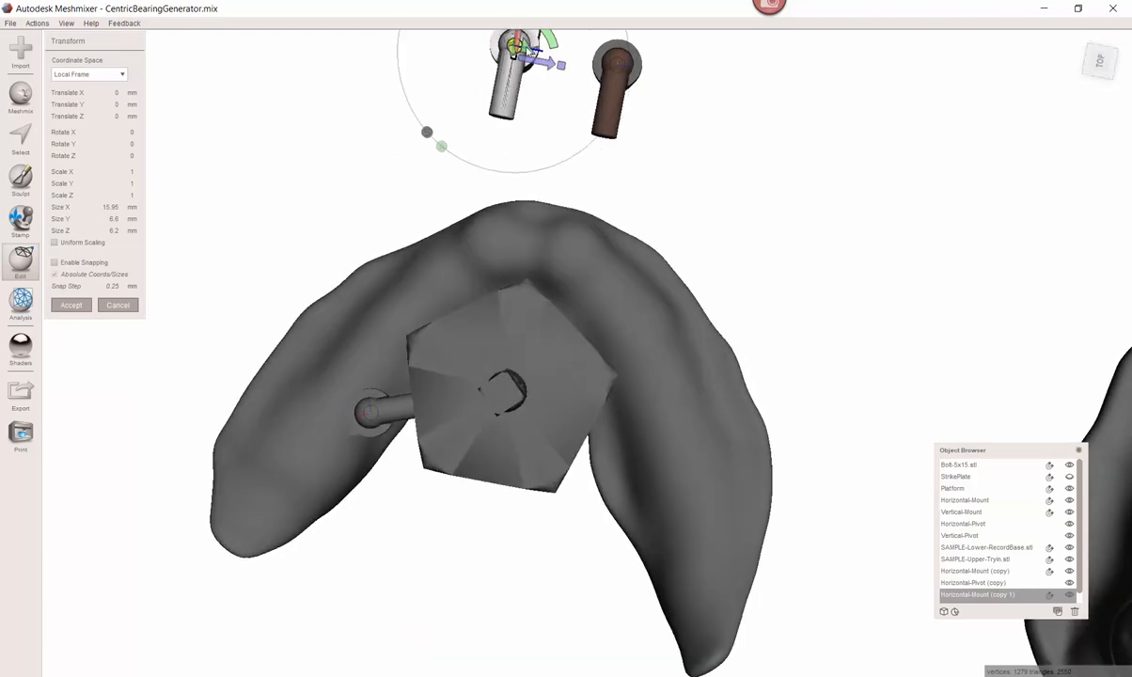
left_click_drag(527, 66, 648, 461)
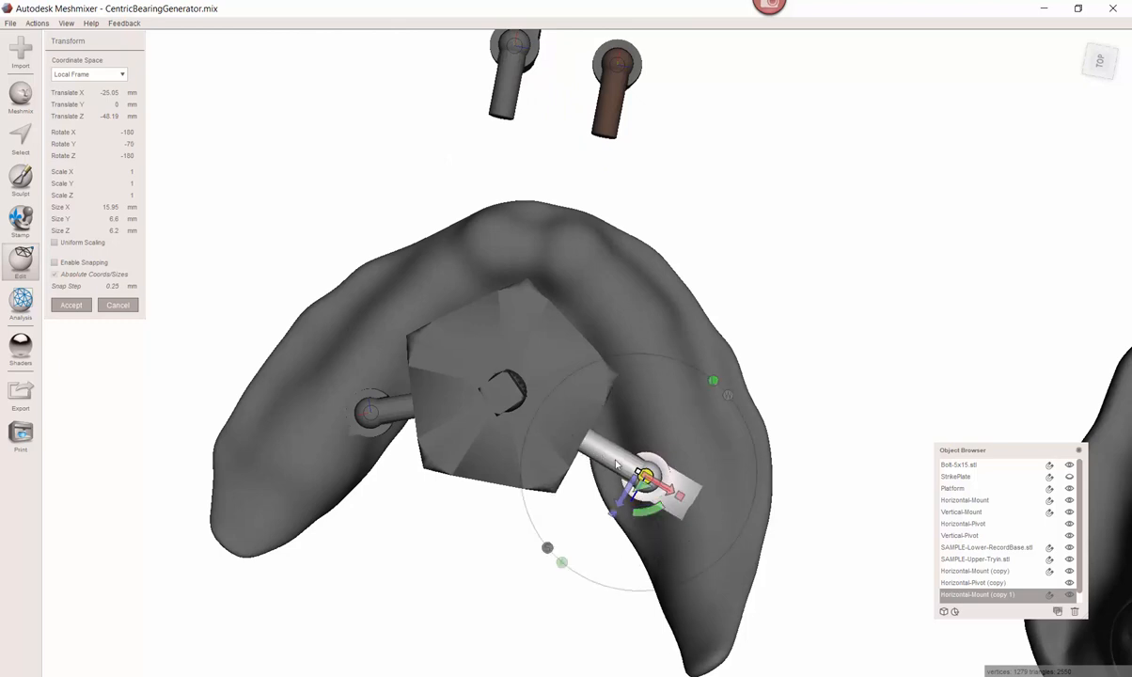
mouse_move(560, 440)
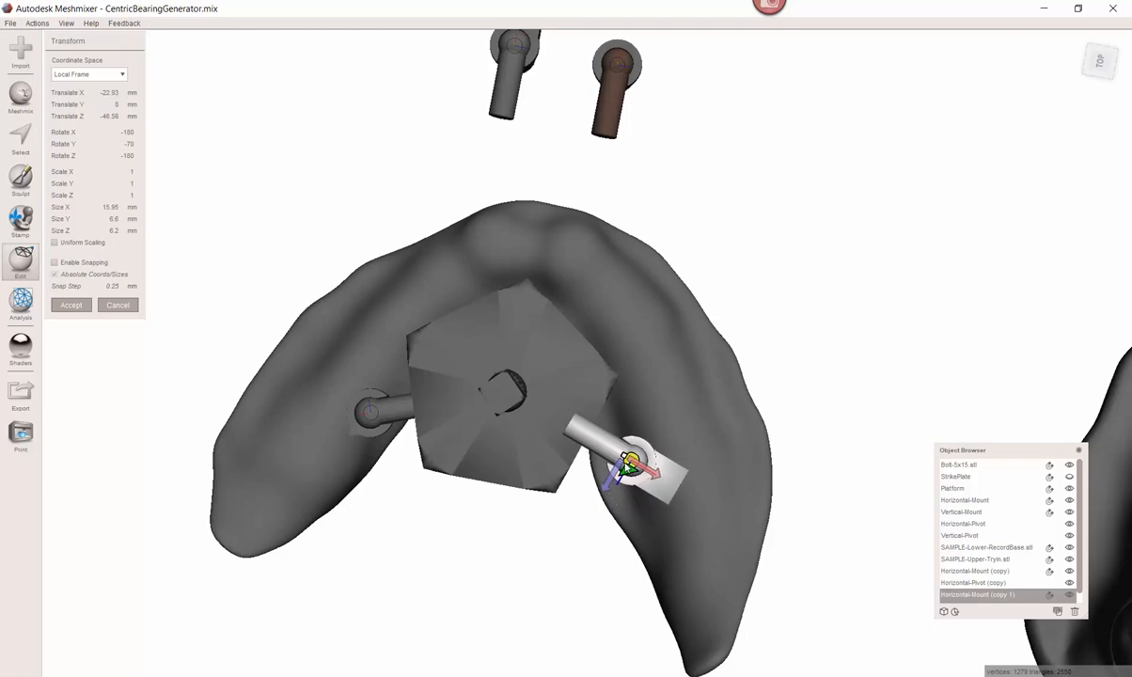
left_click_drag(654, 474, 625, 452)
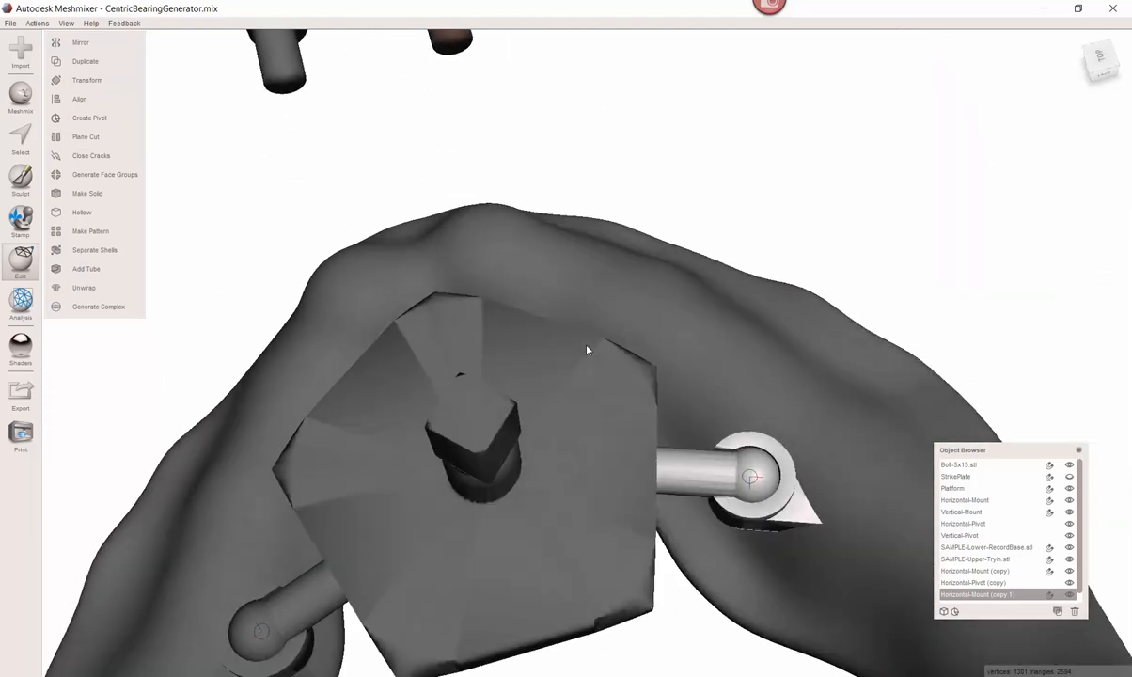
left_click_drag(586, 351, 651, 353)
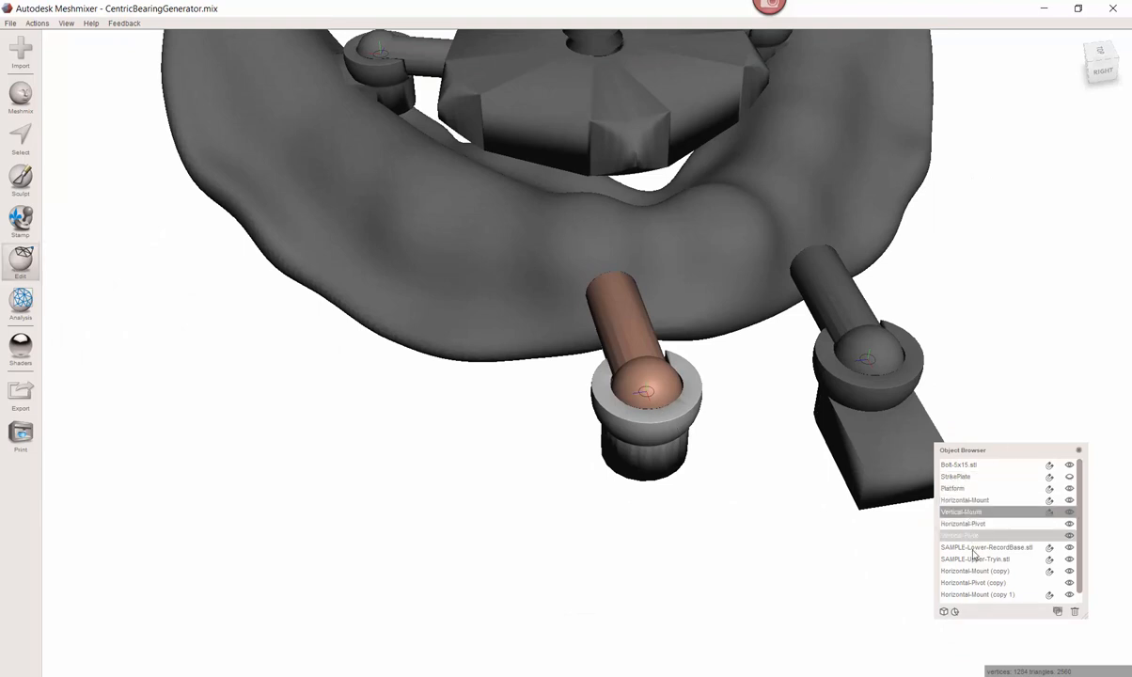
- Duplicate the vertical mount with its pivot and select the newest mount copy in the Object Browser
left_click(959, 534)
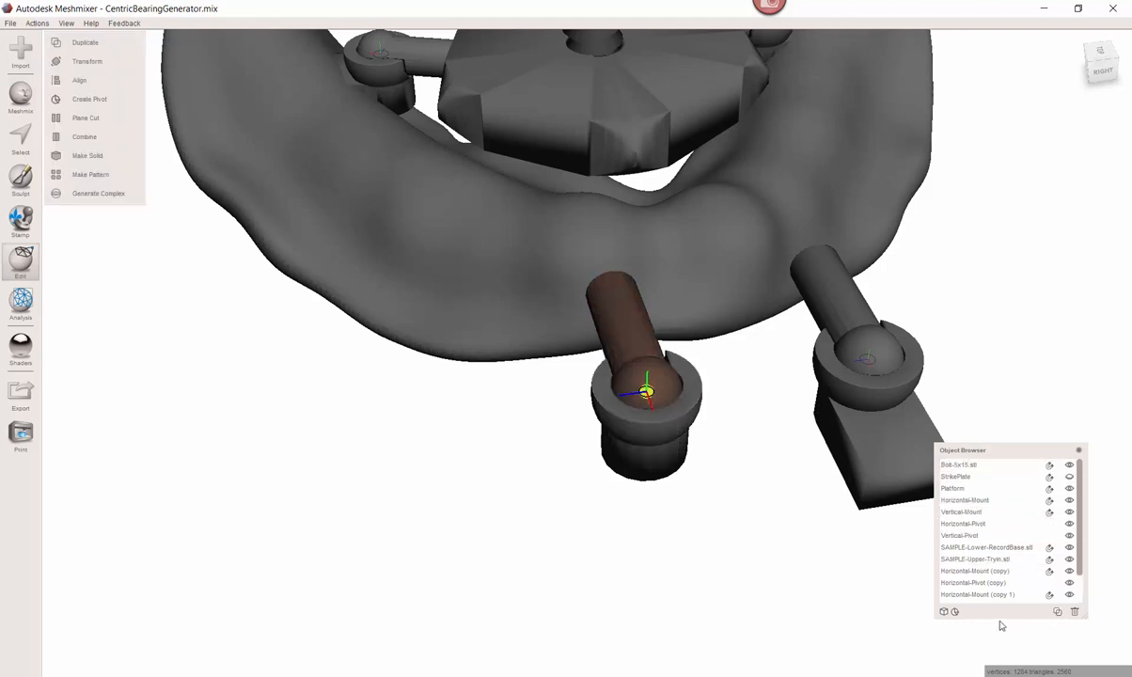
left_click(86, 60)
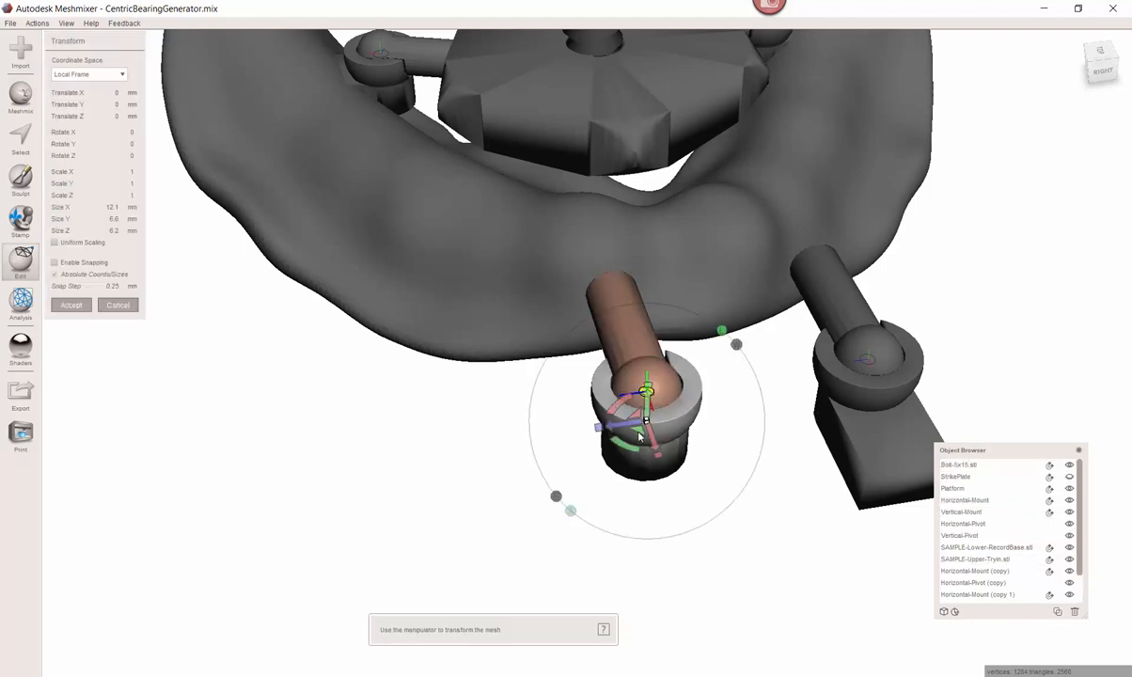
left_click_drag(647, 414, 654, 188)
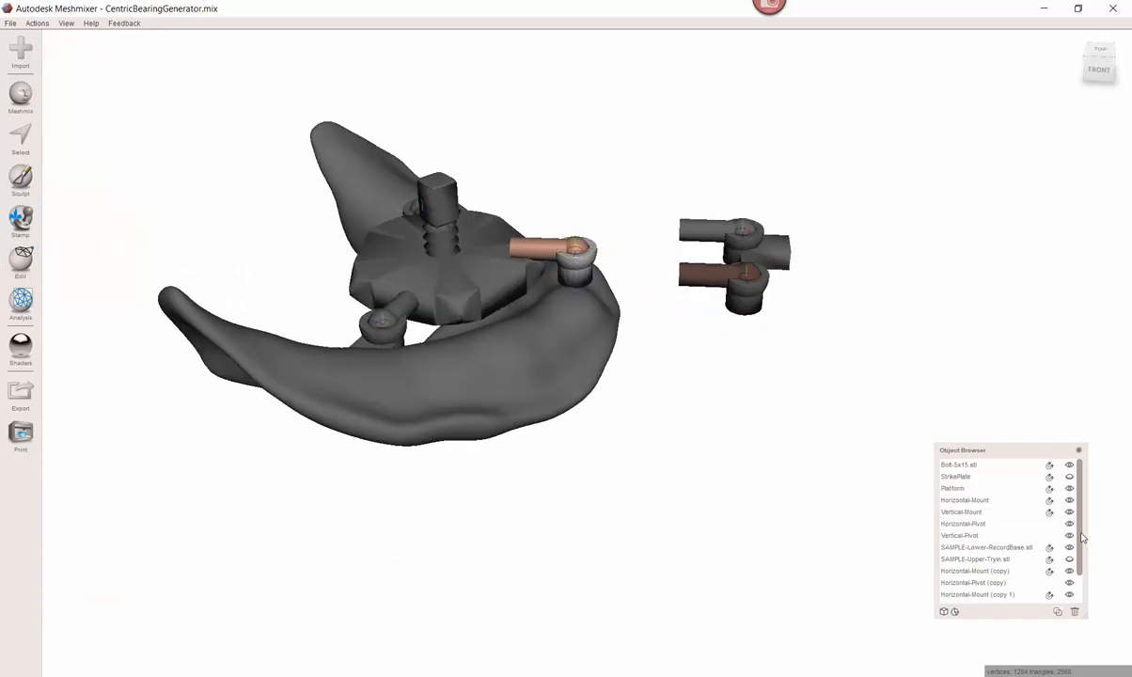
scroll("down", 3)
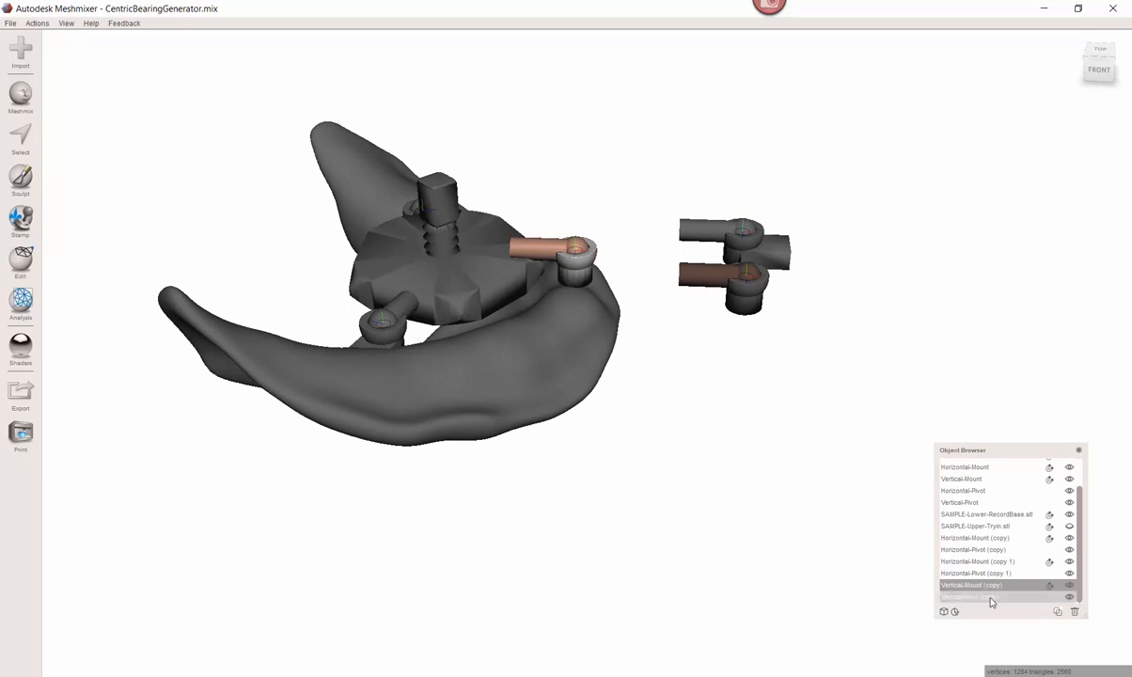
left_click(968, 598)
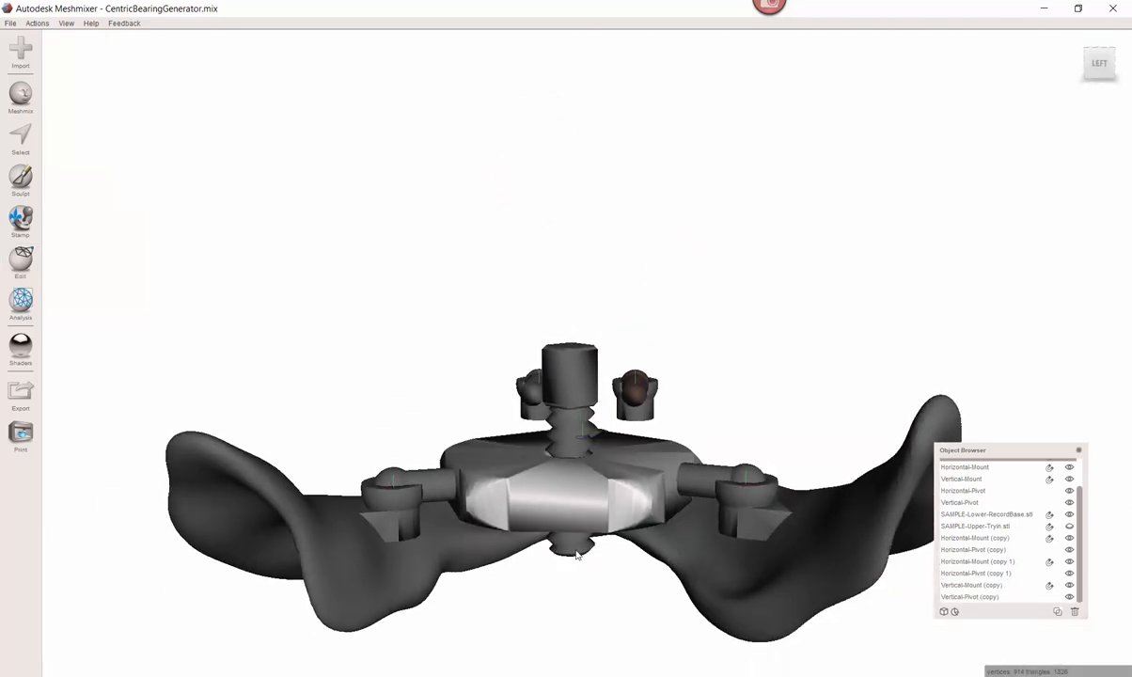
left_click(19, 267)
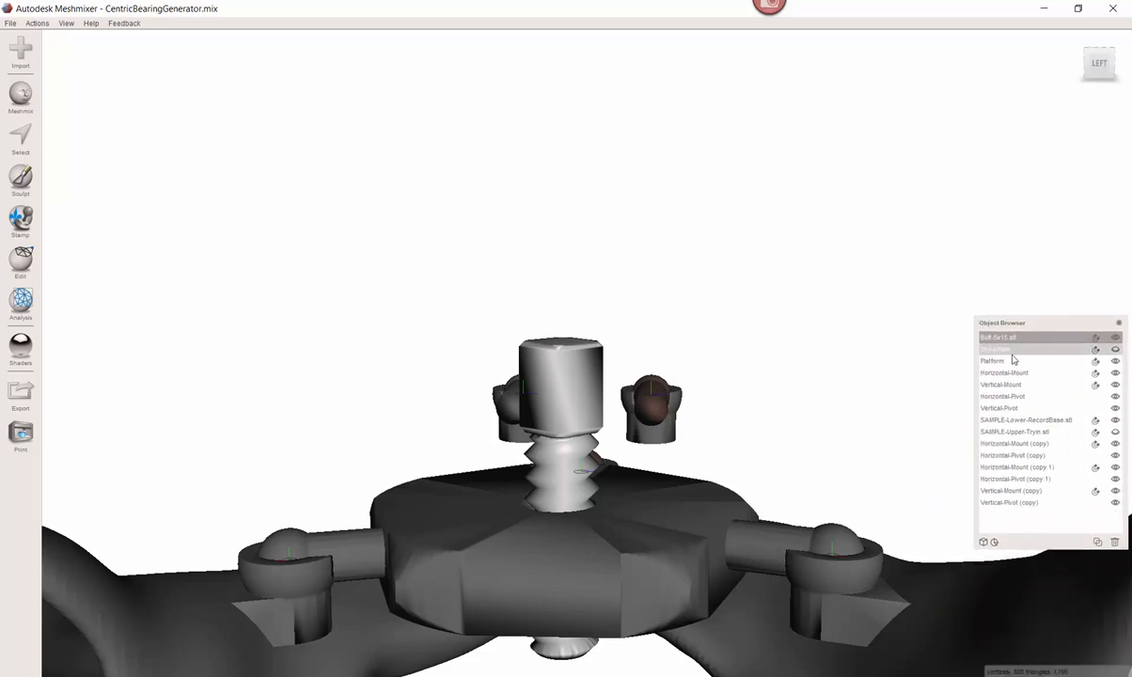
left_click(993, 361)
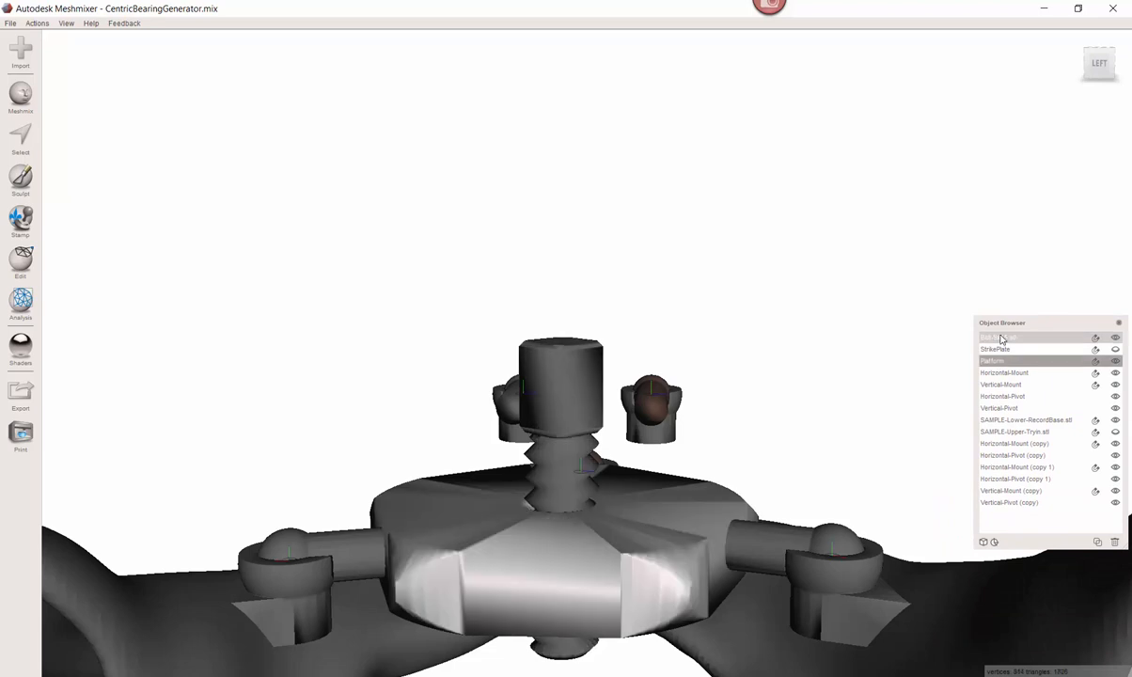
left_click(19, 261)
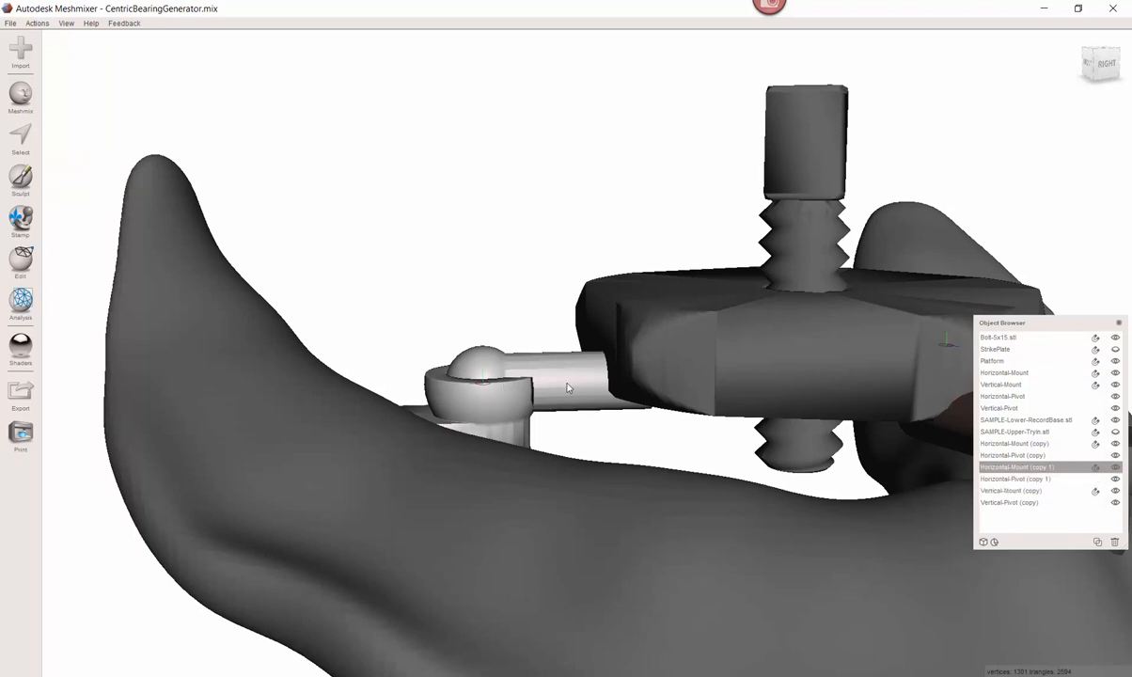
- Separate the copied horizontal mount's arm into its own part and tilt it at the ball joint
left_click(19, 139)
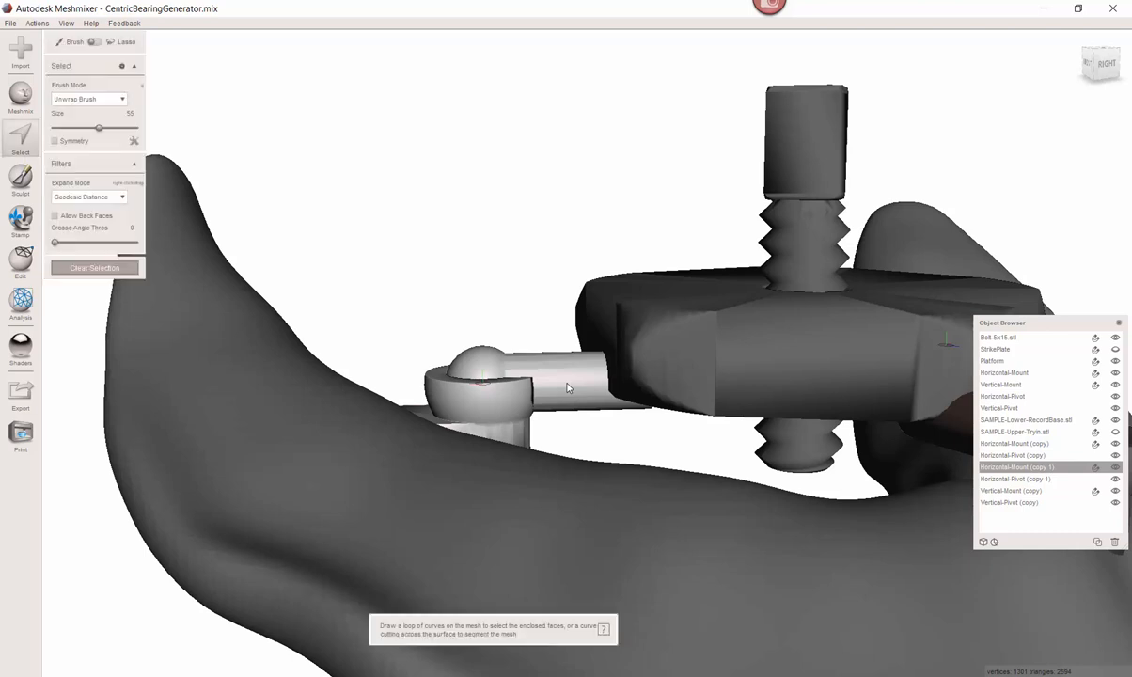
left_click(564, 387)
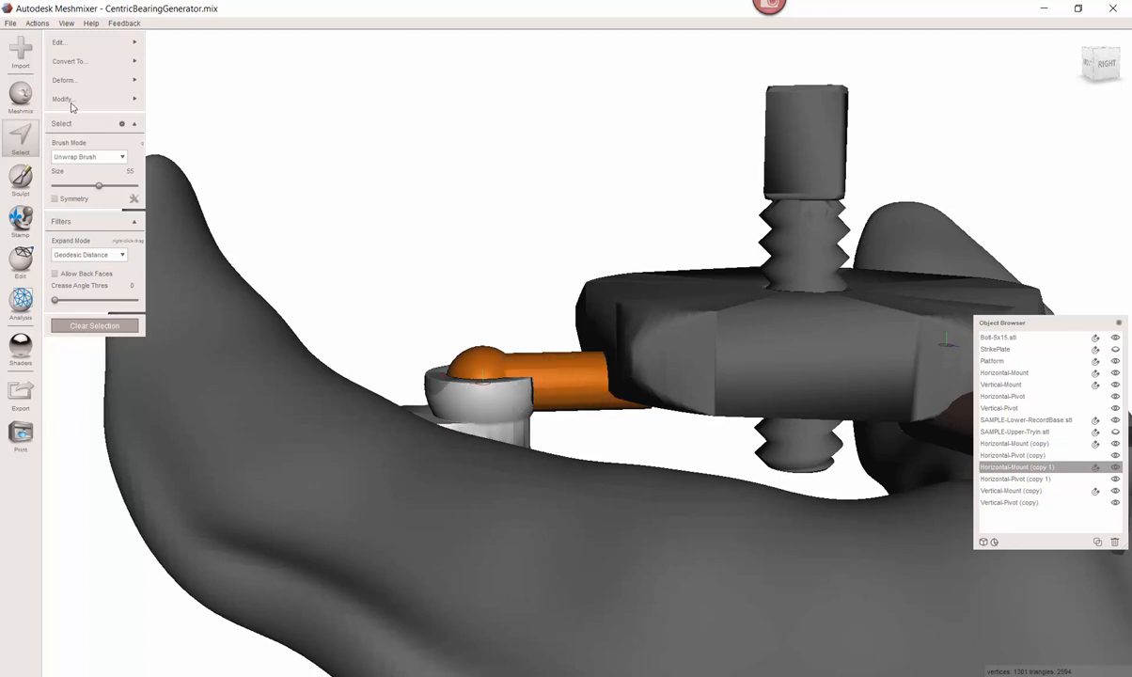
left_click(60, 41)
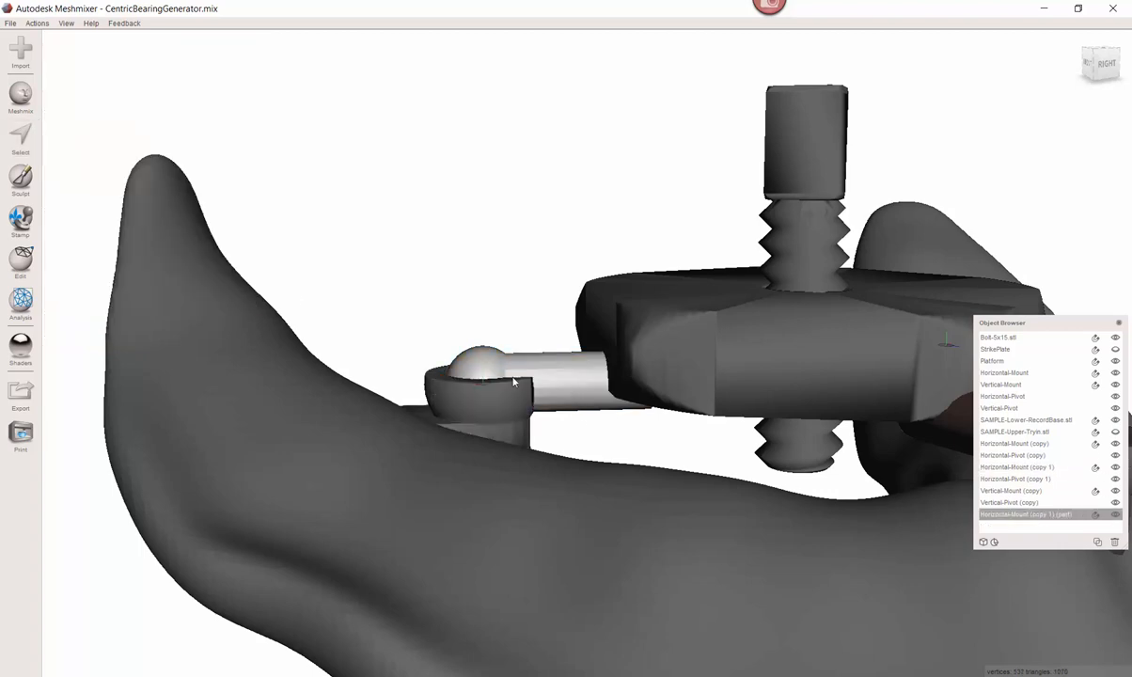
mouse_move(648, 417)
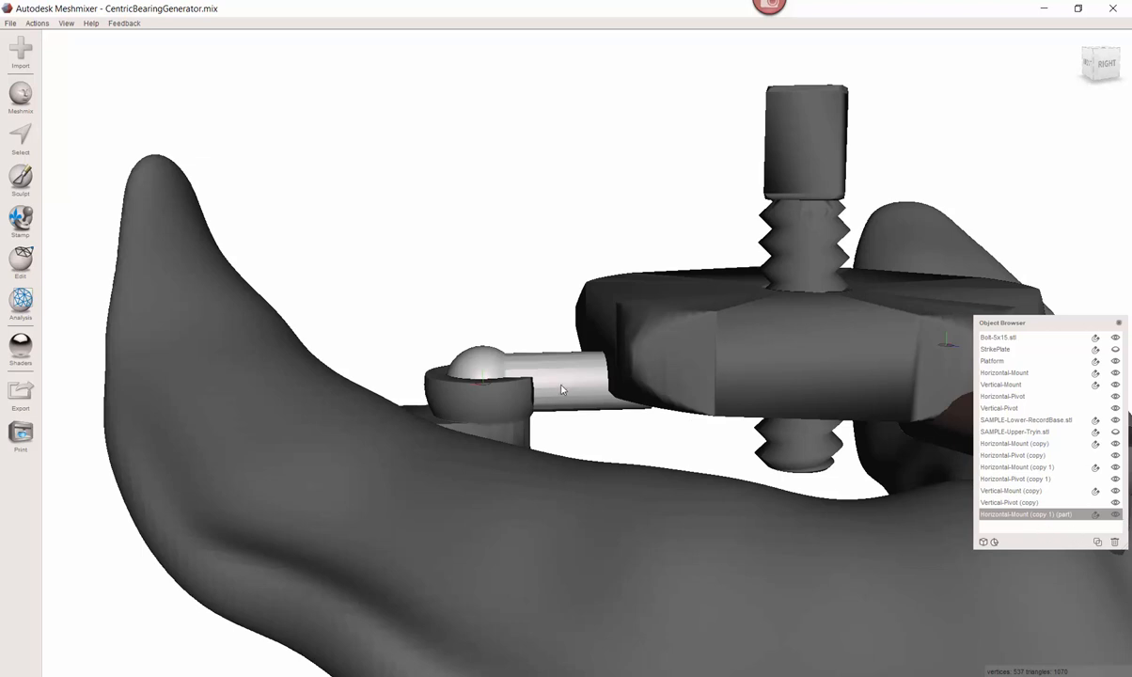
mouse_move(557, 390)
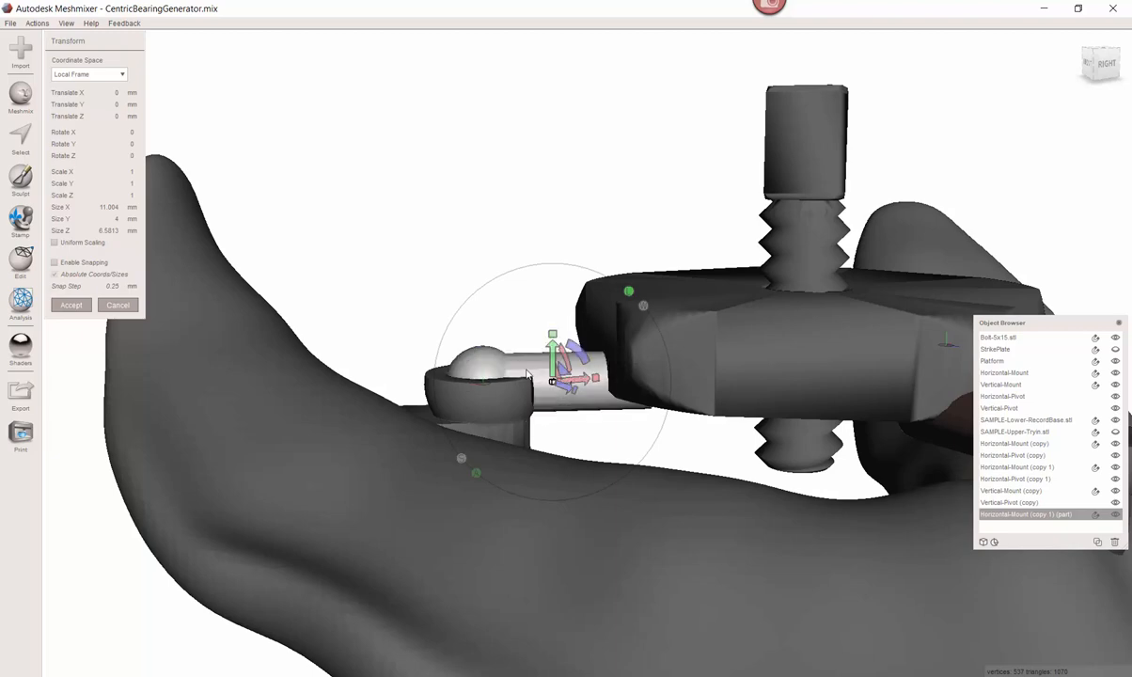
mouse_move(481, 387)
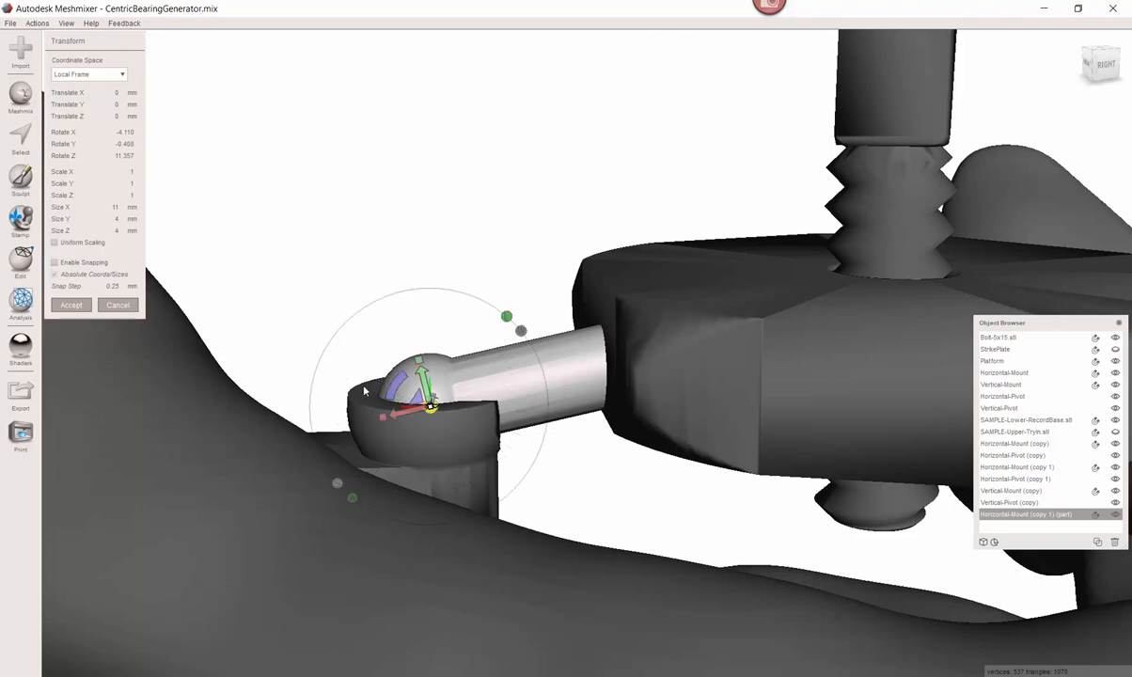
left_click_drag(365, 389, 511, 419)
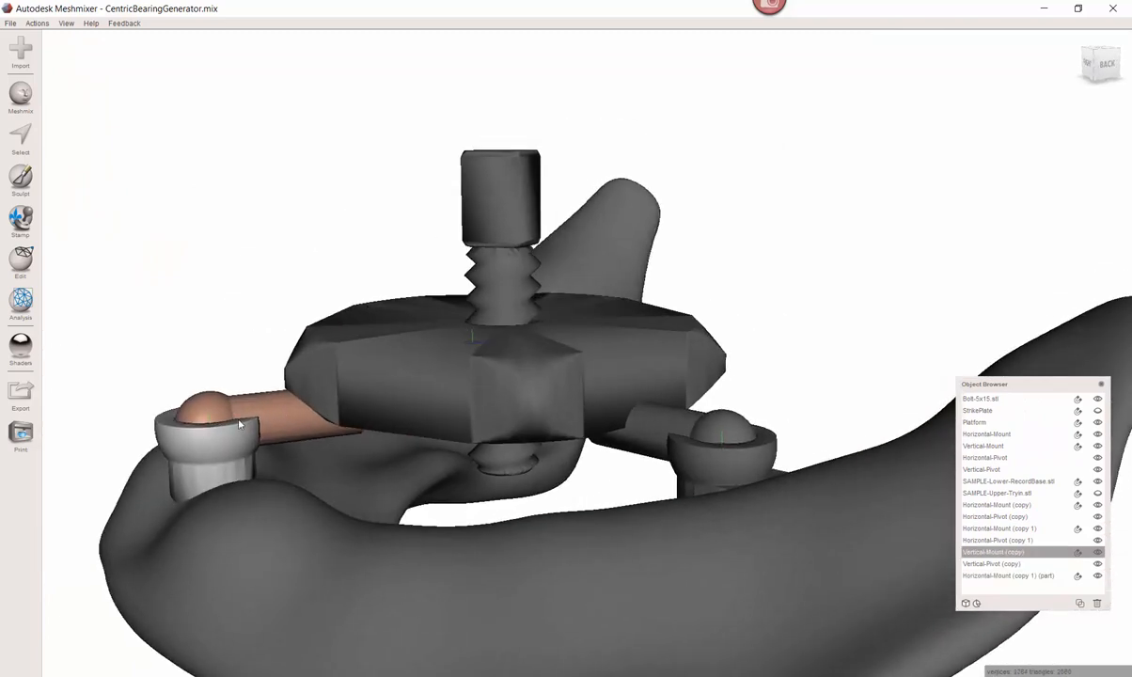
mouse_move(304, 421)
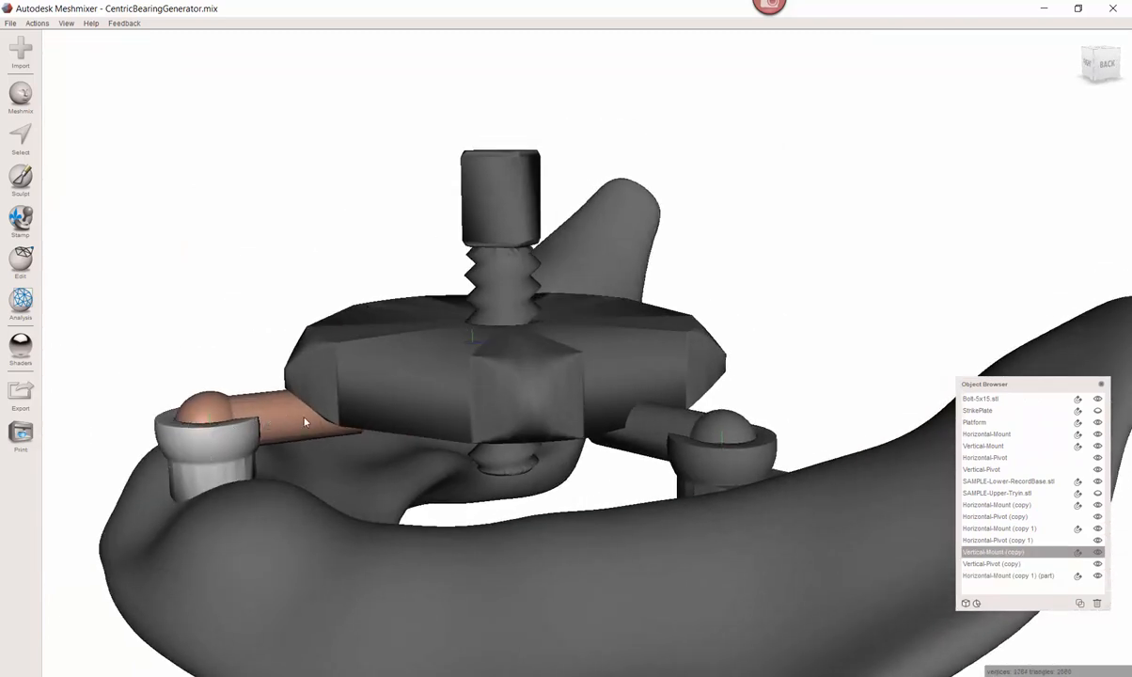
- Separate the copied vertical mount's arm into its own part and rotate it at the ball joint
left_click(19, 139)
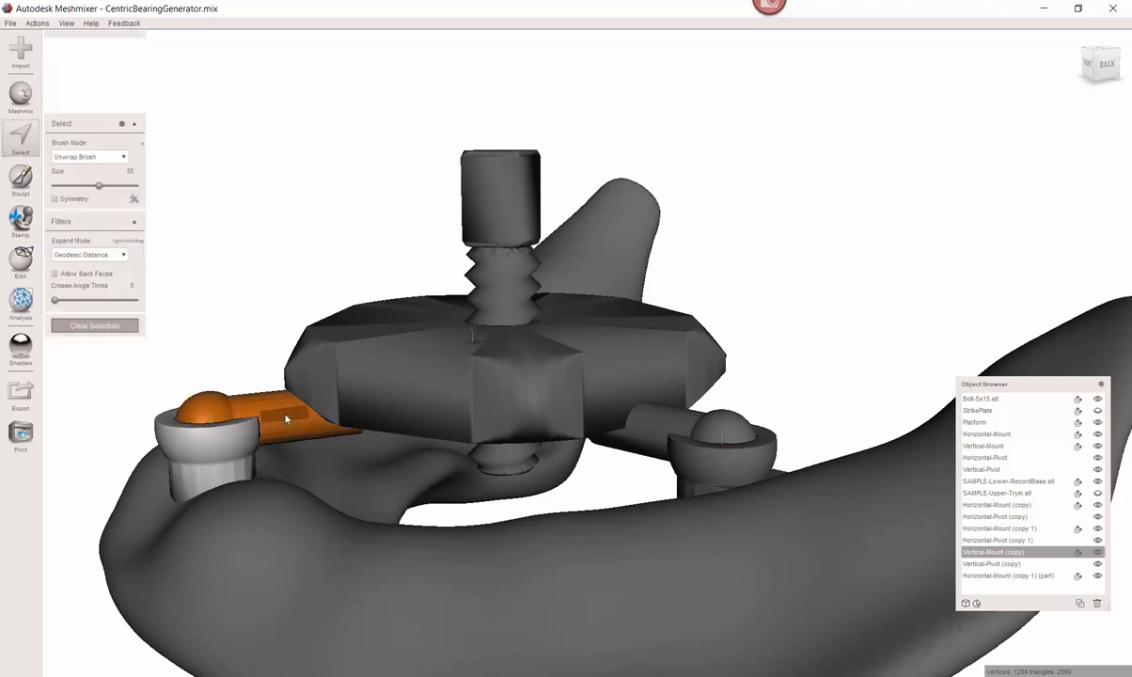
right_click(289, 418)
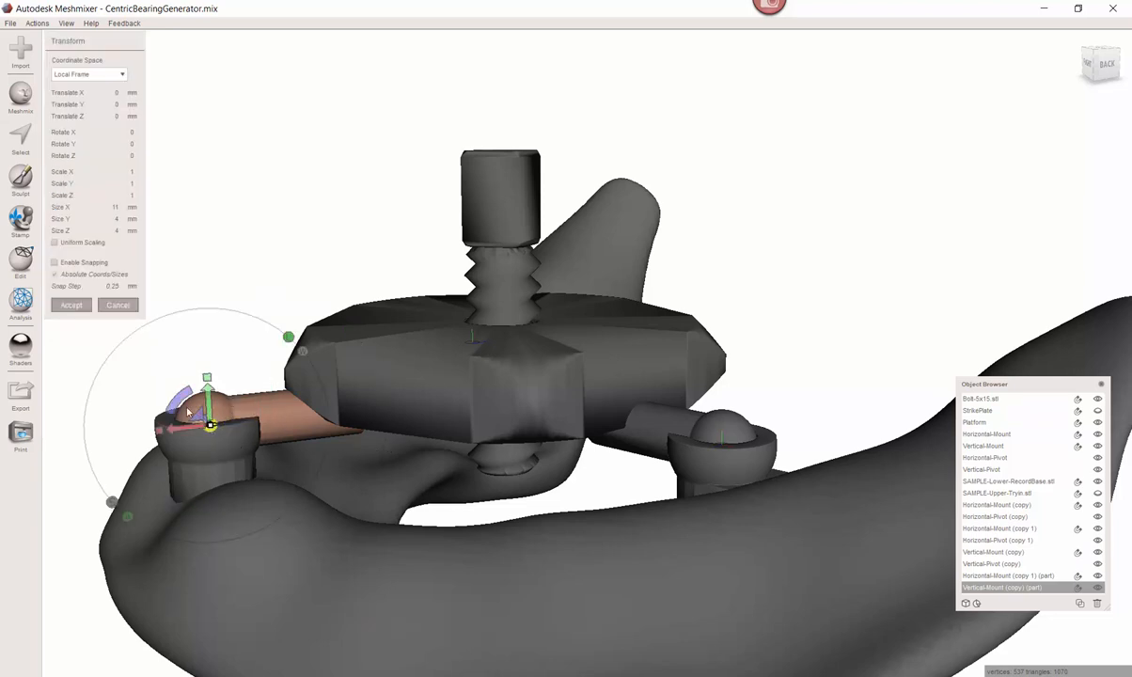
left_click_drag(177, 395, 166, 425)
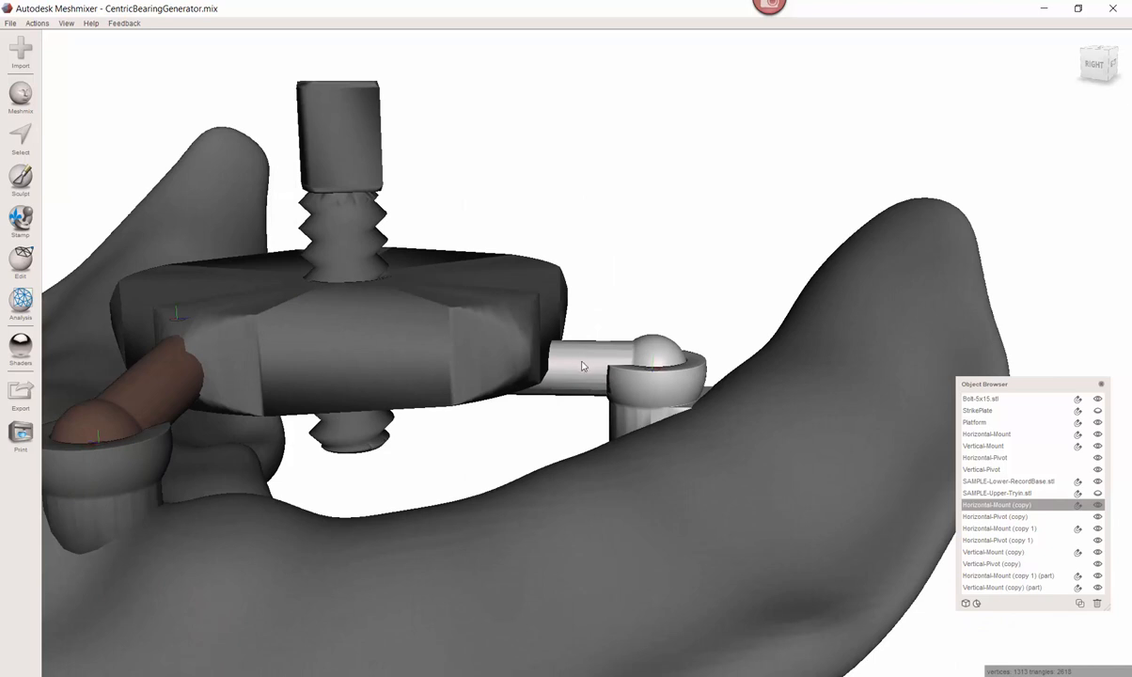
mouse_move(610, 383)
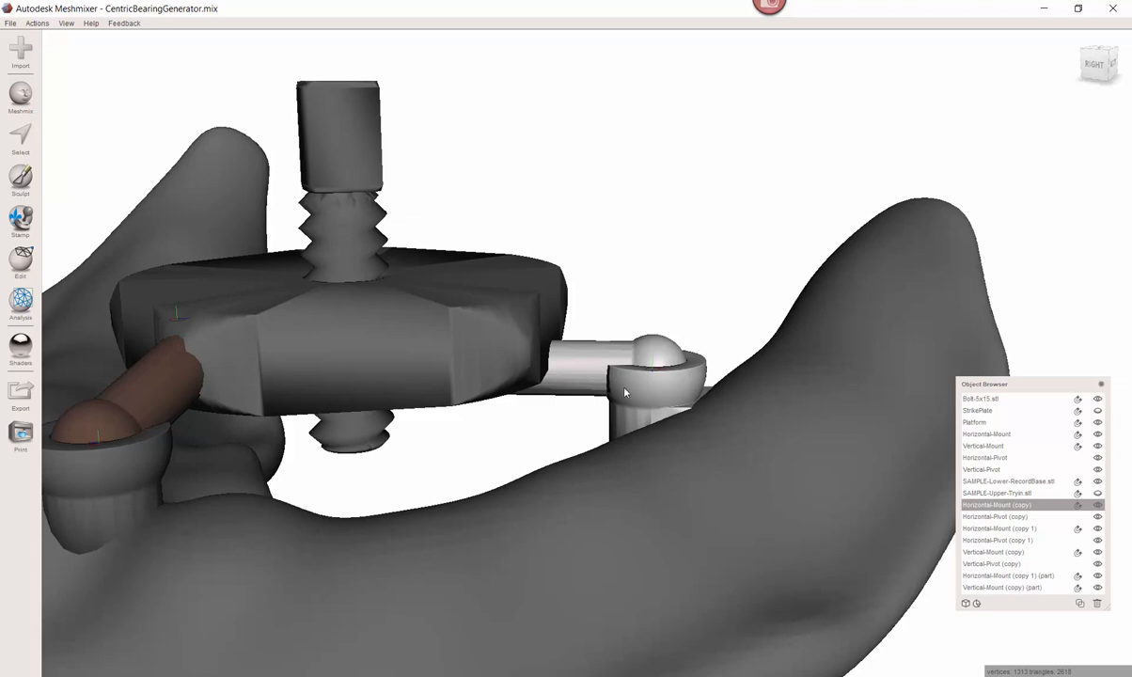
- Separate the other horizontal mount copy's arm into its own part and check it from another angle
left_click(19, 139)
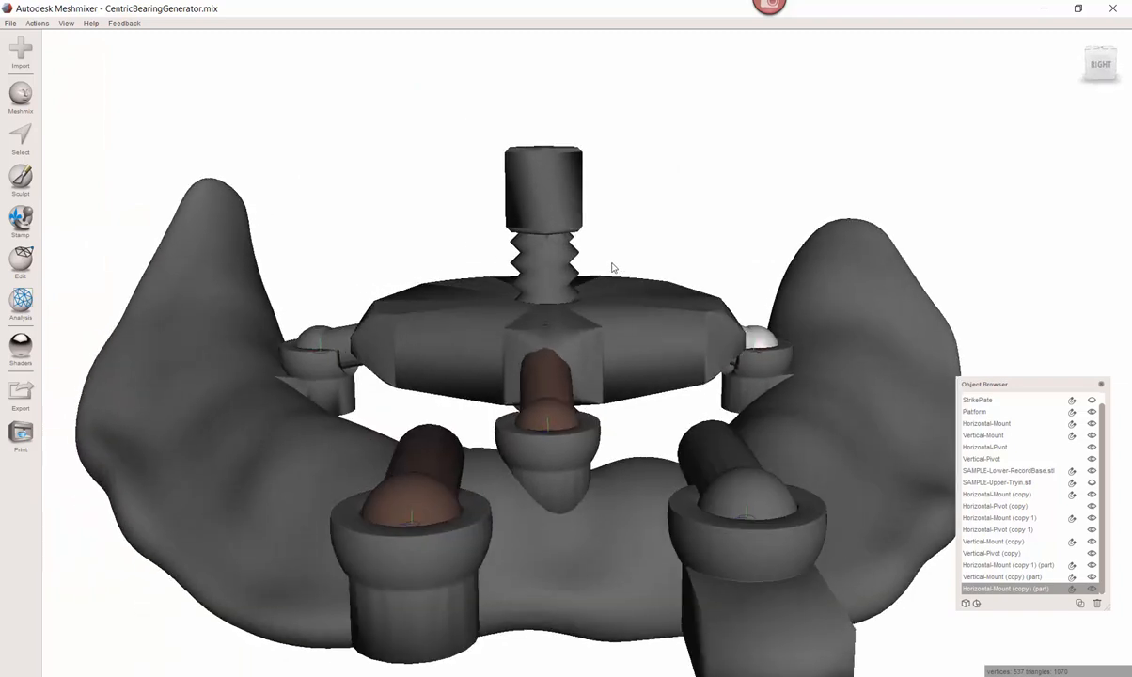
left_click_drag(611, 267, 431, 337)
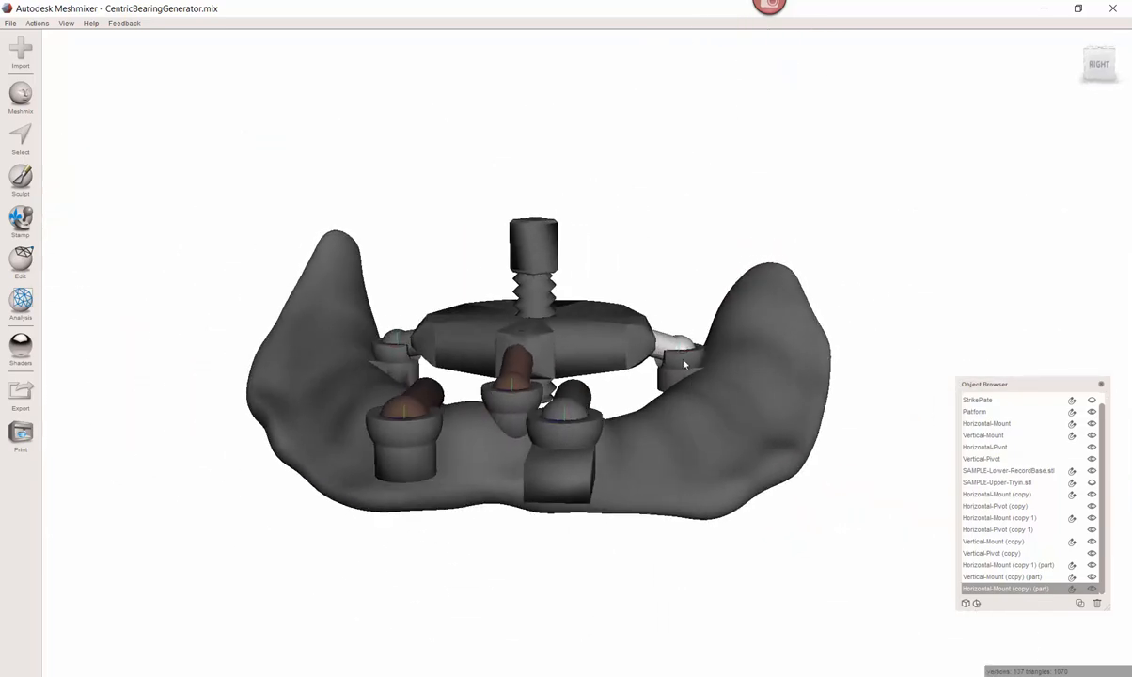
- Orbit the assembly to view the pins beneath the platform from the side
left_click_drag(684, 365, 646, 395)
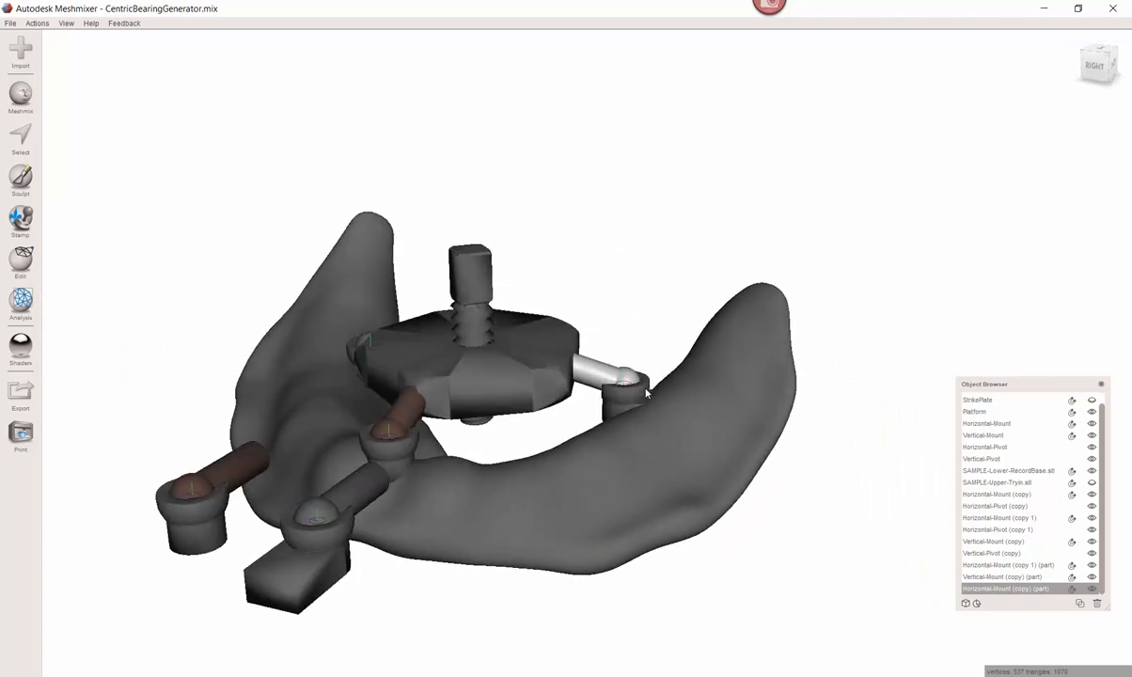
left_click_drag(646, 393, 549, 421)
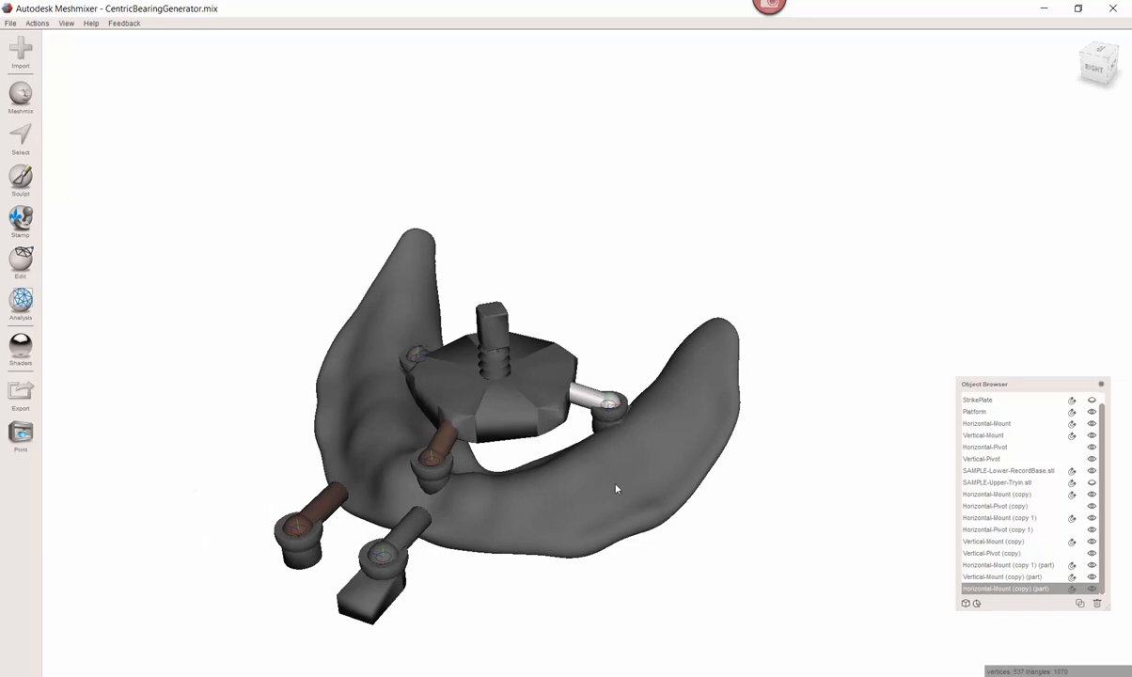
mouse_move(323, 523)
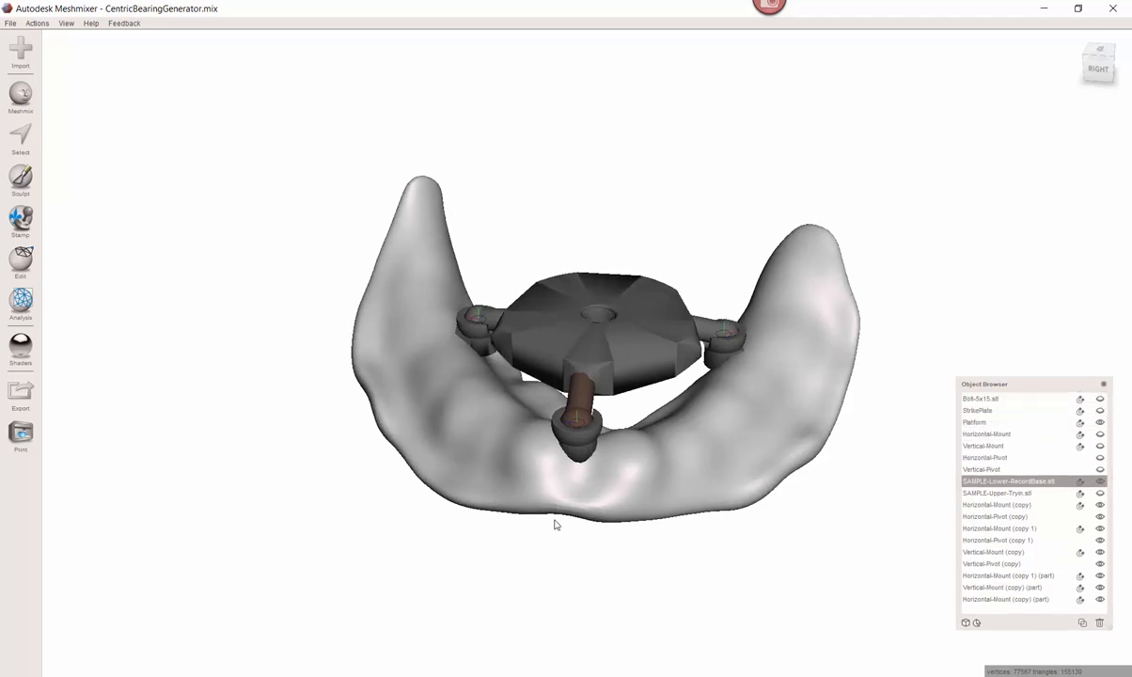
mouse_move(478, 406)
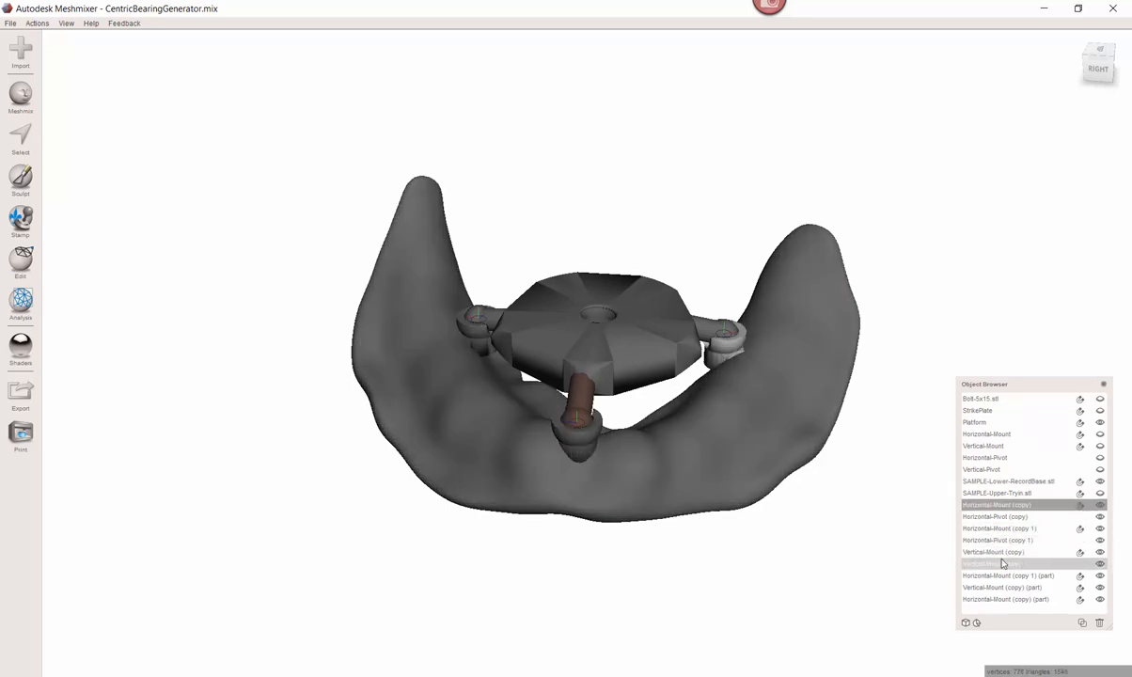
- Select the duplicated mounts, front pin and leftover copy objects and delete them
left_click(19, 260)
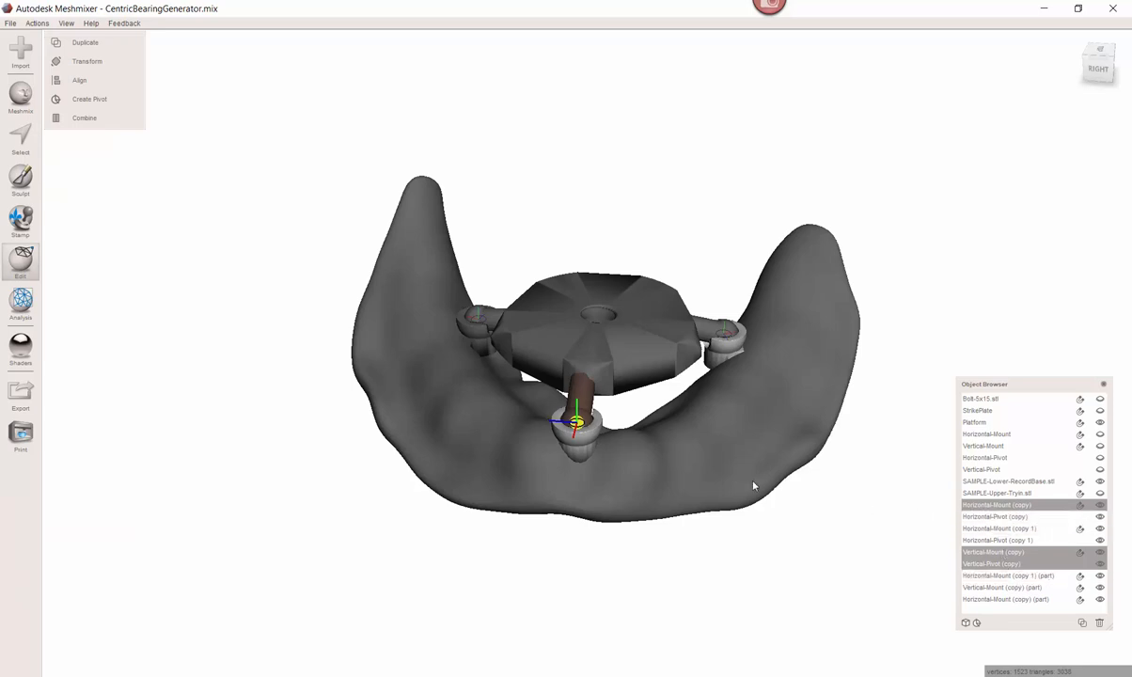
mouse_move(996, 562)
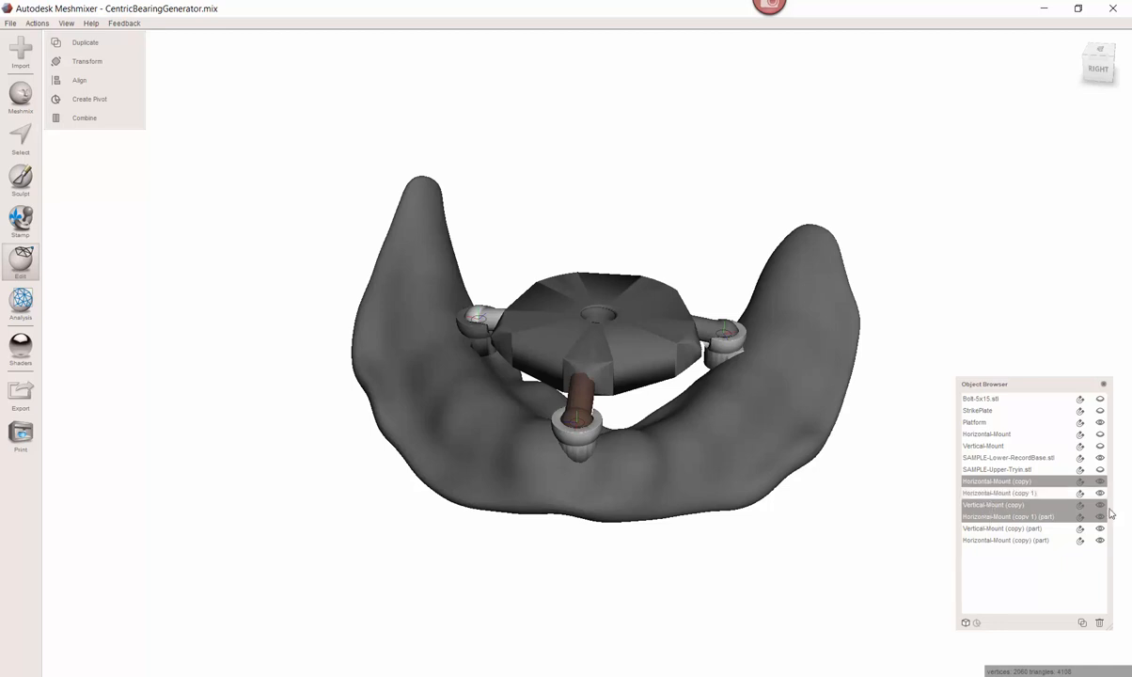
mouse_move(1107, 513)
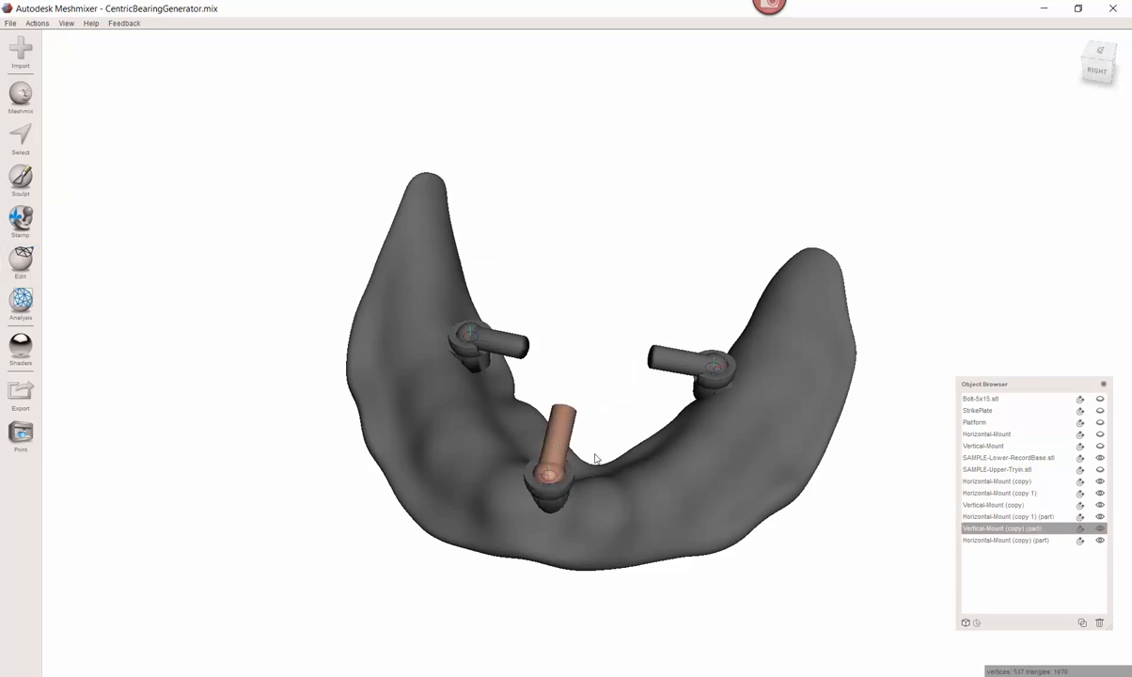
left_click(555, 442)
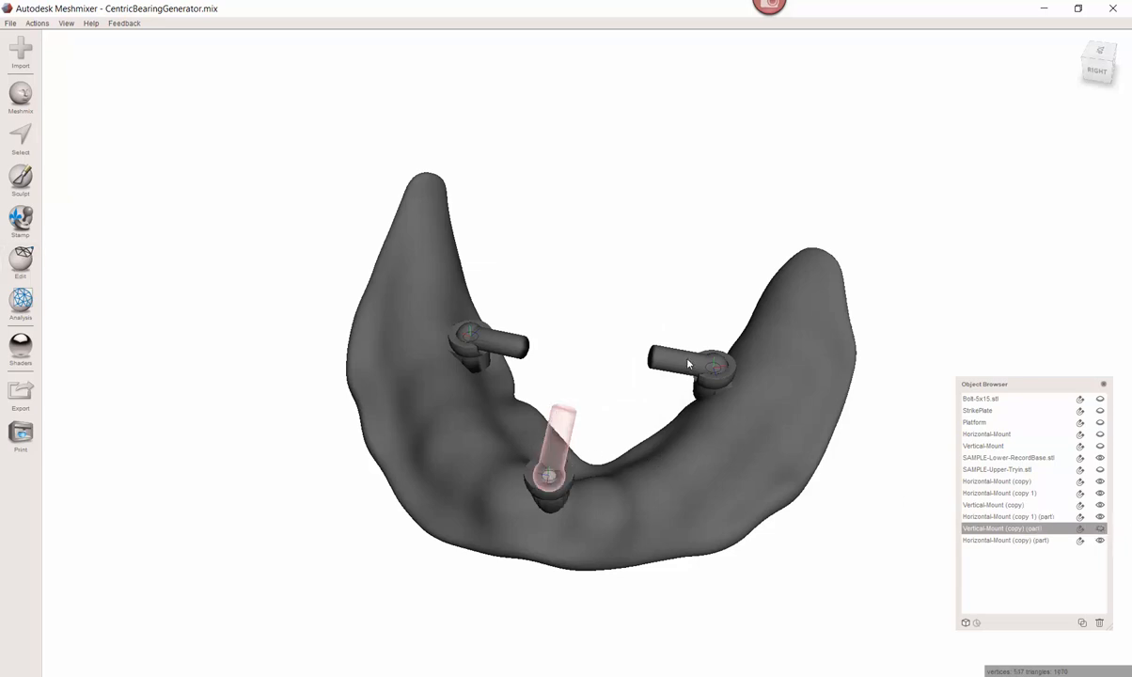
left_click(1004, 539)
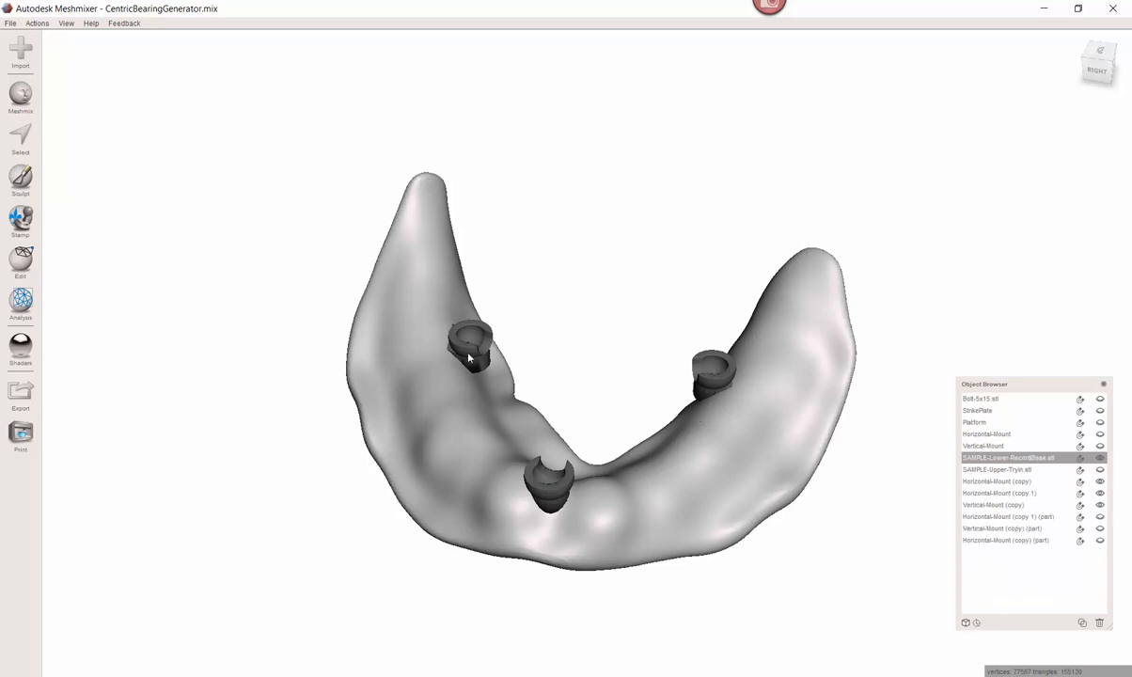
mouse_move(733, 472)
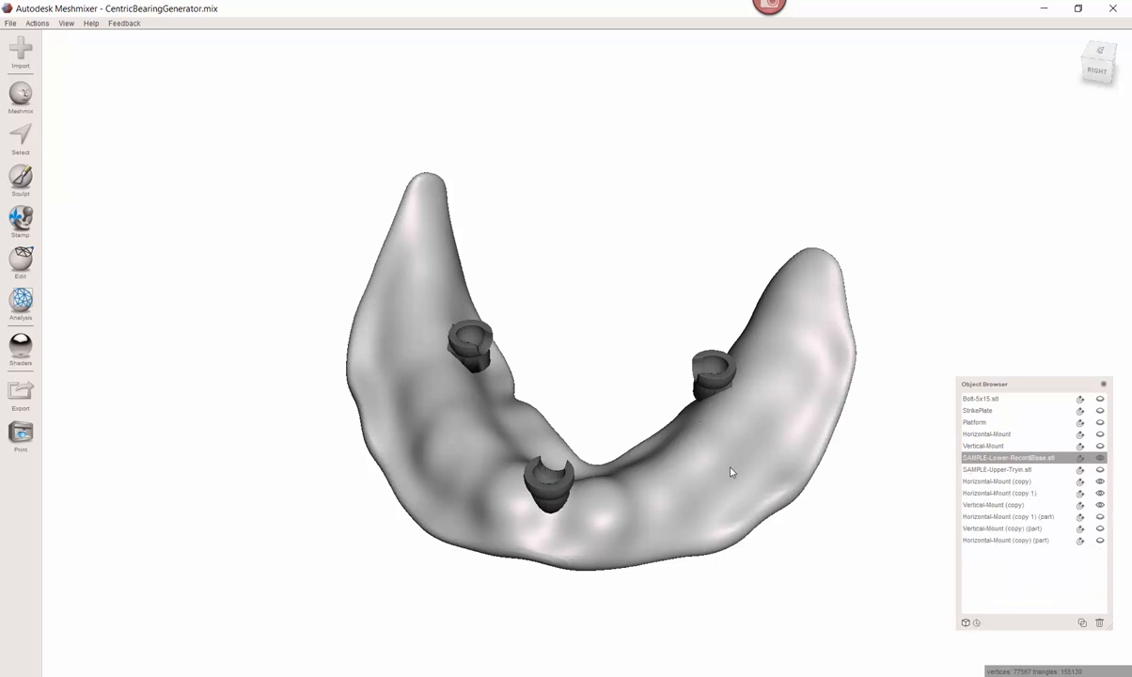
mouse_move(632, 440)
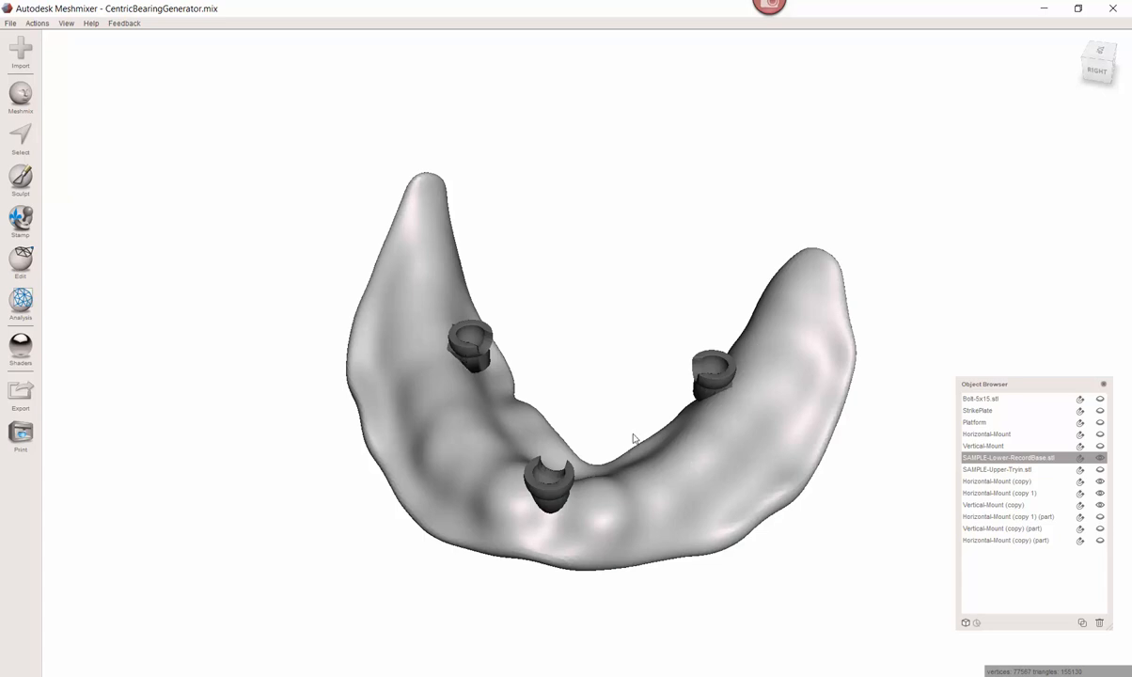
left_click(997, 481)
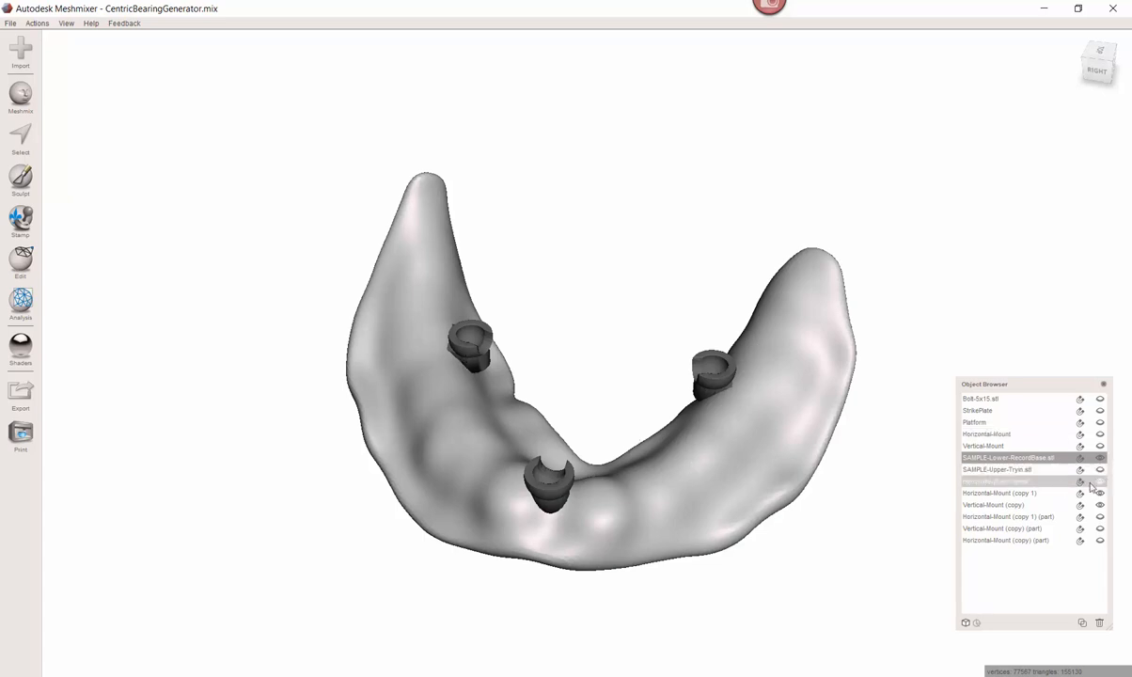
left_click(18, 261)
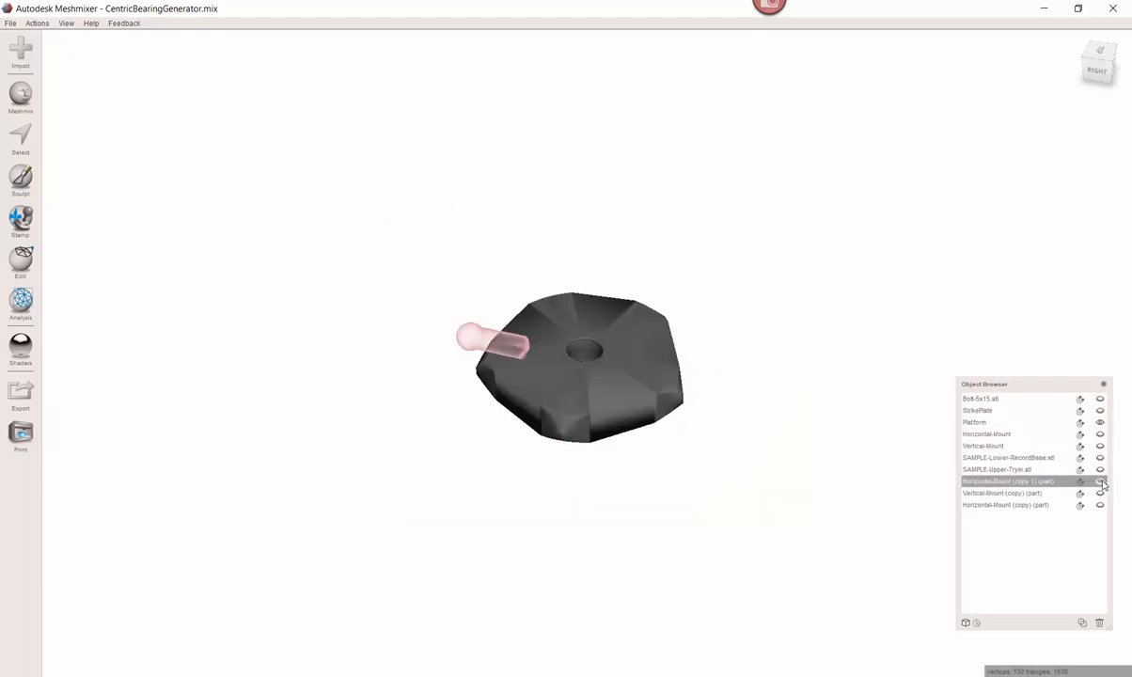
- Select the mount copies with the platform and combine them into one object
left_click(1100, 492)
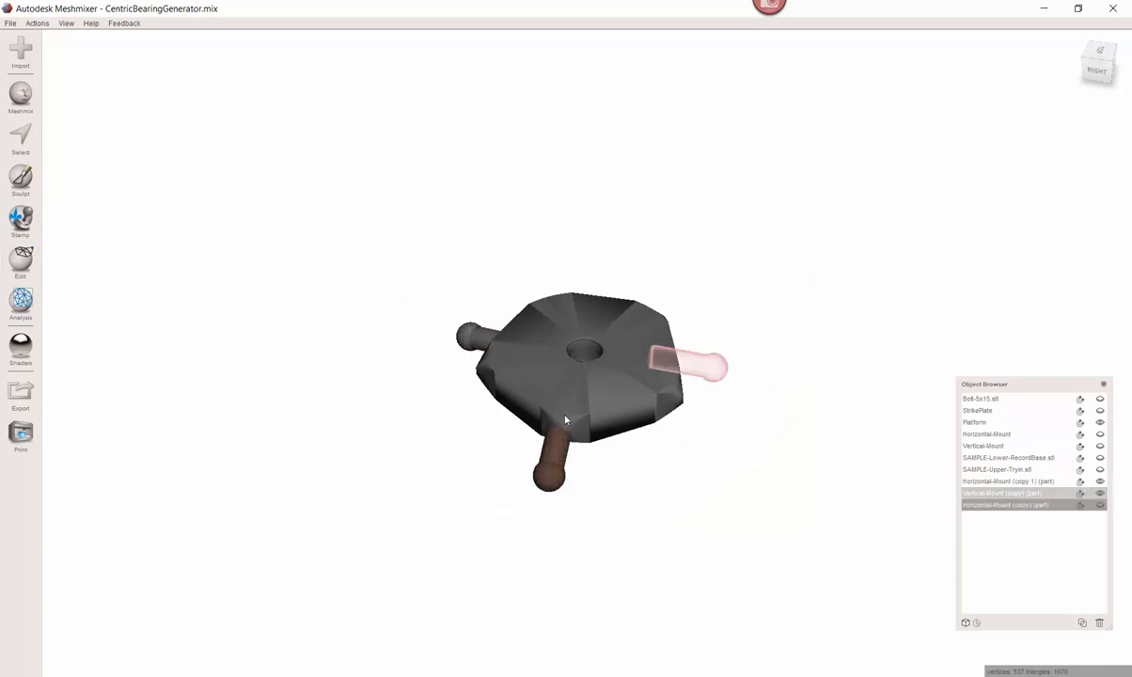
left_click(1004, 504)
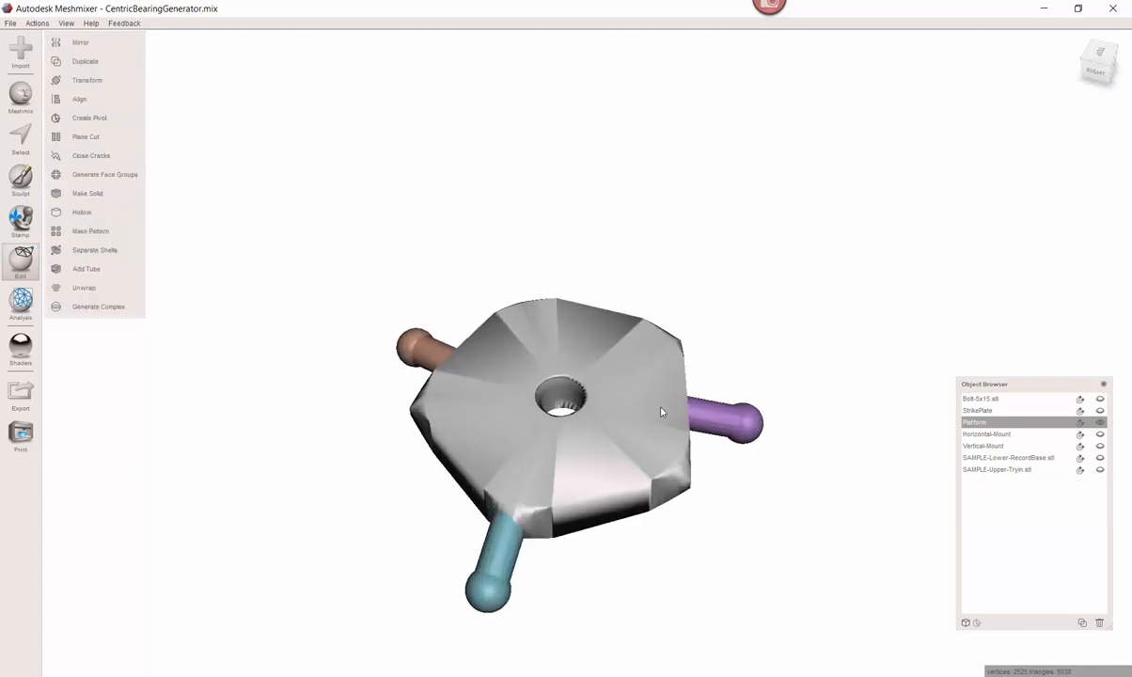
- Select the merged platform and lower record base, setting the base as the green target reference
left_click_drag(662, 409, 648, 416)
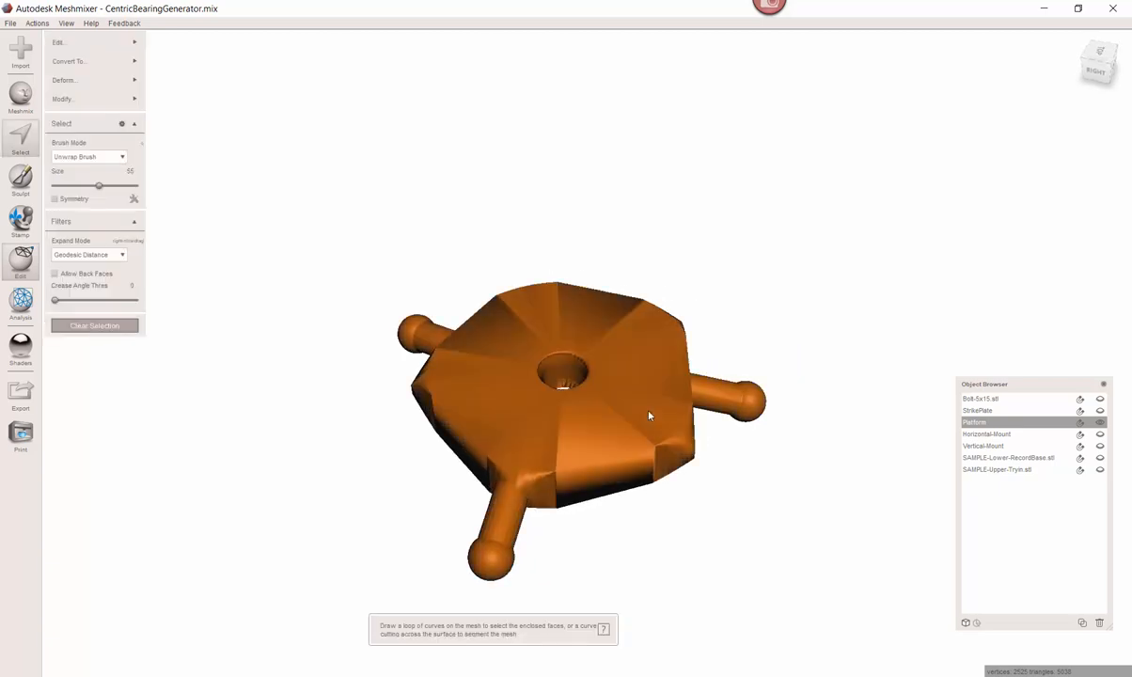
left_click(64, 98)
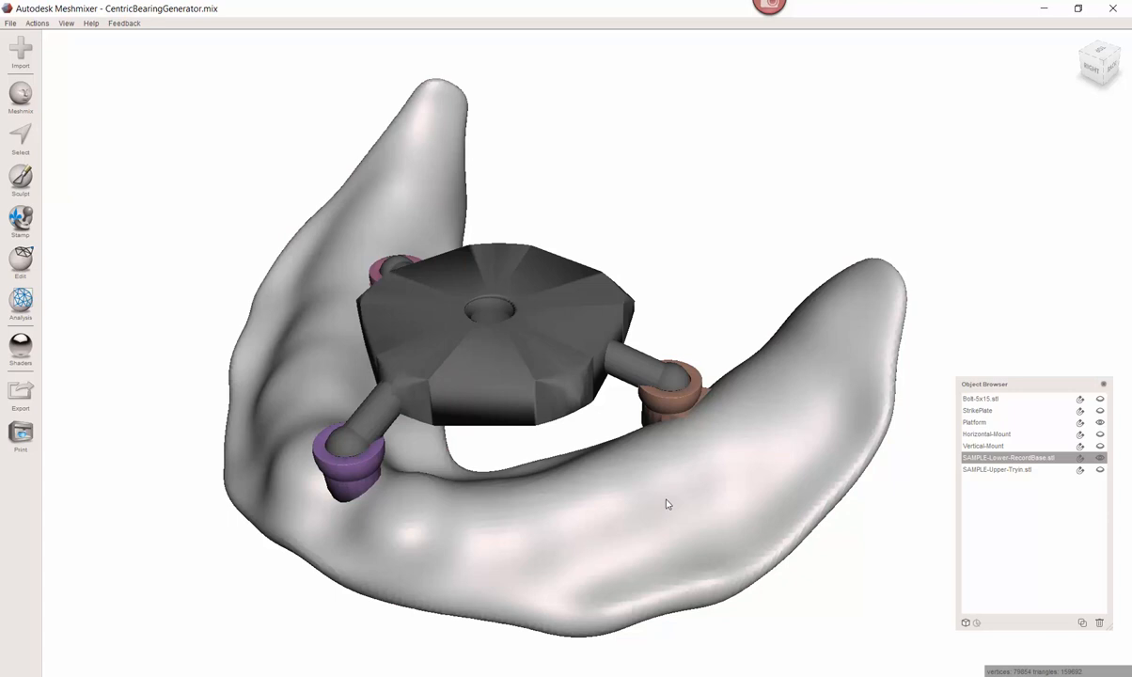
left_click(19, 135)
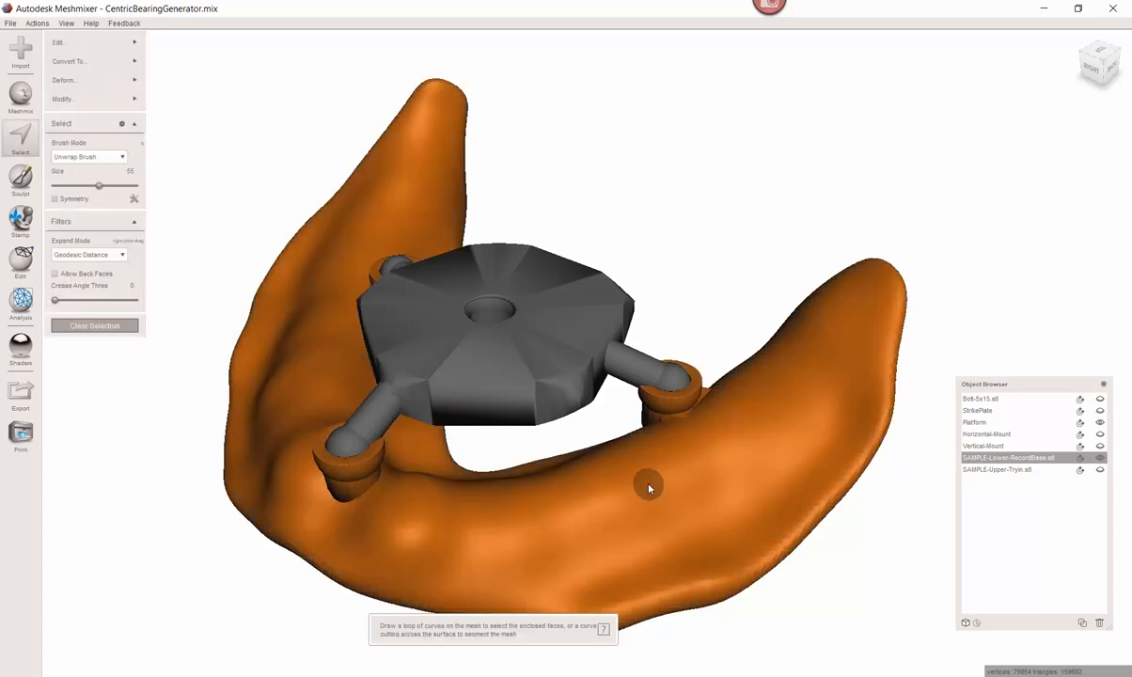
mouse_move(621, 489)
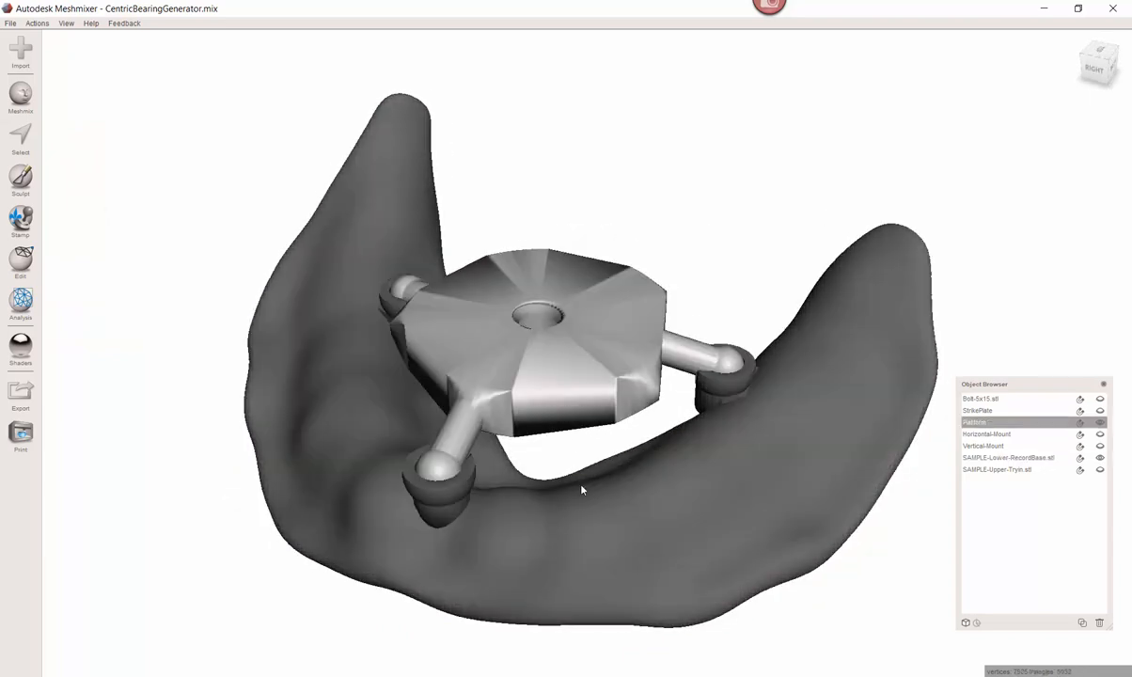
left_click(1011, 457)
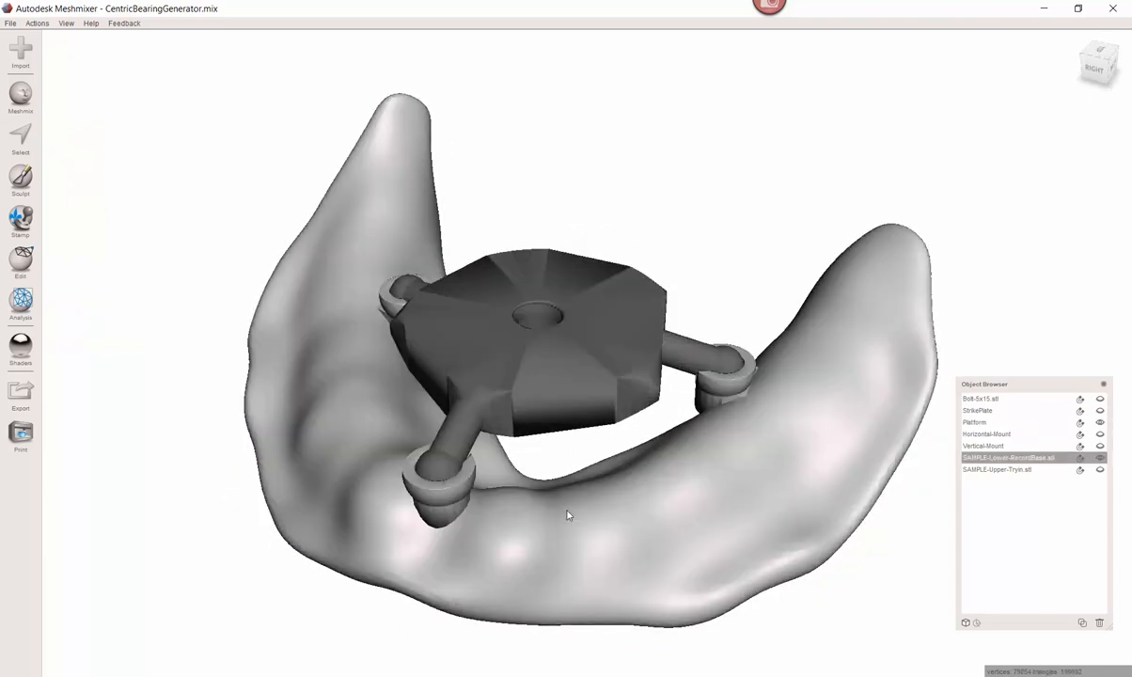
left_click(19, 139)
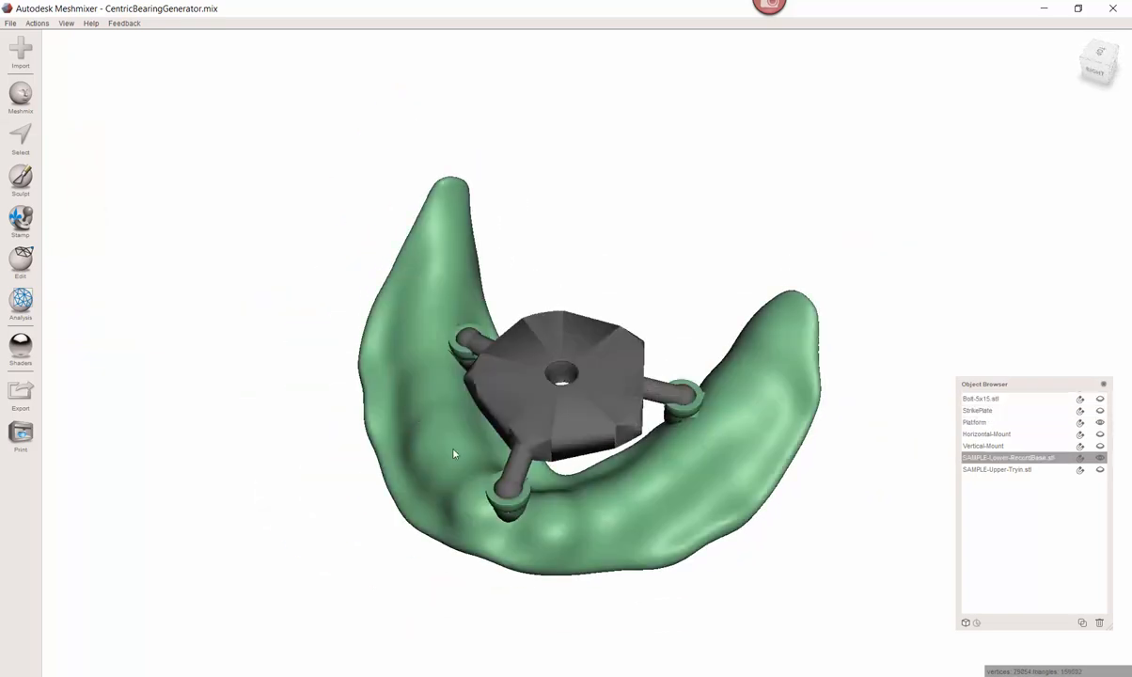
- Move the merged platform into place over the record base with the bolt through its centre hole
left_click(973, 421)
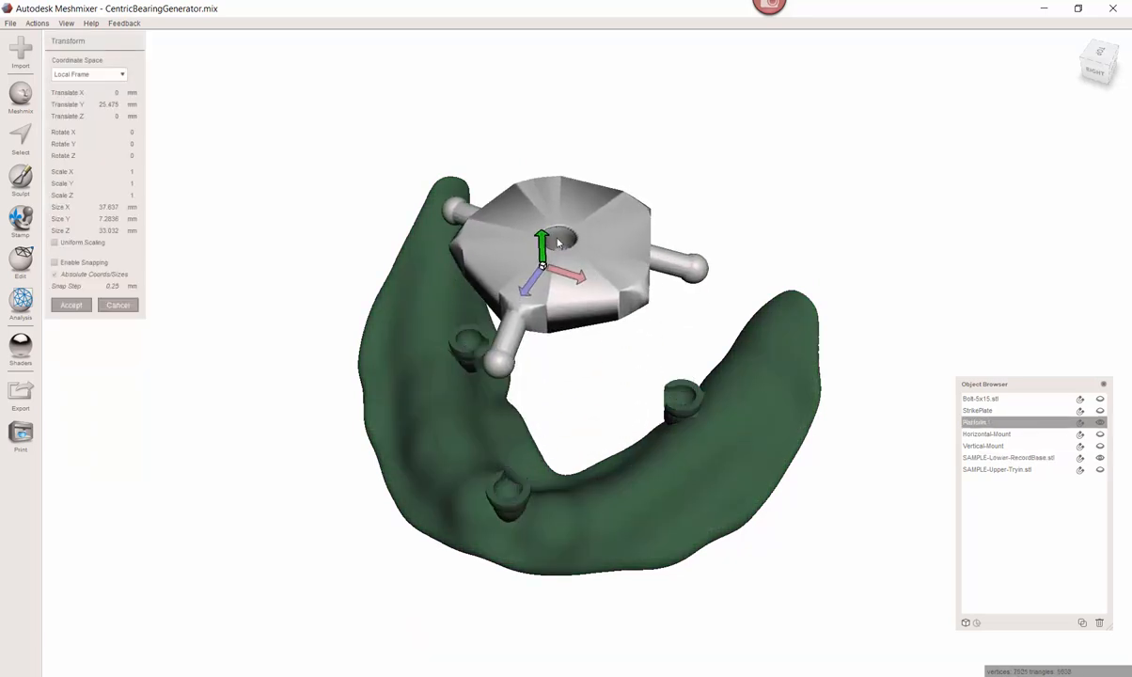
left_click_drag(541, 235, 545, 357)
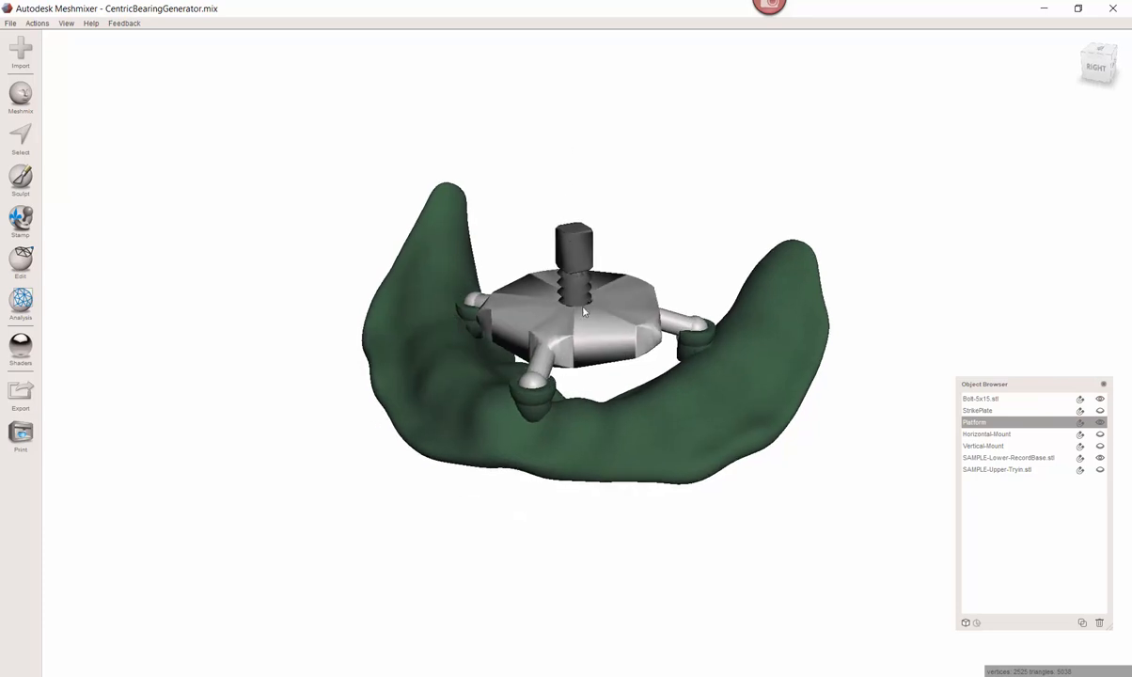
left_click_drag(582, 310, 638, 355)
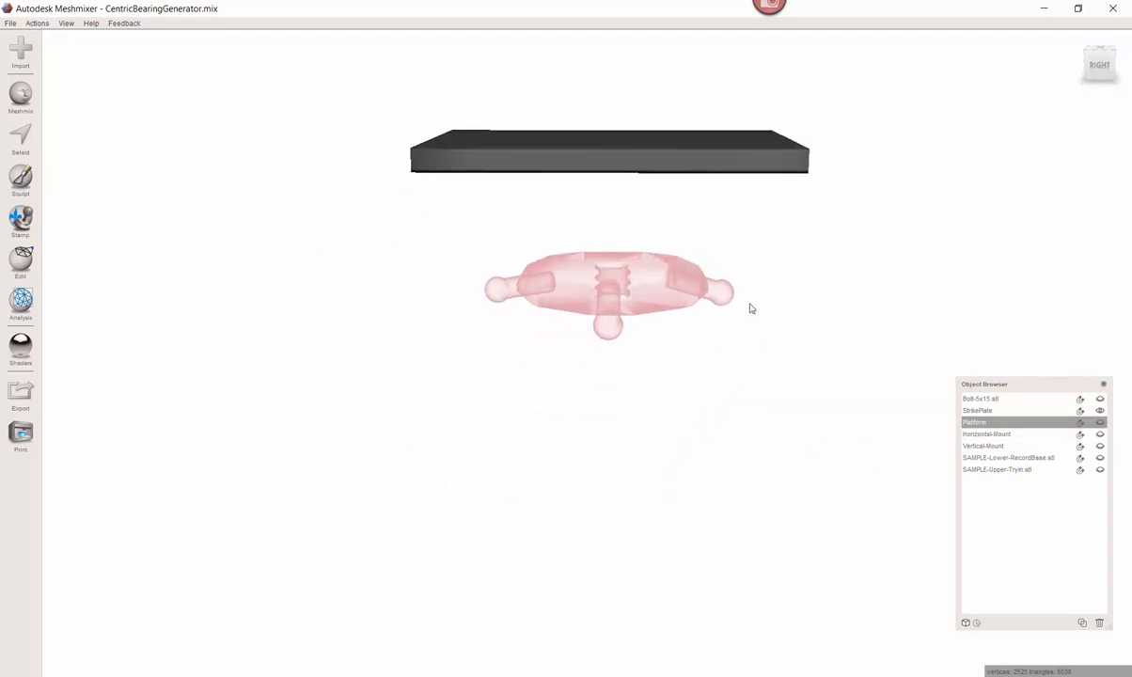
- View the plate and platform from the side and toggle visibility in the Object Browser
left_click_drag(752, 309, 590, 237)
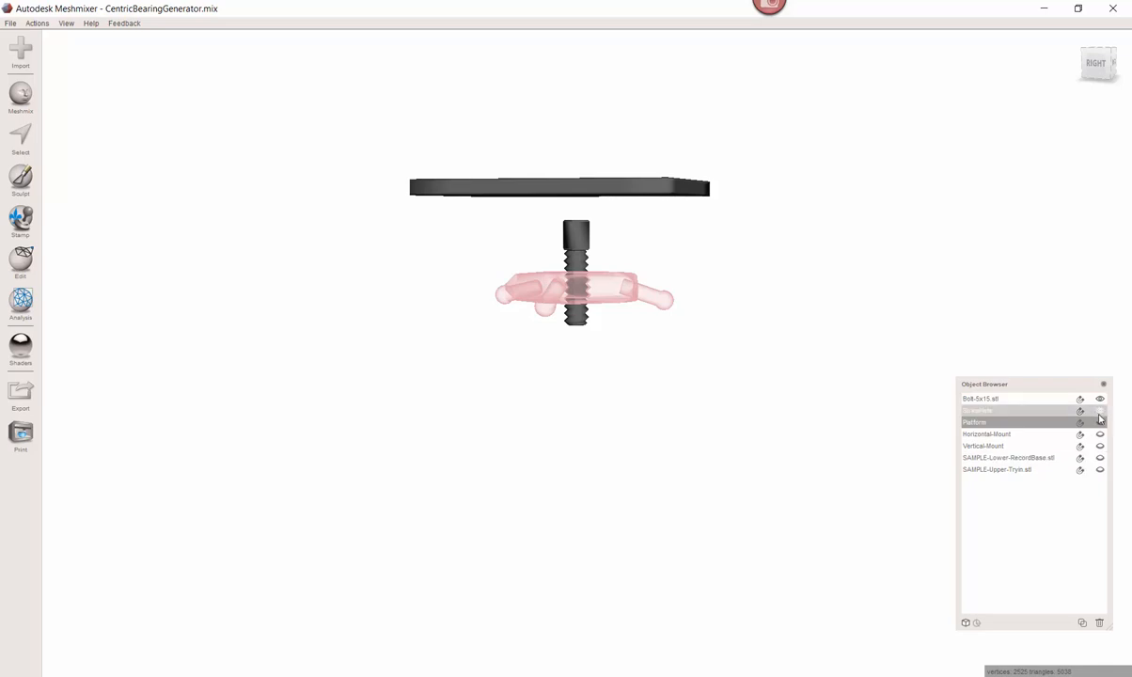
left_click(1098, 398)
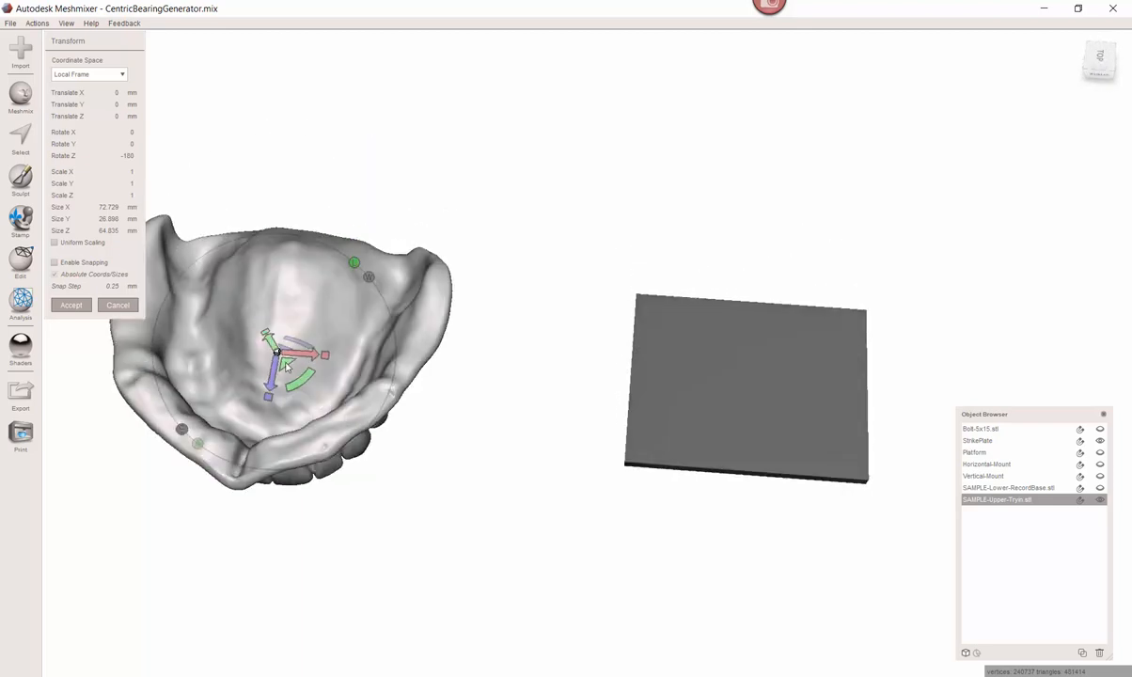
- Translate and rotate the upper try-in so the strike plate sits centred within its arch
left_click_drag(282, 361, 752, 413)
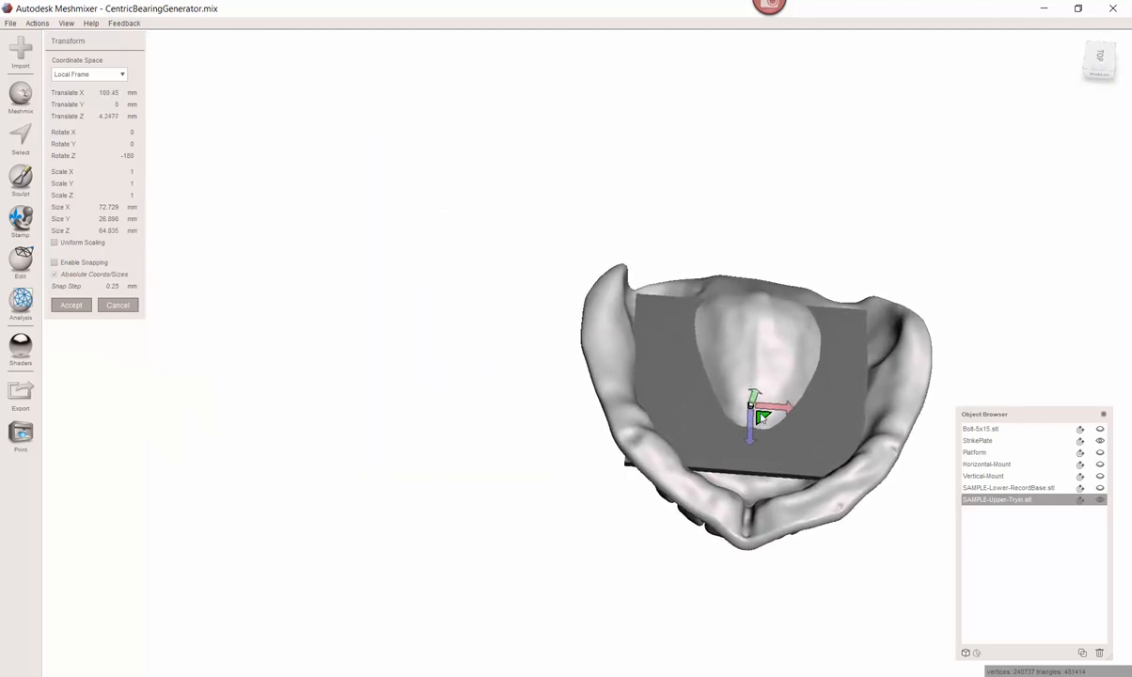
left_click_drag(762, 417, 761, 380)
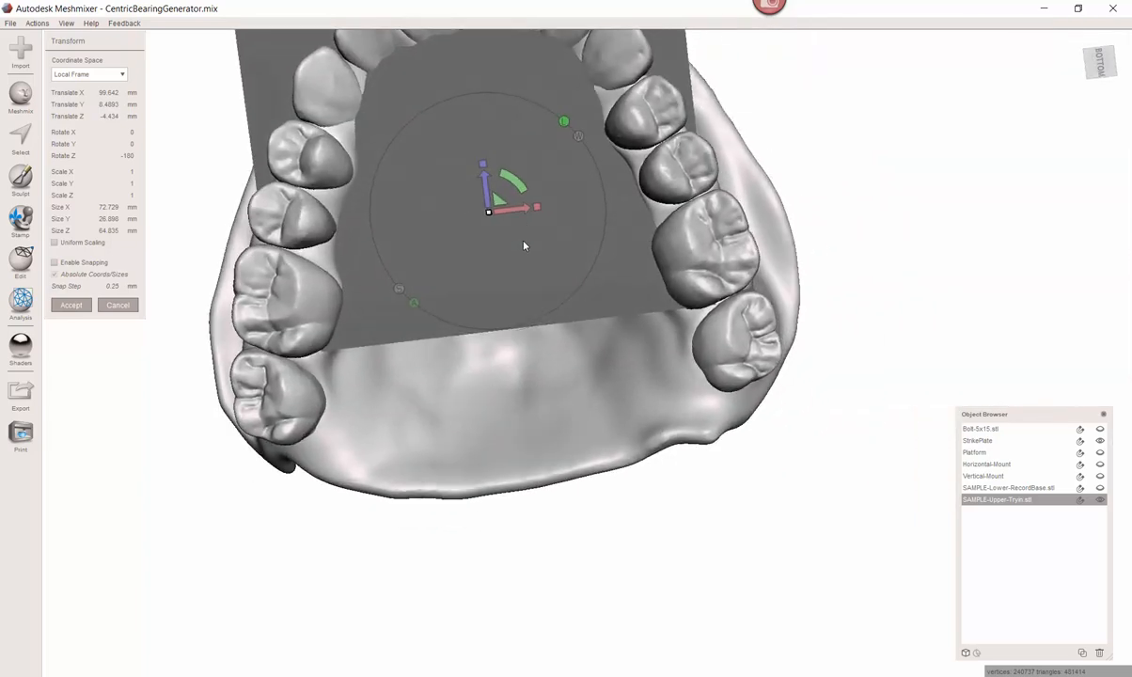
left_click_drag(523, 247, 537, 304)
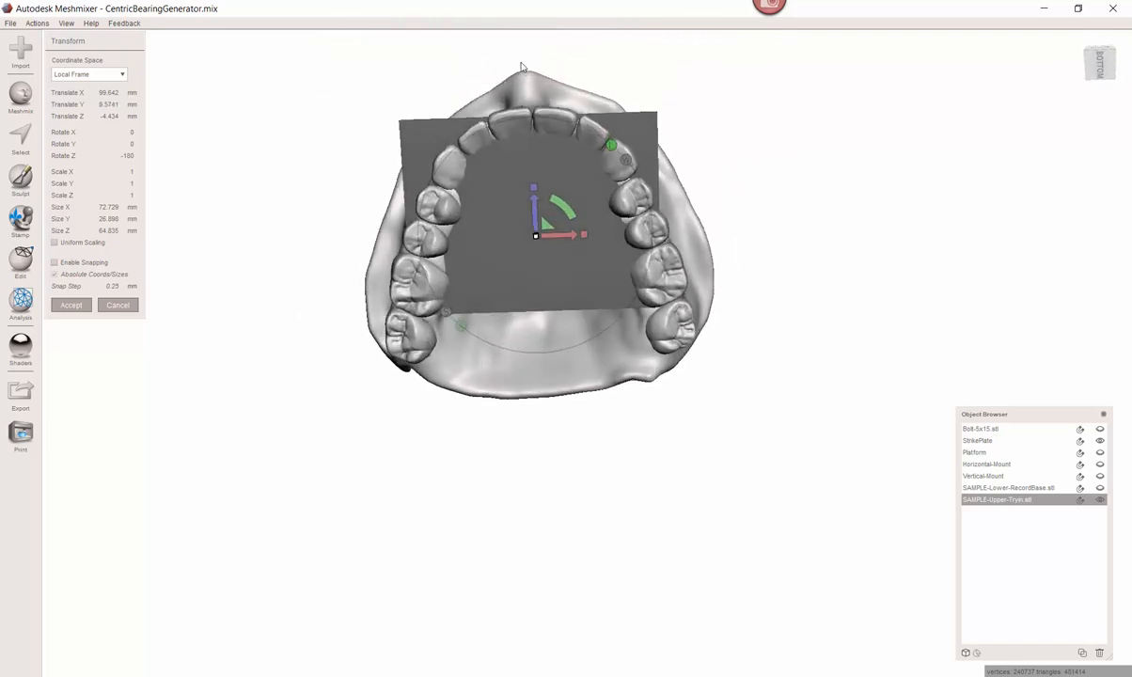
mouse_move(515, 303)
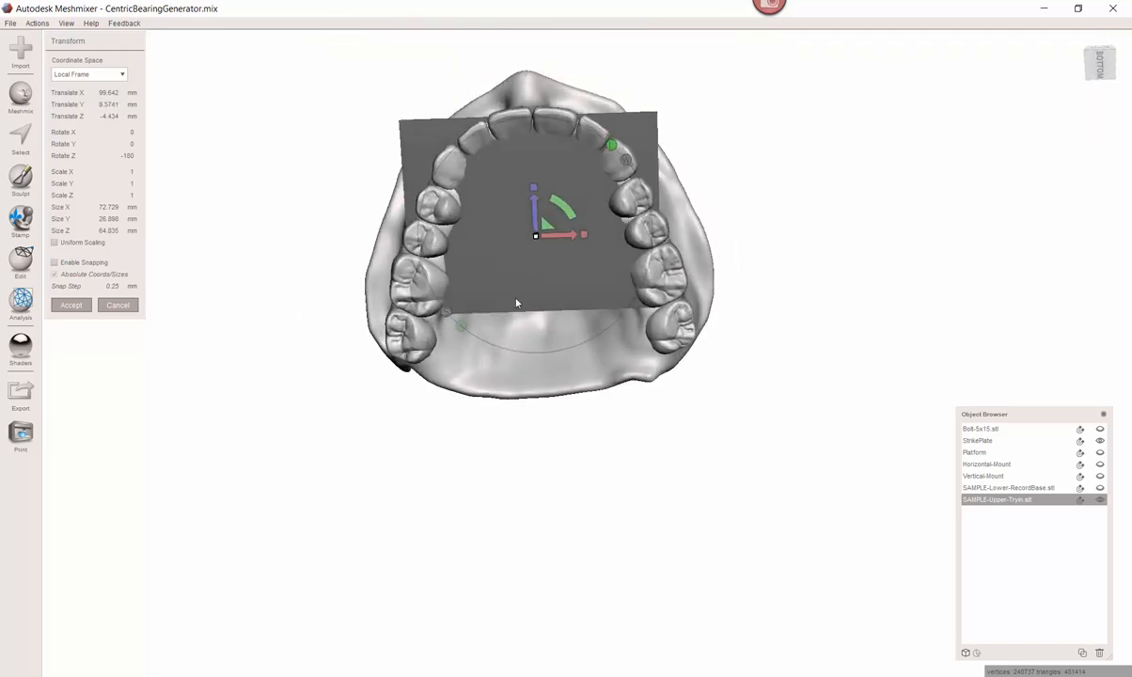
left_click(71, 304)
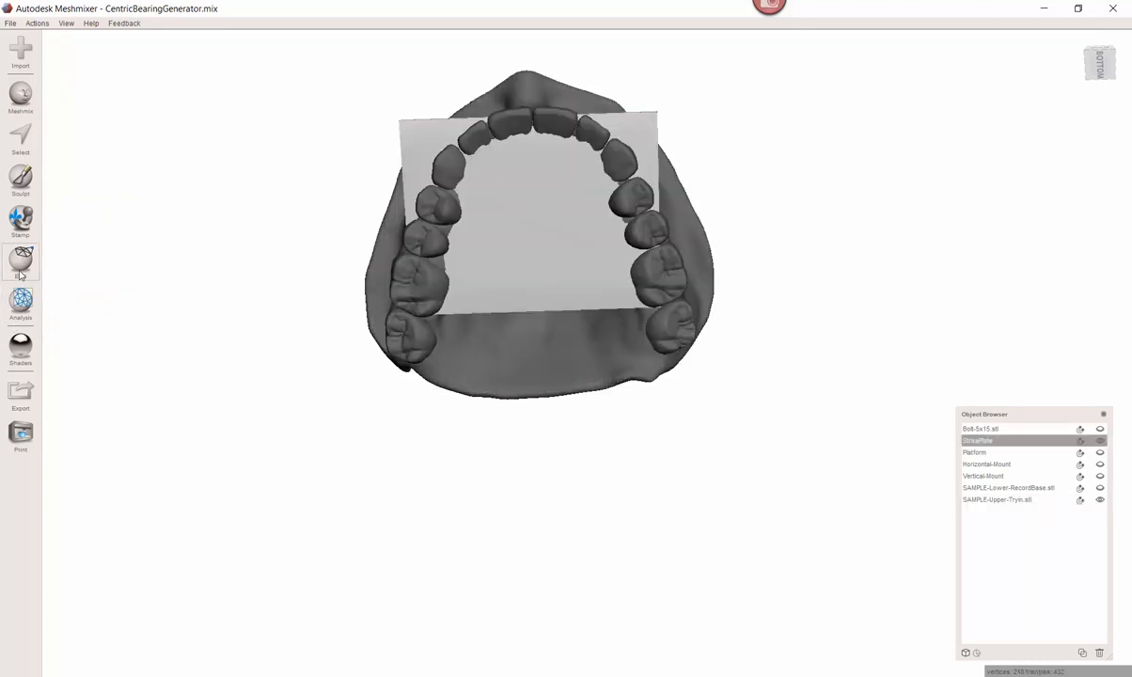
- Start a Plane Cut on the strike plate from the Edit menu, then cancel it
left_click(21, 263)
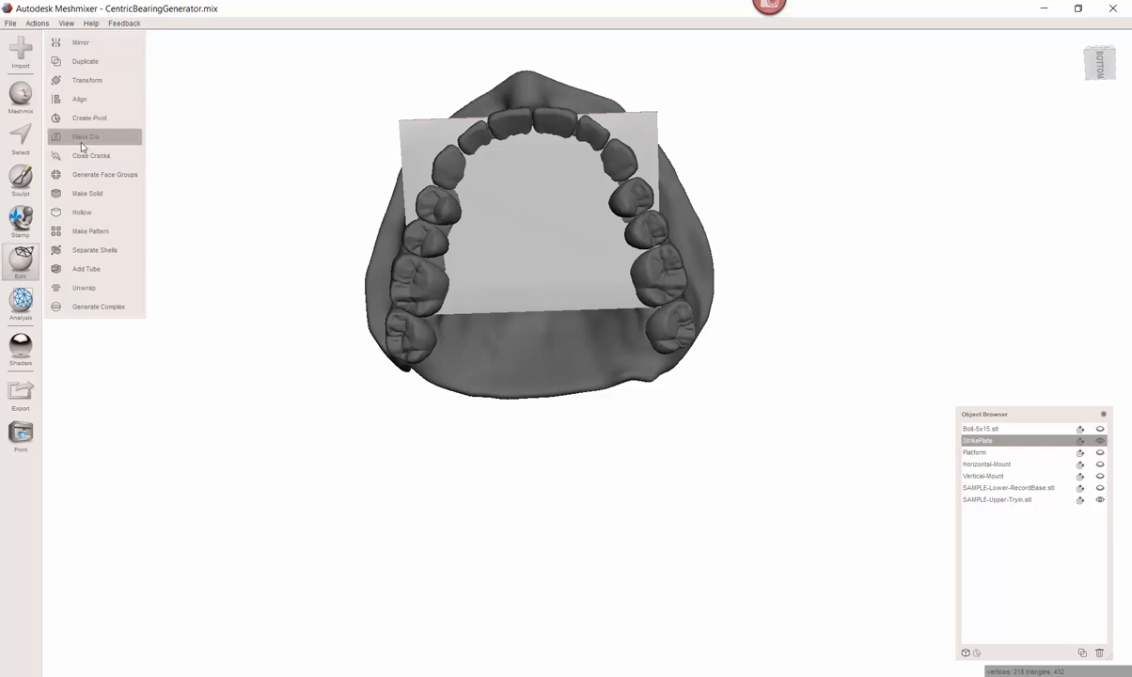
left_click(86, 135)
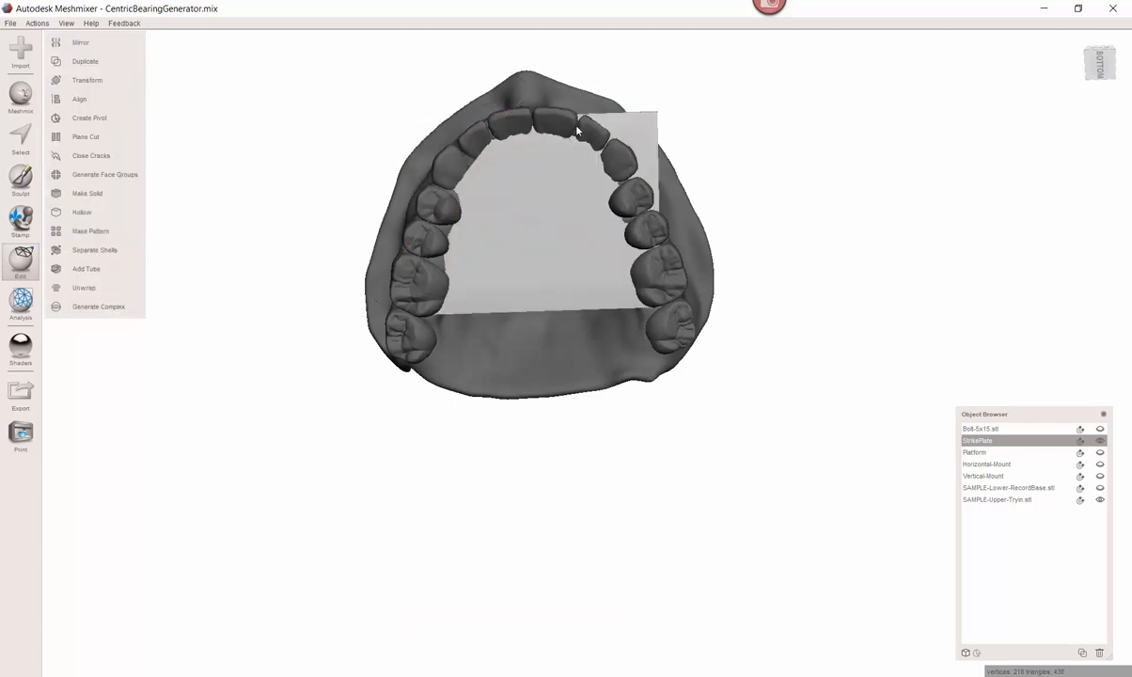
left_click(86, 136)
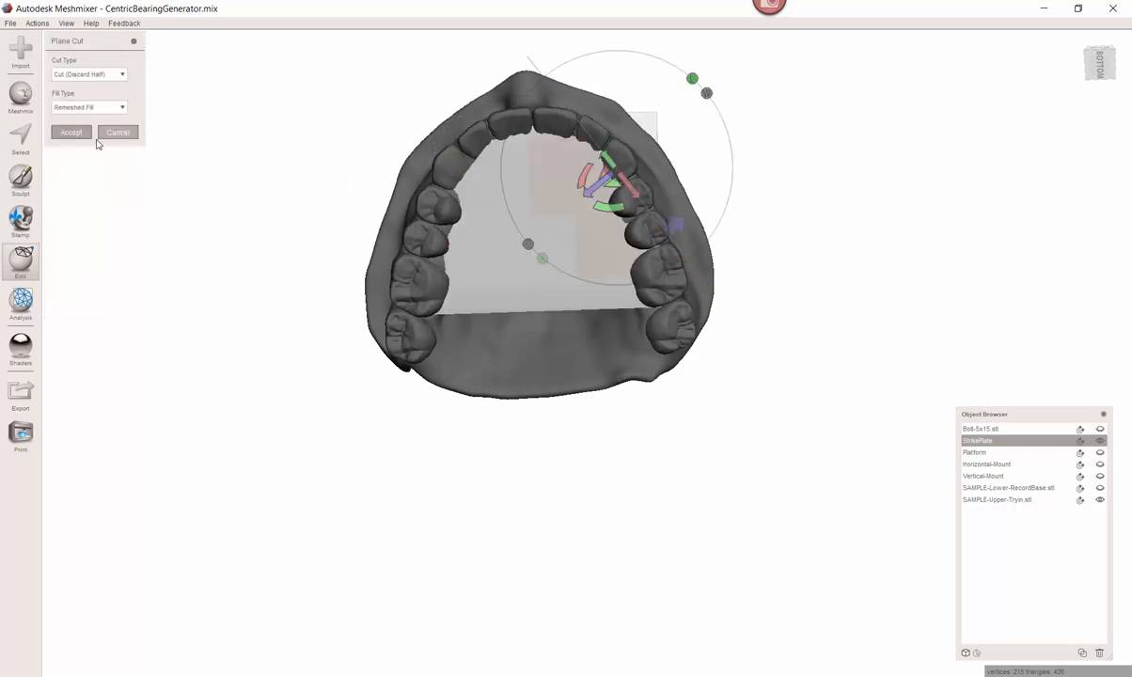
left_click(71, 131)
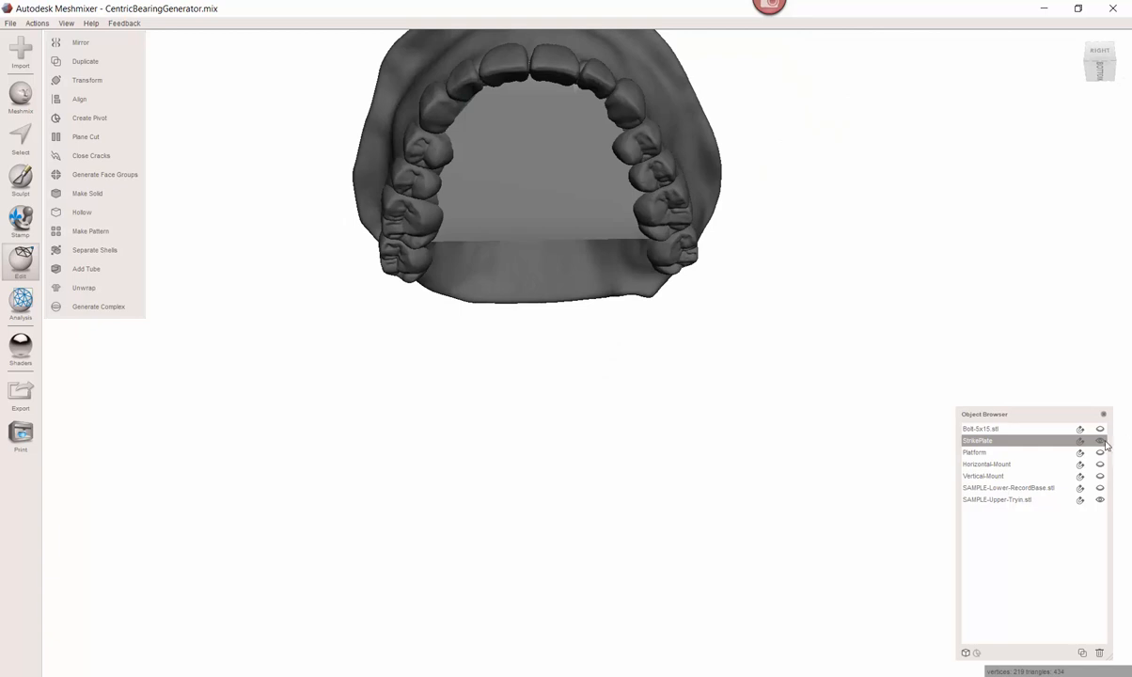
- Hide and remove the strike plate, then view the remaining assembly from the front
left_click(996, 500)
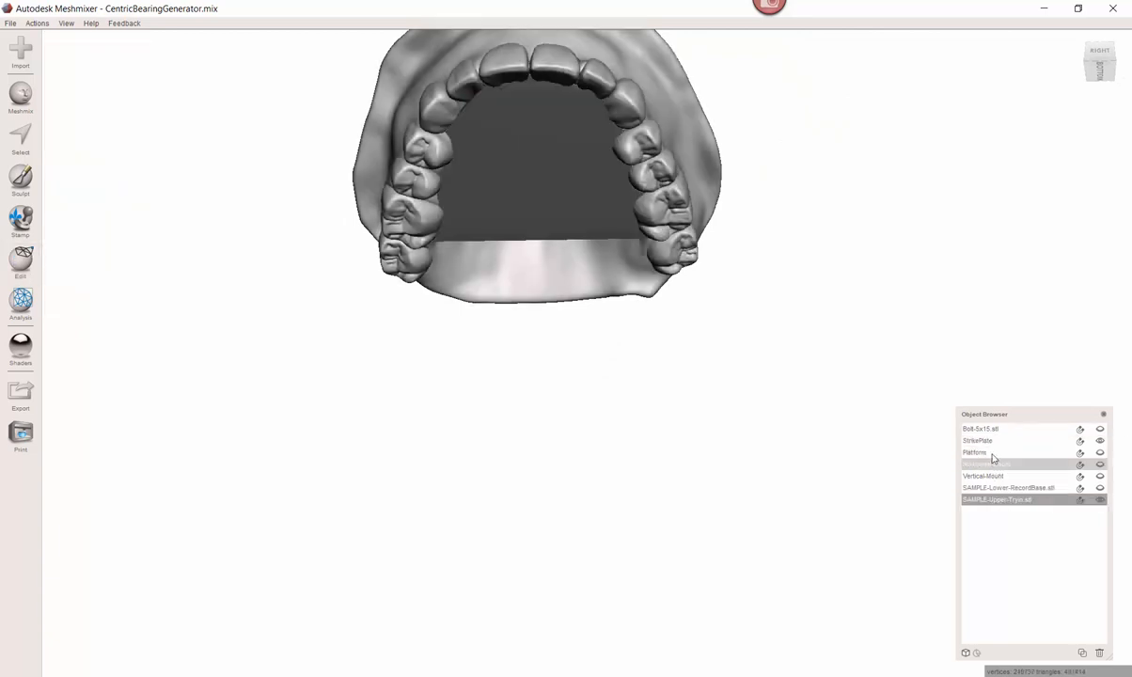
left_click(19, 259)
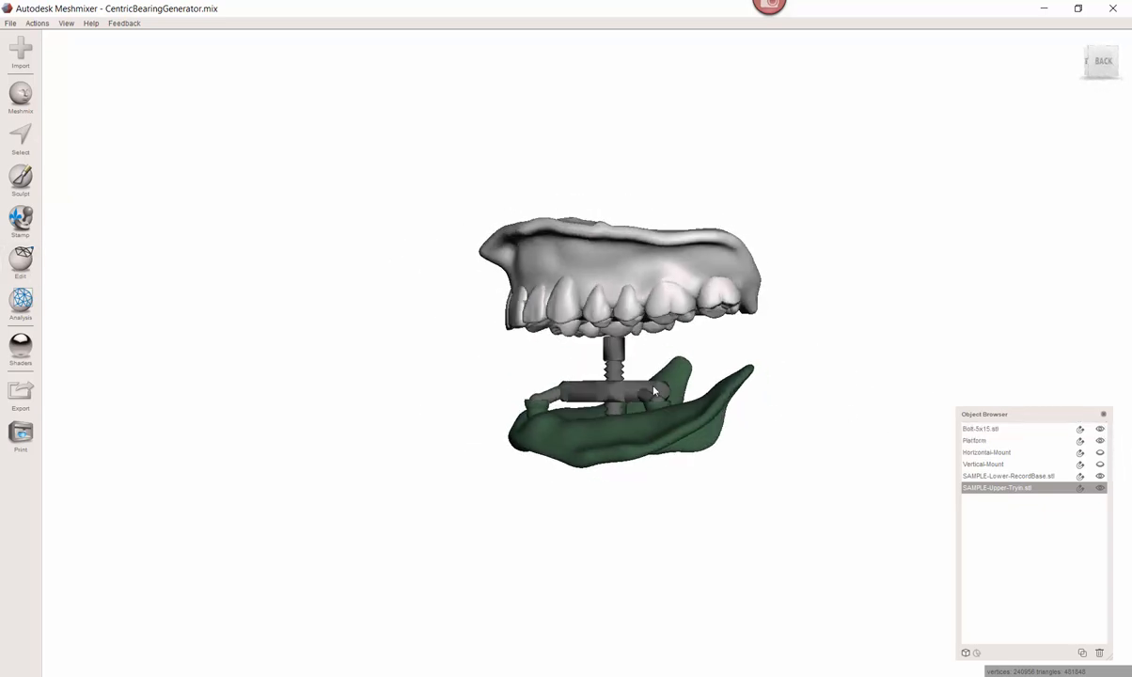
left_click_drag(654, 390, 723, 392)
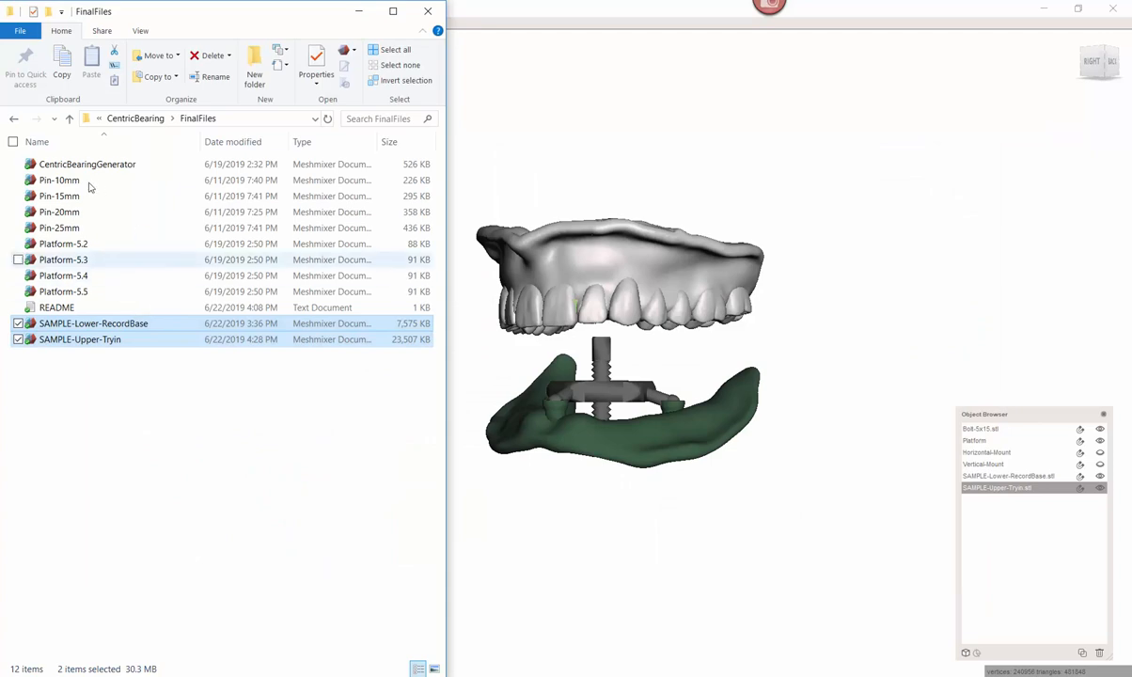
- Select Pin-10mm through Pin-25mm in FinalFiles and append them to the scene
left_click(60, 181)
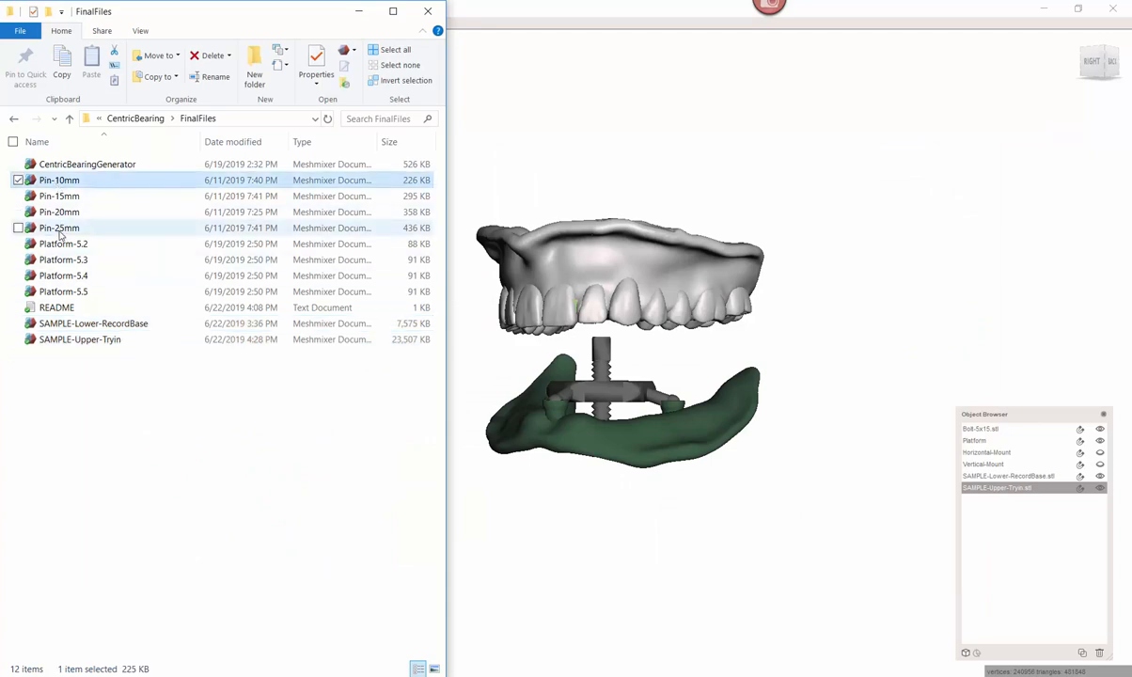
left_click(60, 228)
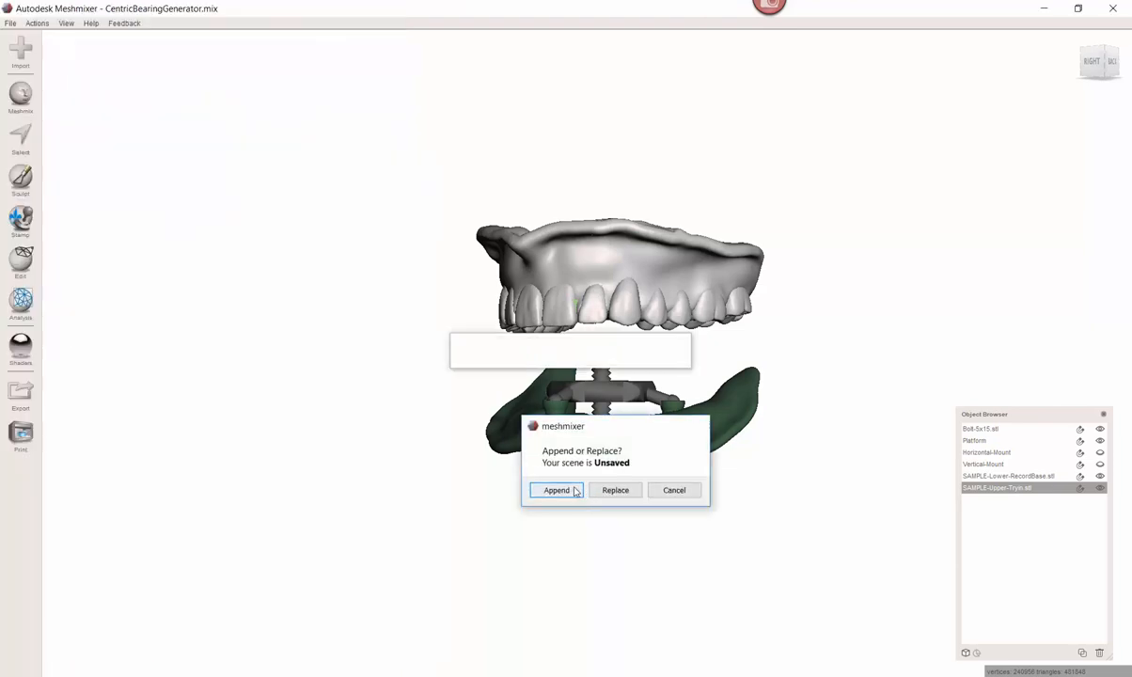
left_click(556, 488)
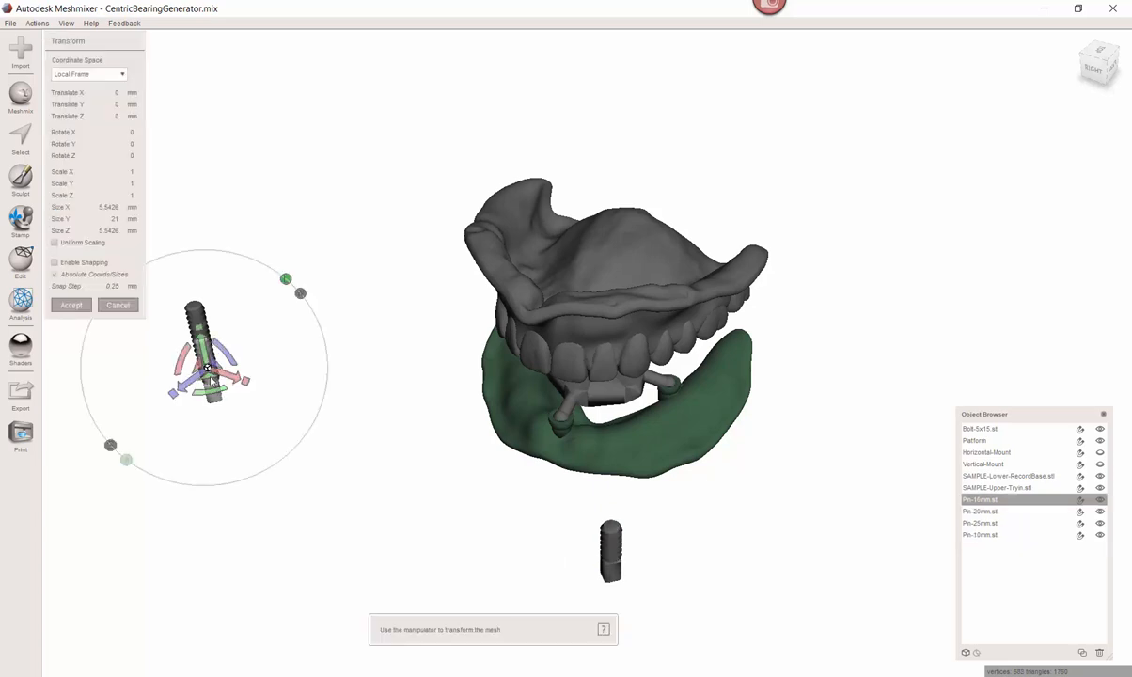
- Drag each of the four pins out into a row beside the dentures
left_click_drag(207, 367, 554, 527)
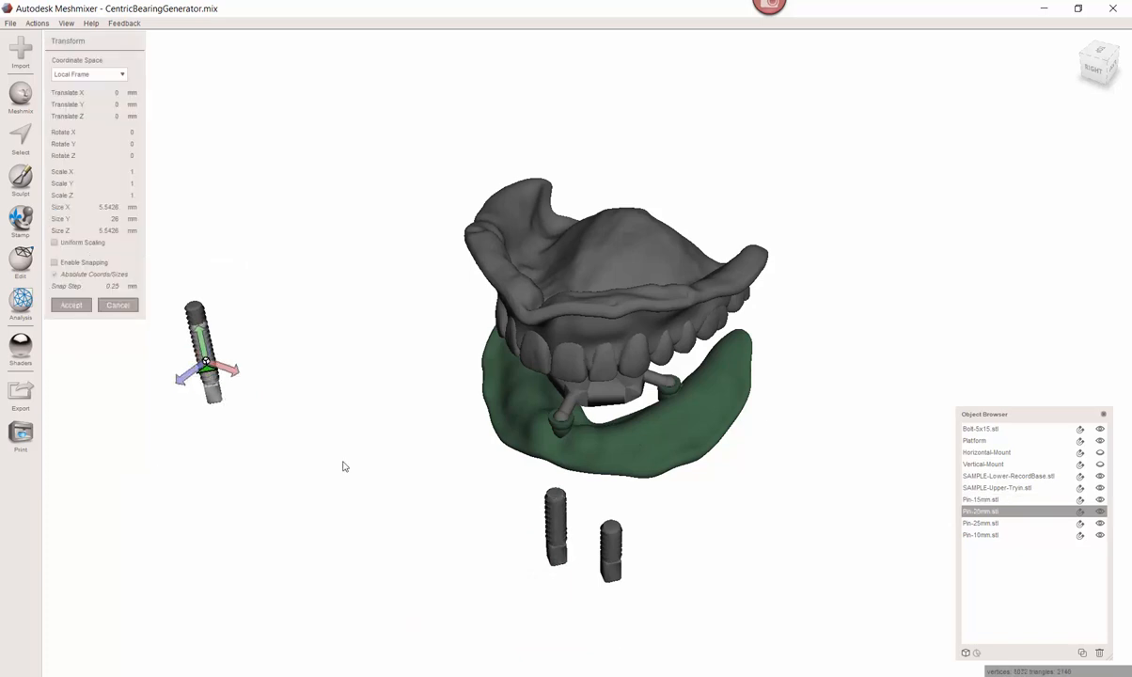
left_click_drag(206, 353, 498, 508)
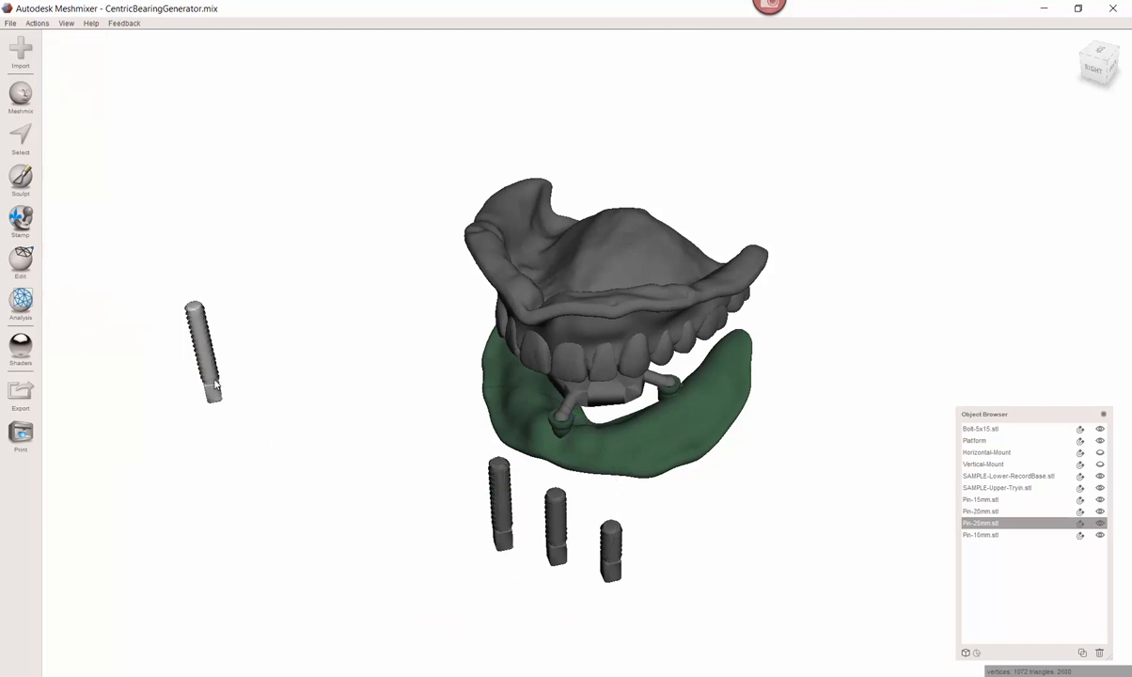
left_click_drag(207, 354, 385, 466)
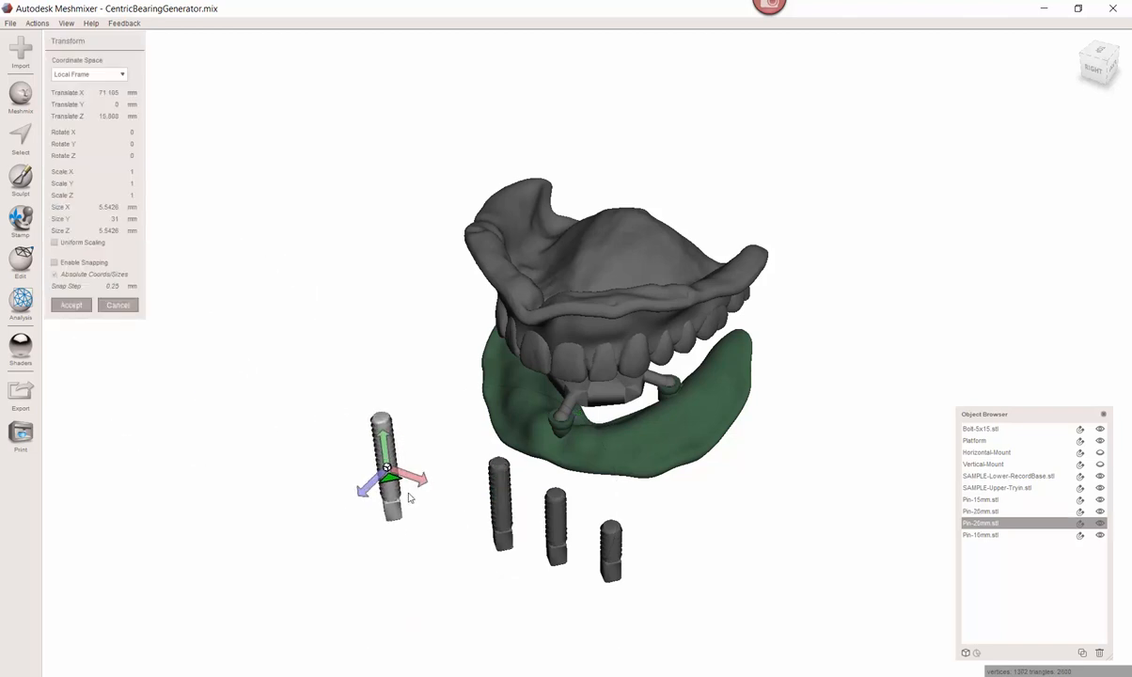
left_click_drag(391, 466, 451, 479)
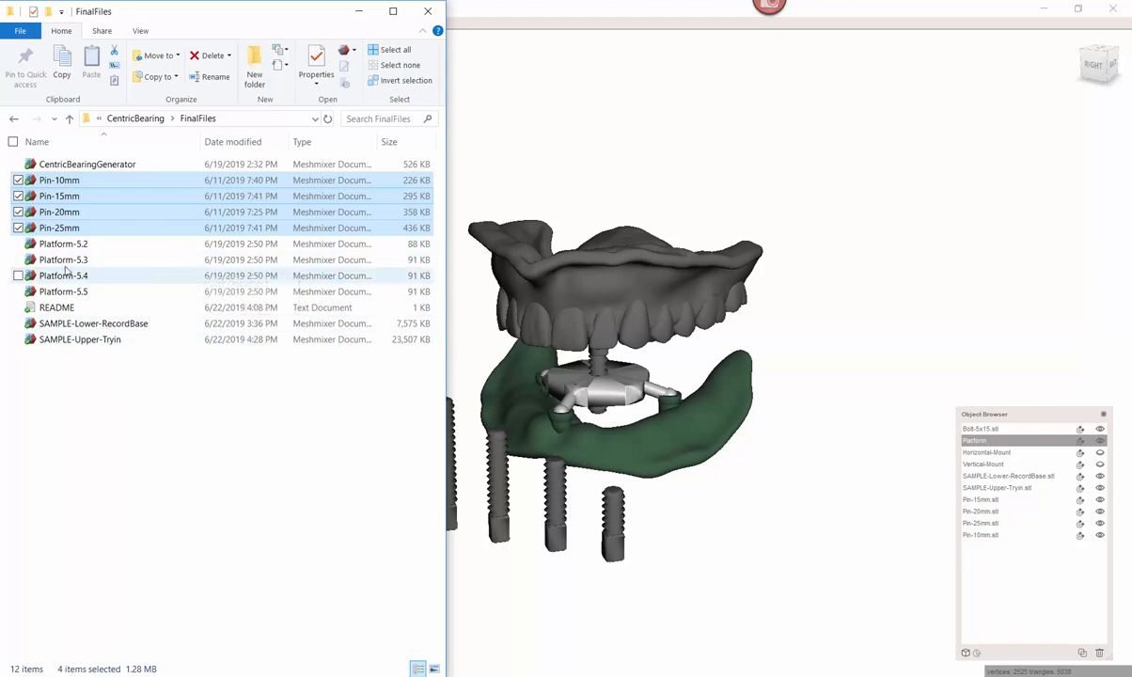
- Select the Platform-5.2 file in the FinalFiles folder
left_click(62, 244)
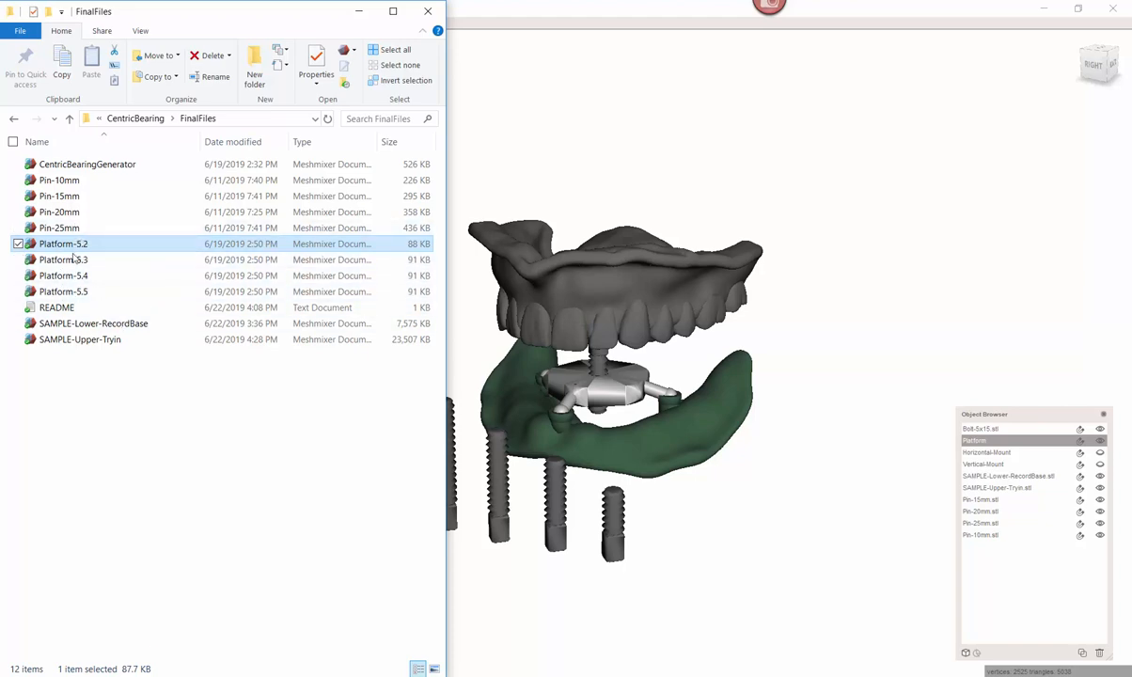
mouse_move(64, 290)
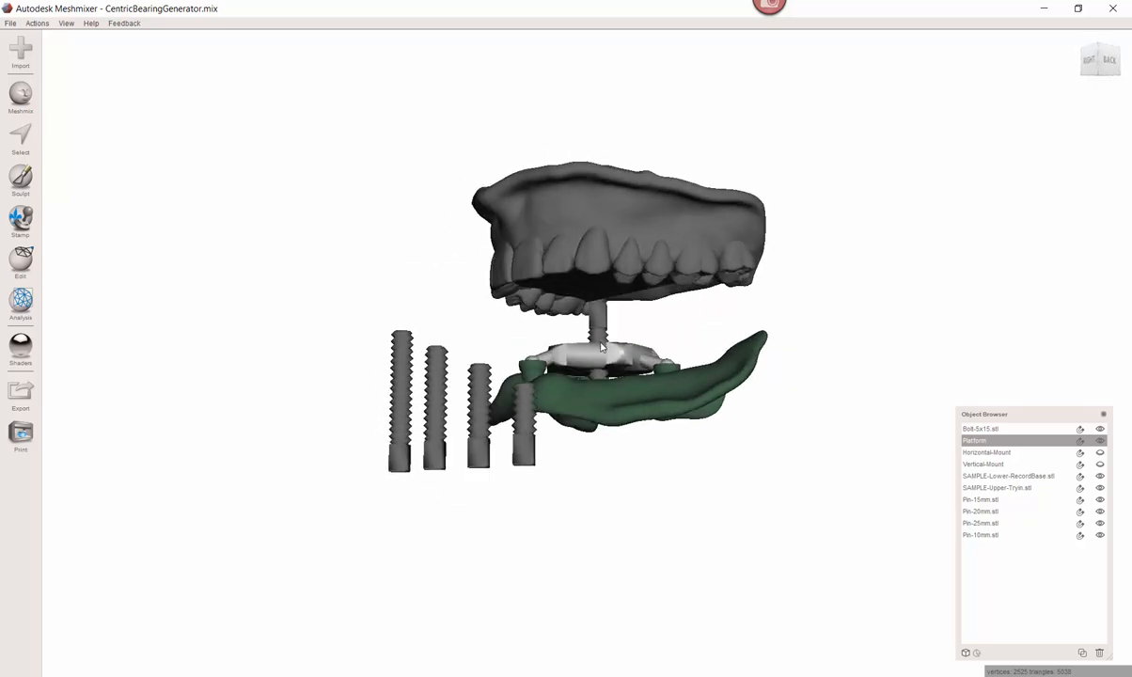
- View the models from below and add a part to the Bolt, Platform and record base selection
left_click_drag(602, 348, 642, 394)
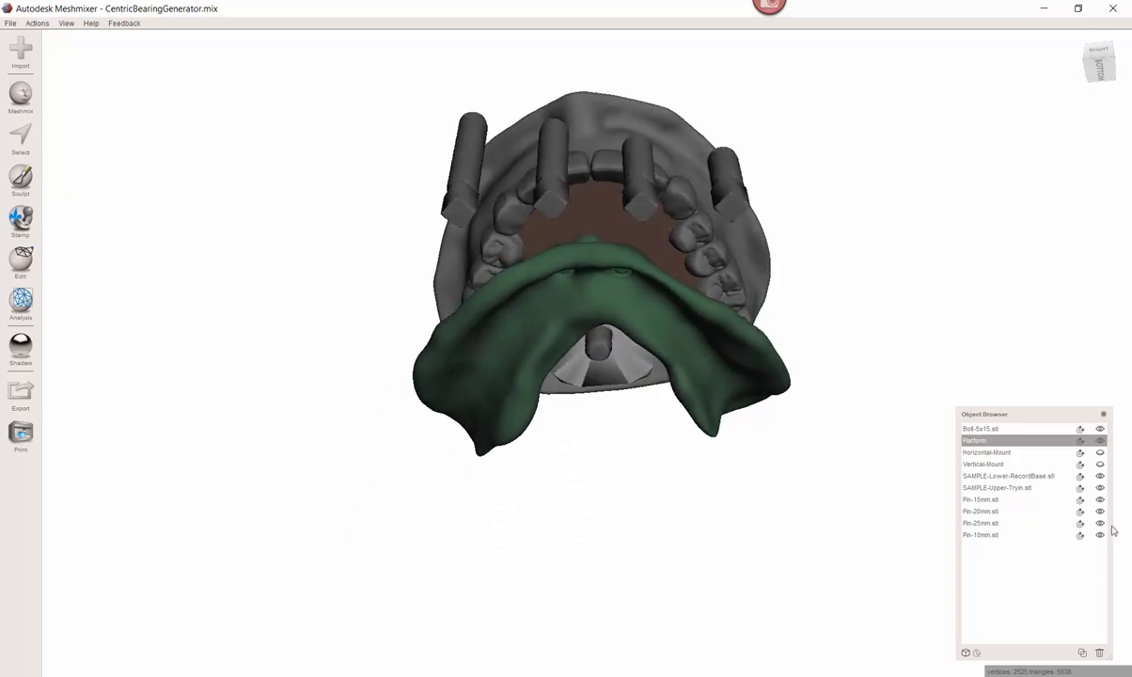
left_click(1099, 523)
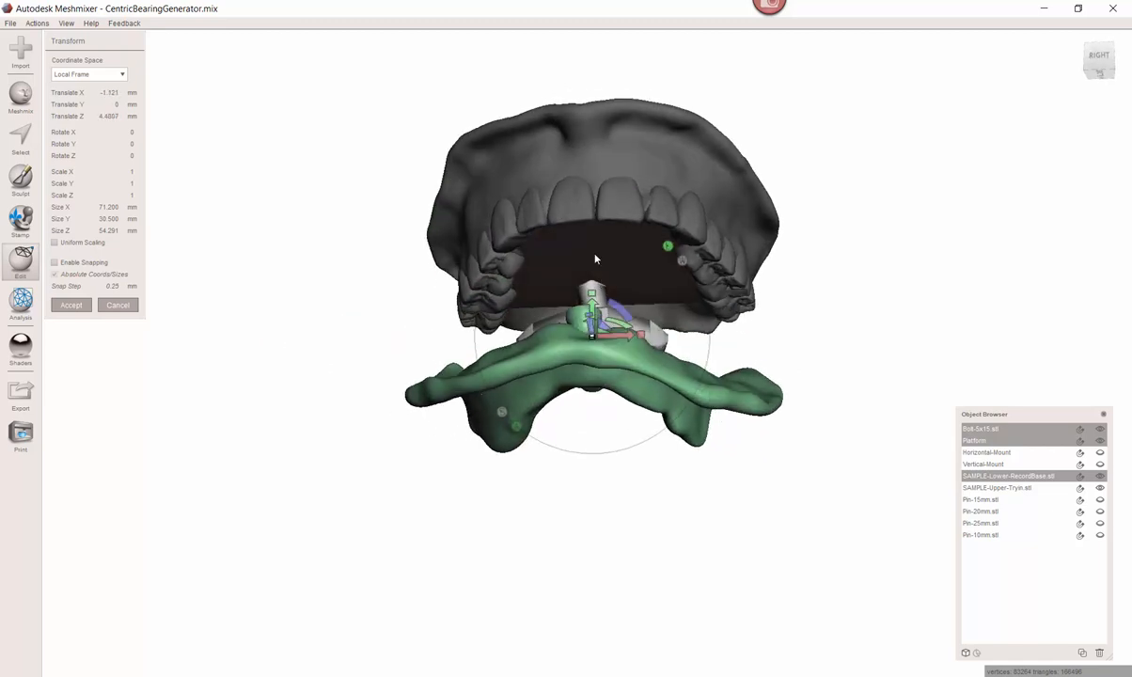
mouse_move(590, 282)
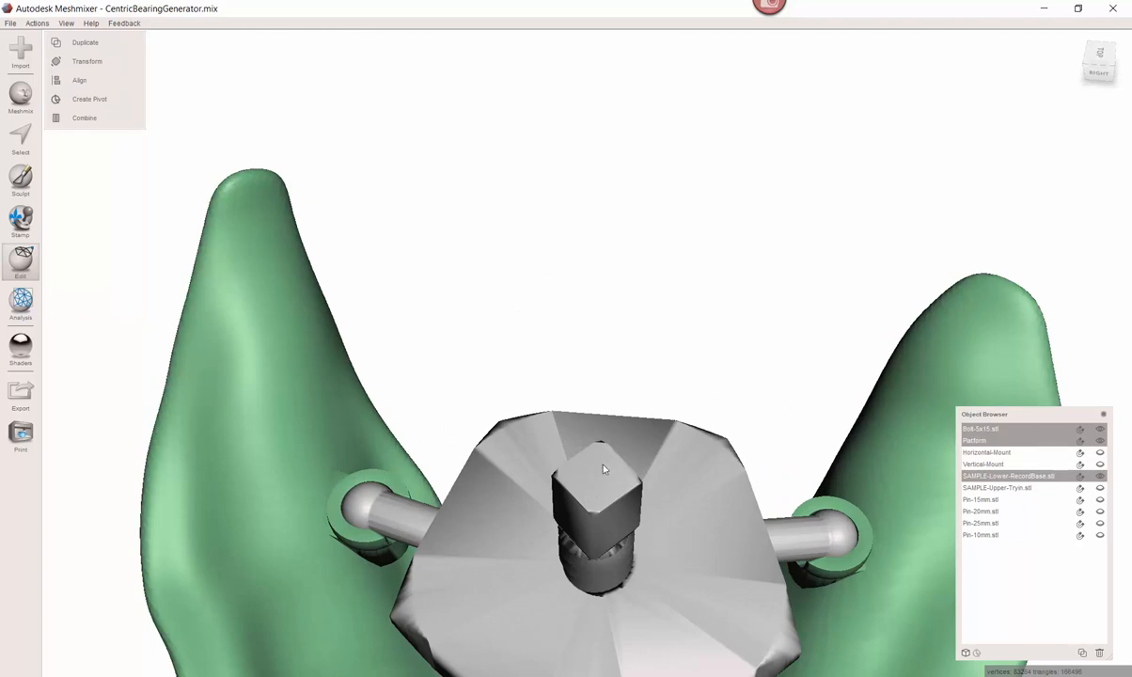
mouse_move(596, 462)
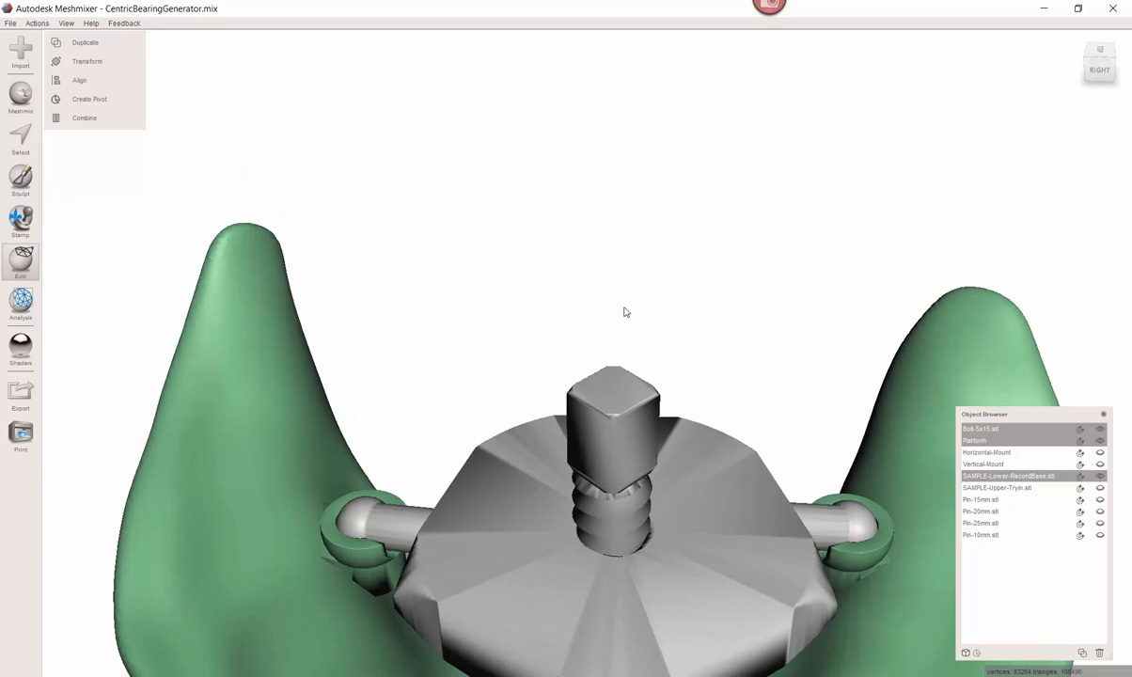
left_click_drag(626, 313, 646, 357)
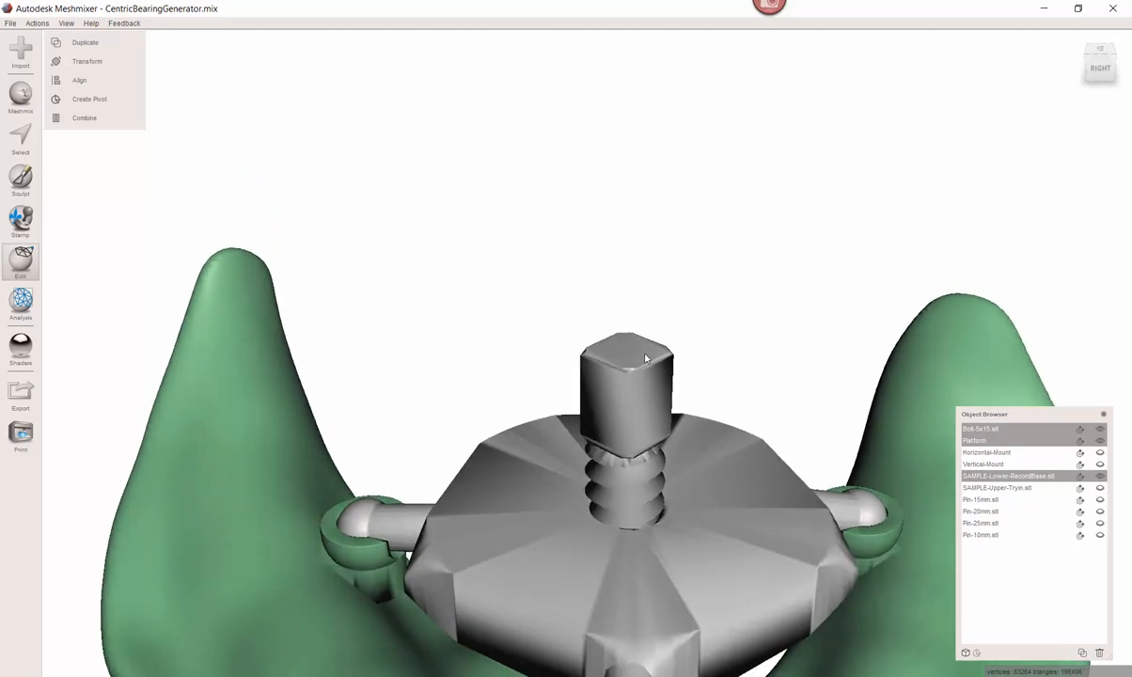
mouse_move(635, 252)
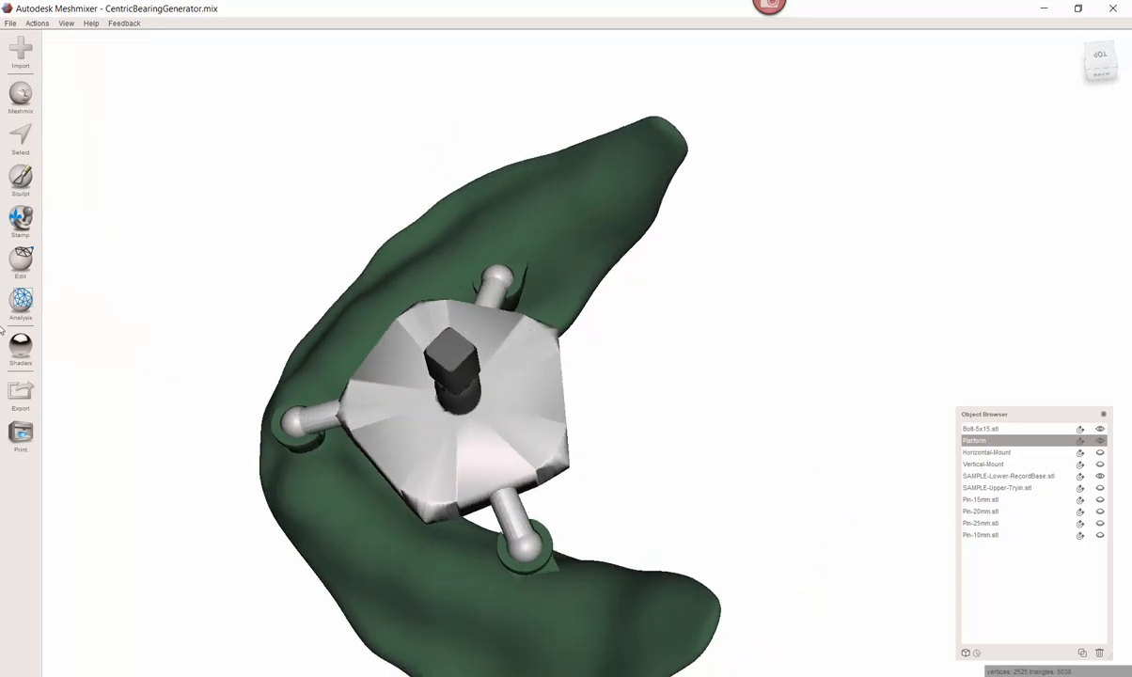
- Begin a Plane Cut on the platform and inspect the cutting plane edge-on from below
left_click(21, 263)
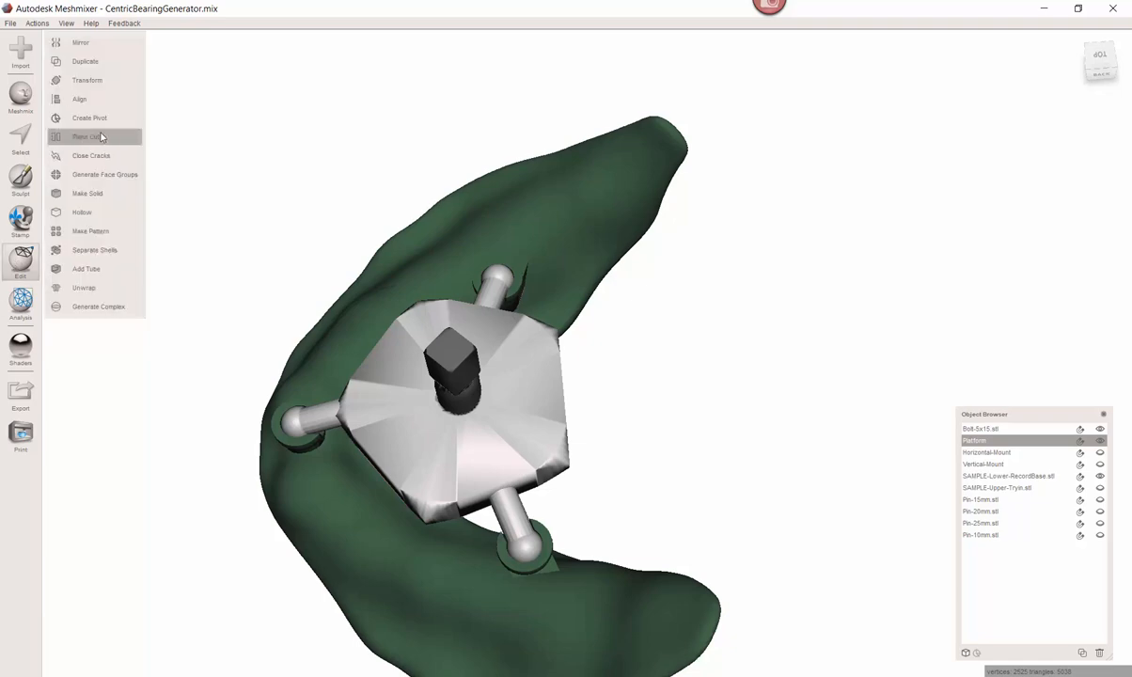
left_click(85, 135)
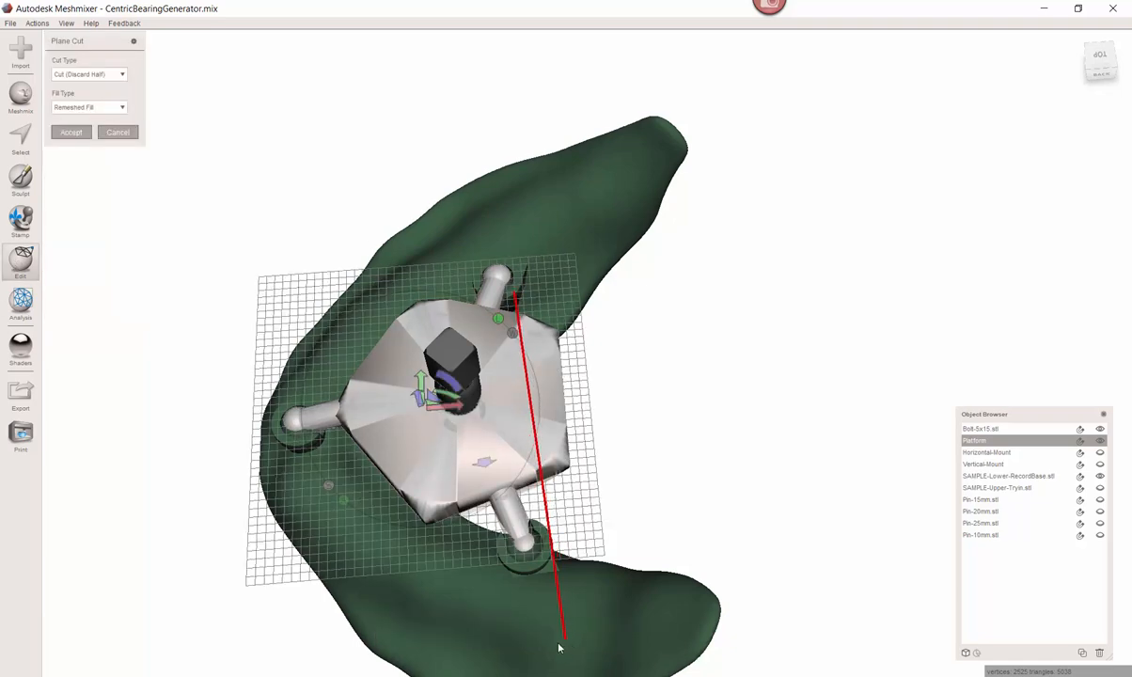
left_click_drag(560, 647, 561, 519)
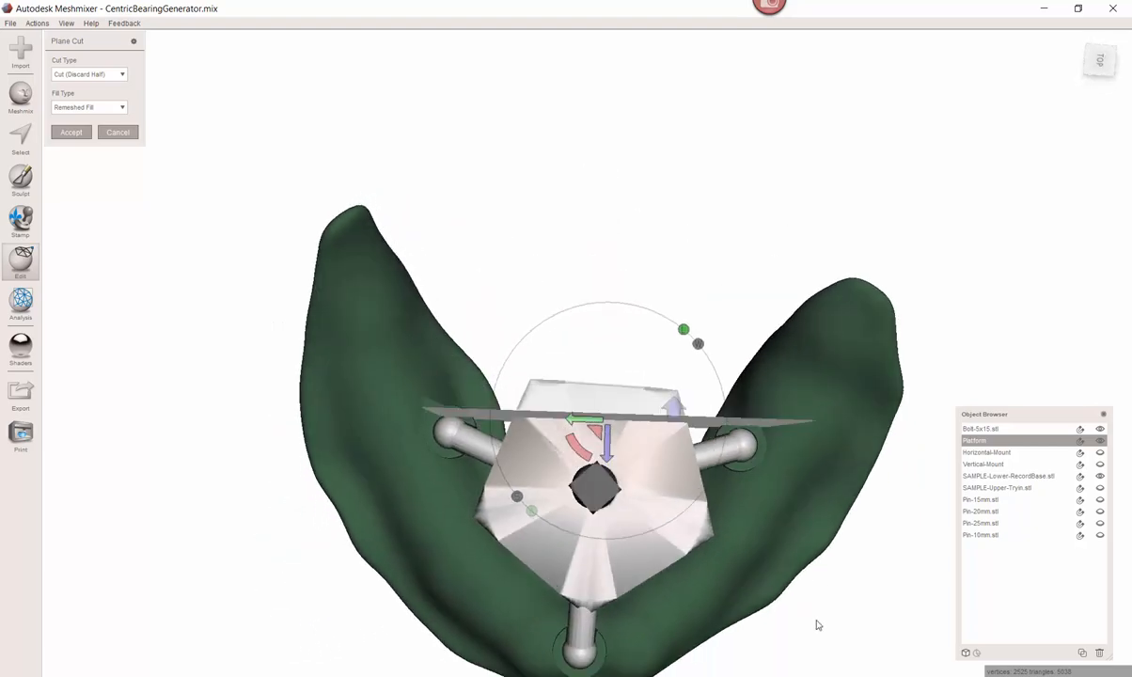
left_click_drag(818, 624, 390, 587)
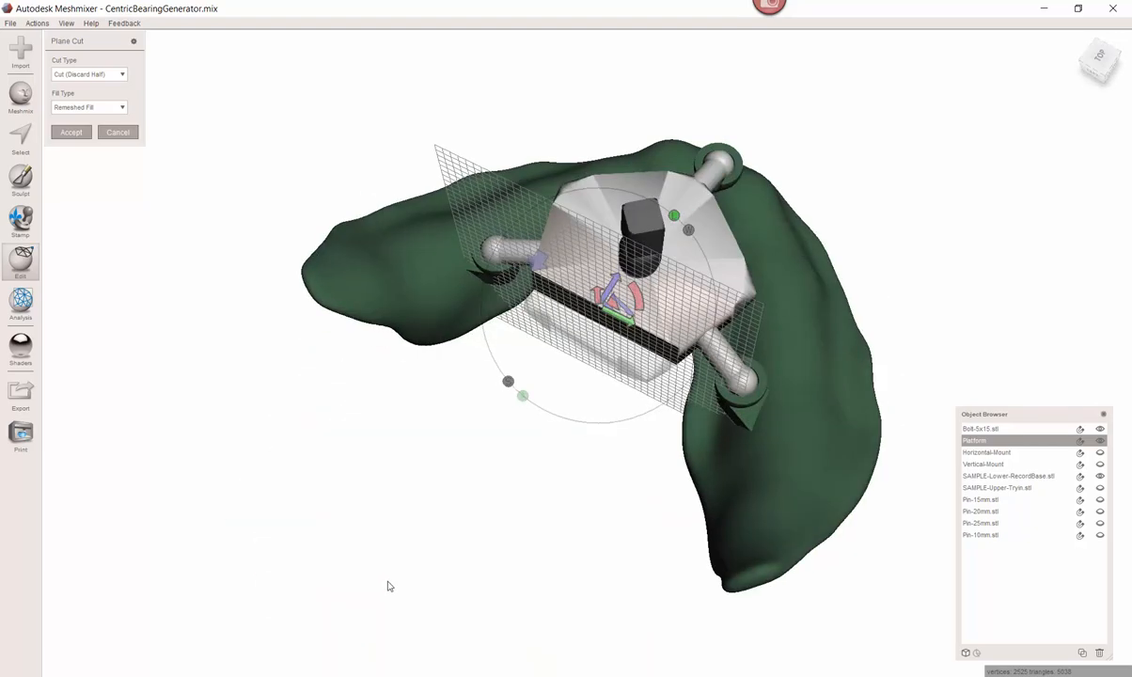